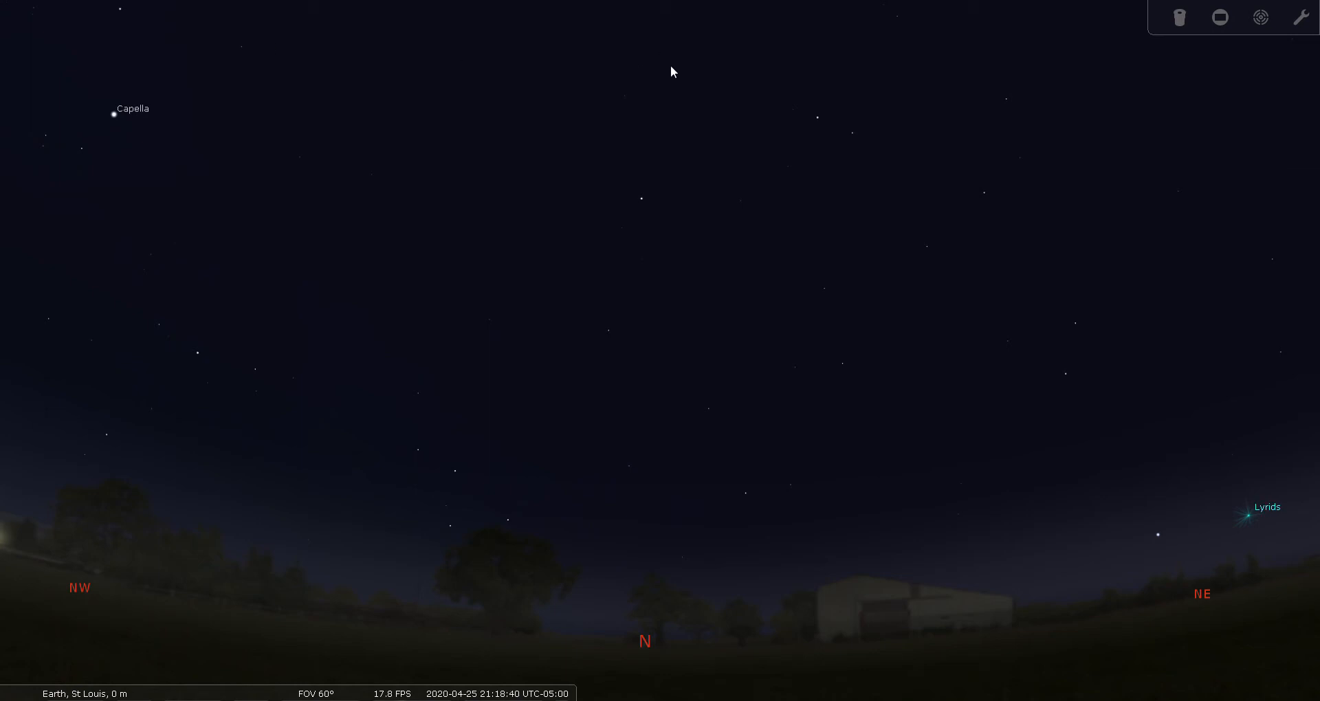
pyautogui.moveTo(768, 246)
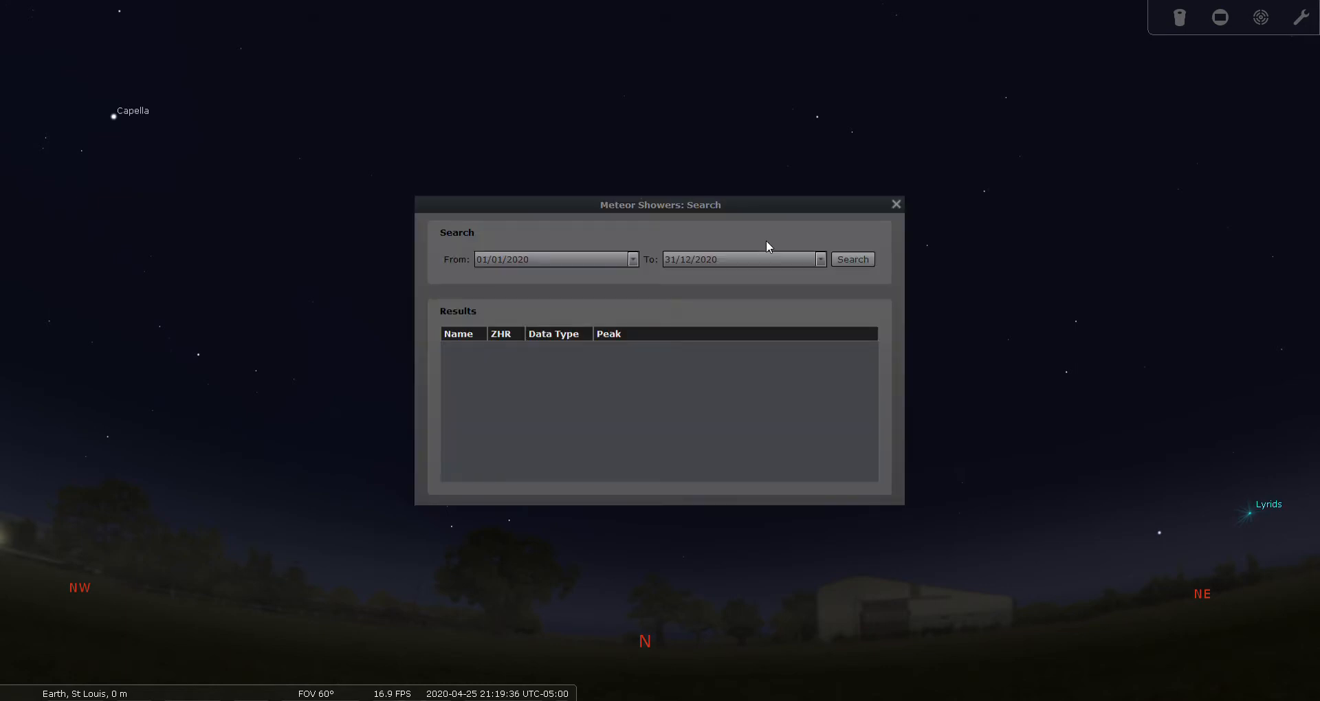
# Close the Meteor Showers search window, returning to the northern horizon view
pyautogui.click(895, 204)
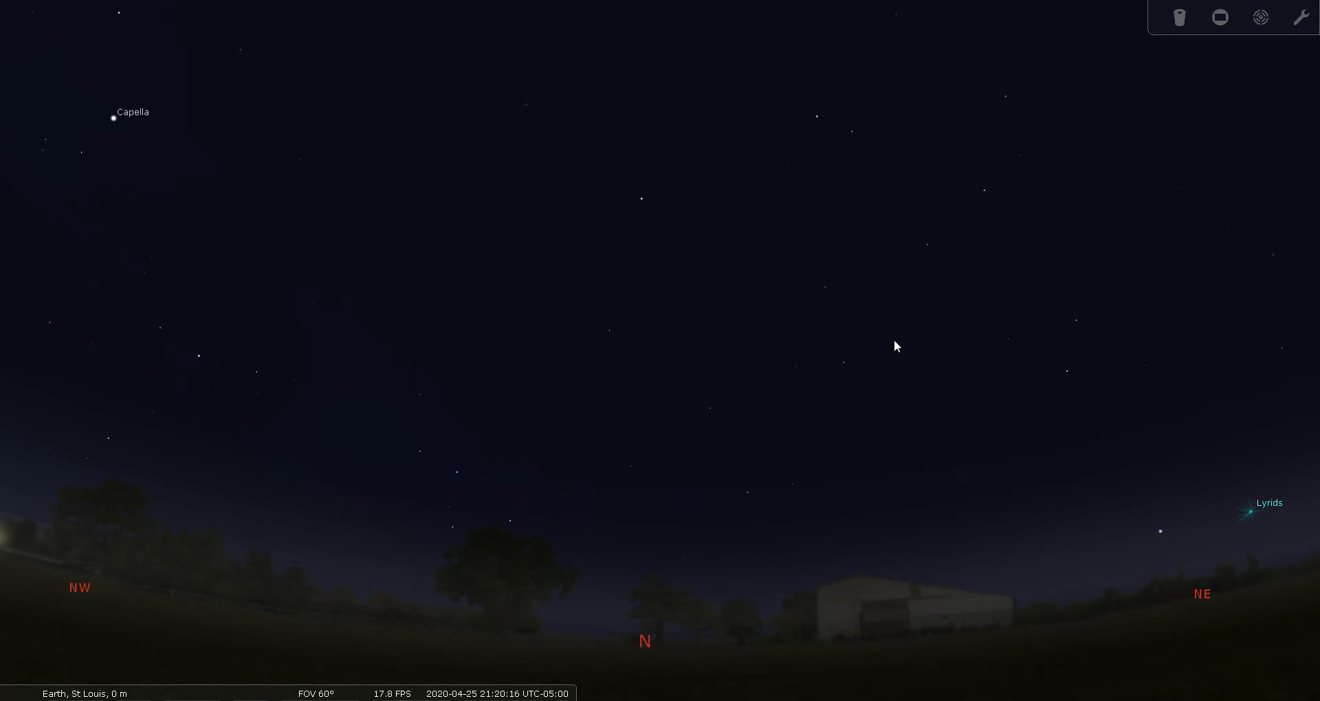
pyautogui.moveTo(903, 434)
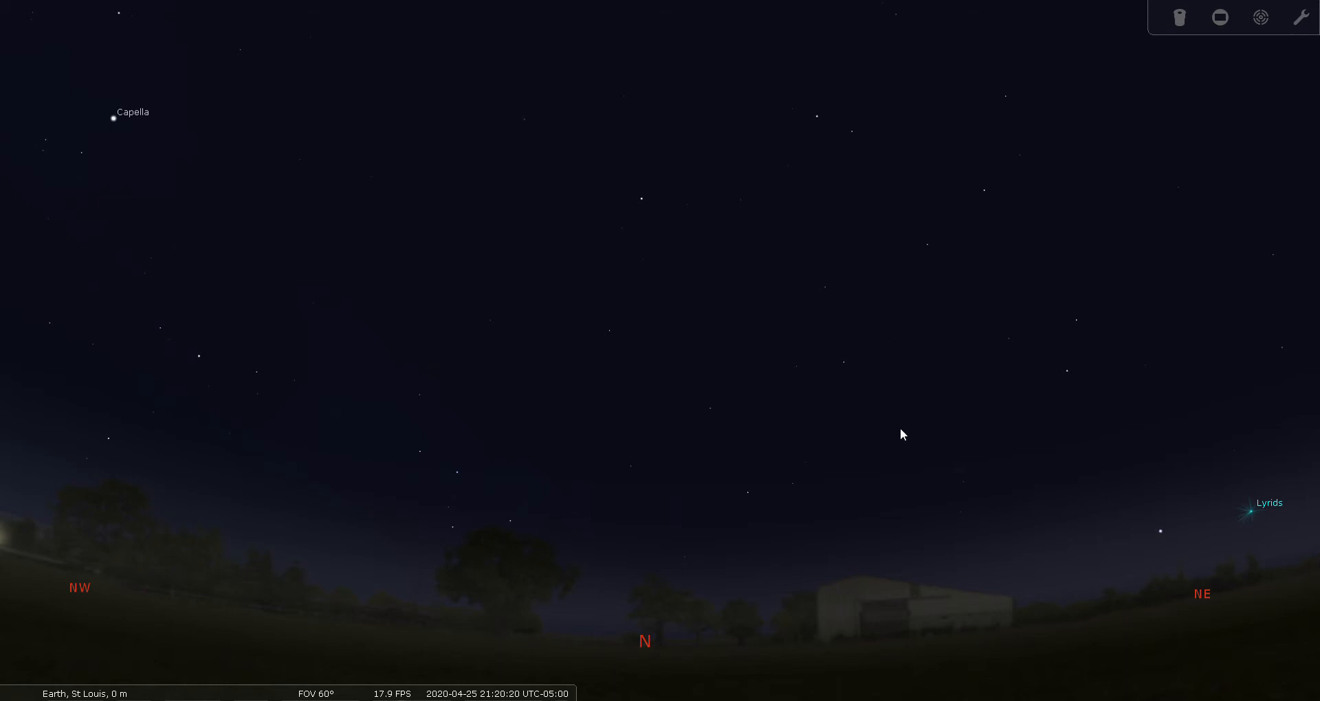
pyautogui.moveTo(766, 572)
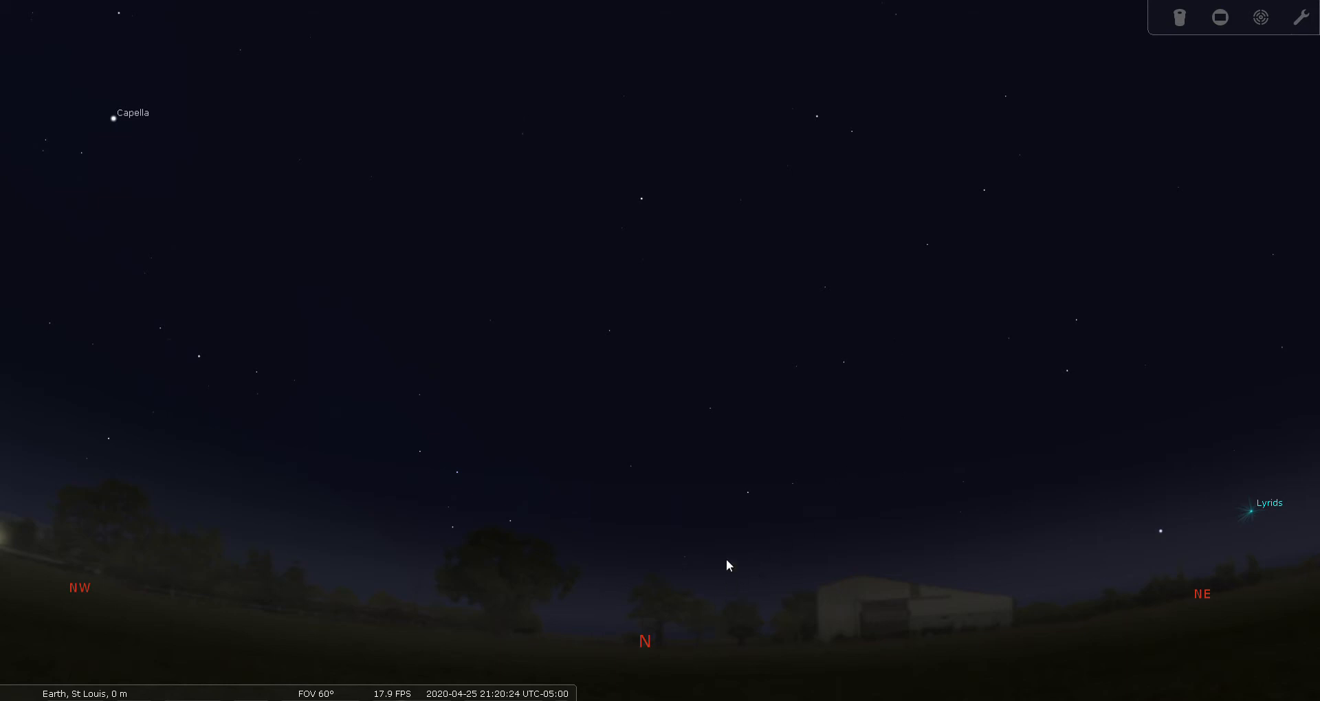
pyautogui.moveTo(619, 289)
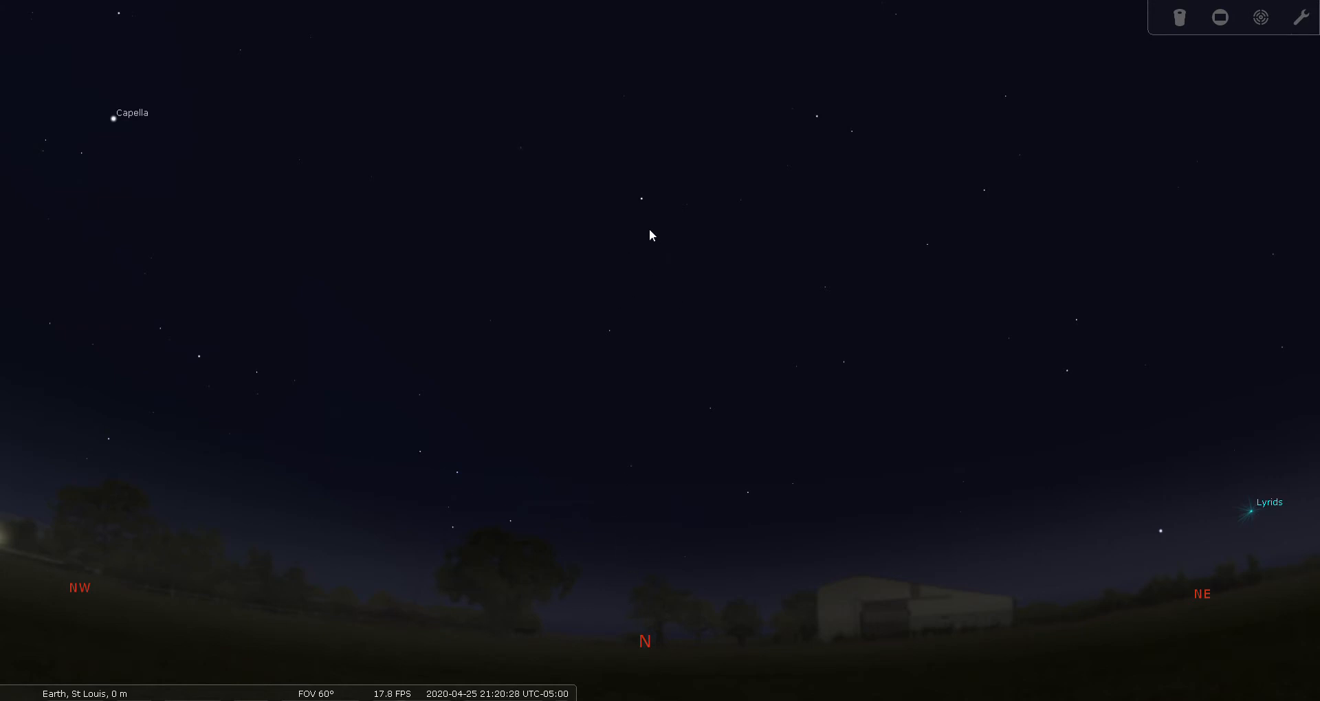
pyautogui.moveTo(704, 236)
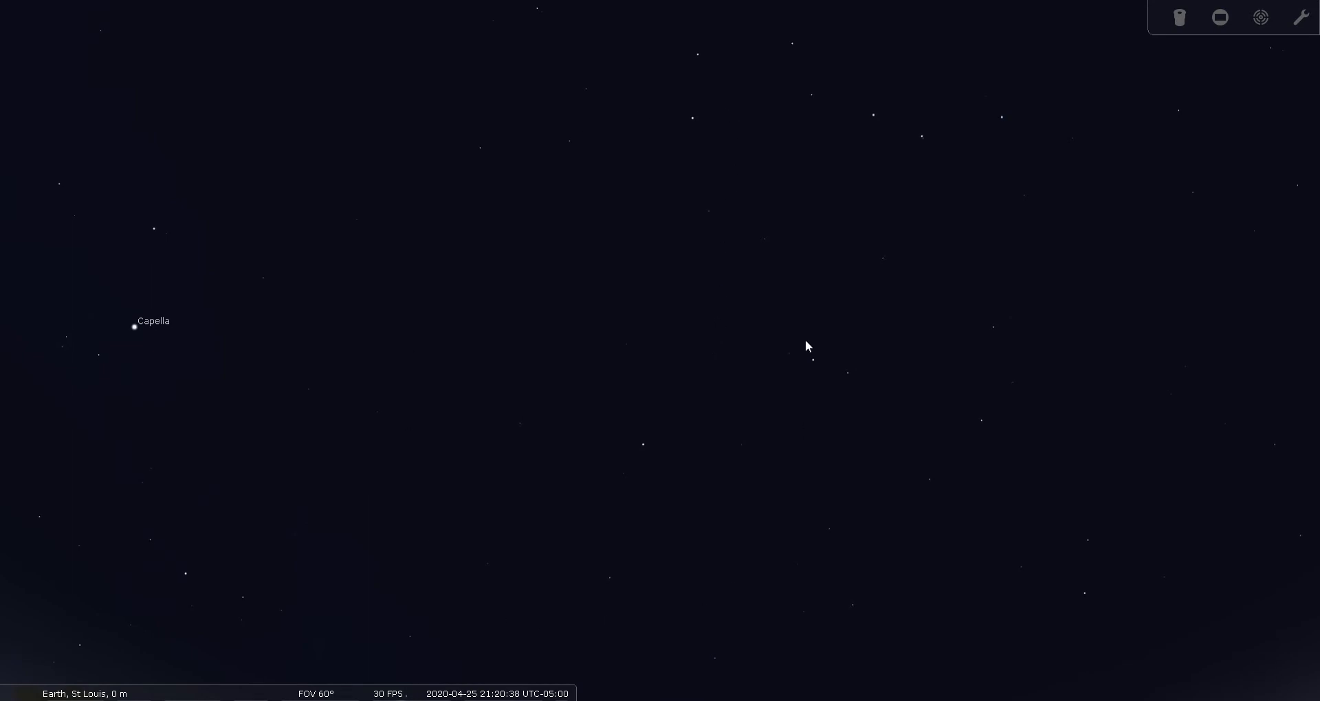
pyautogui.moveTo(739, 289)
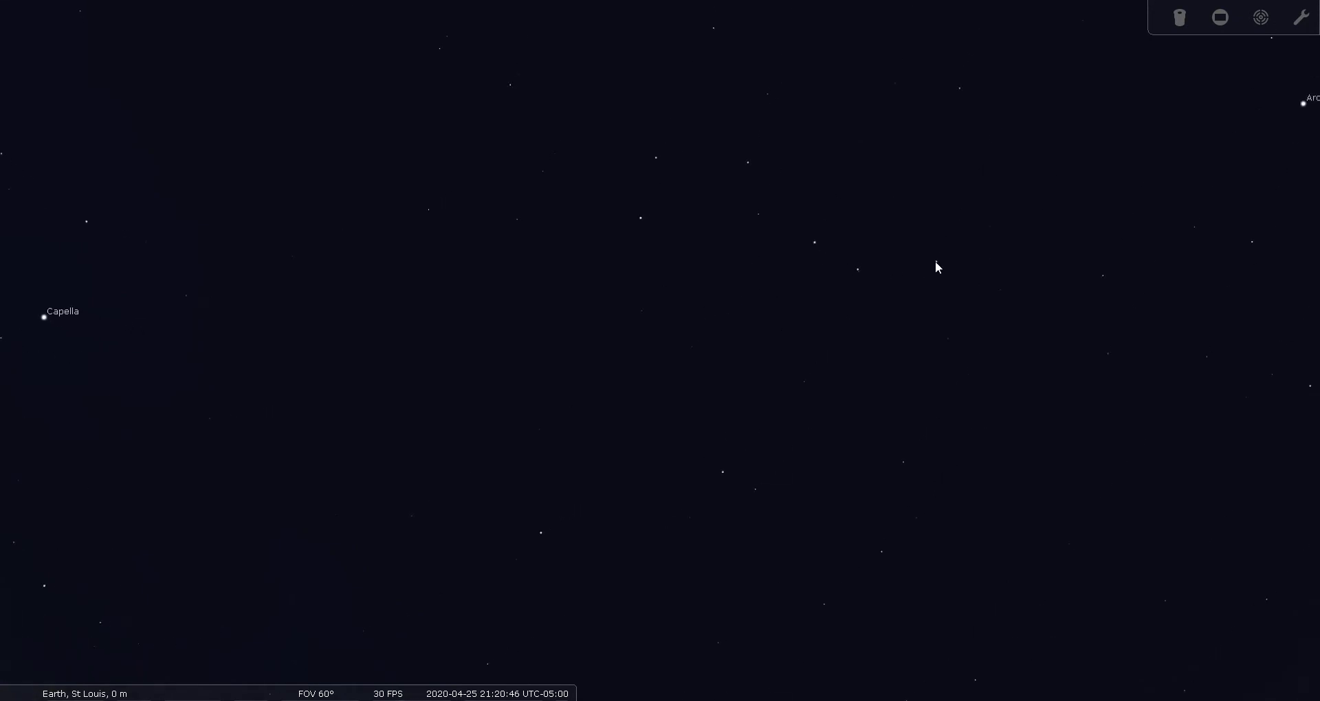
pyautogui.moveTo(924, 275)
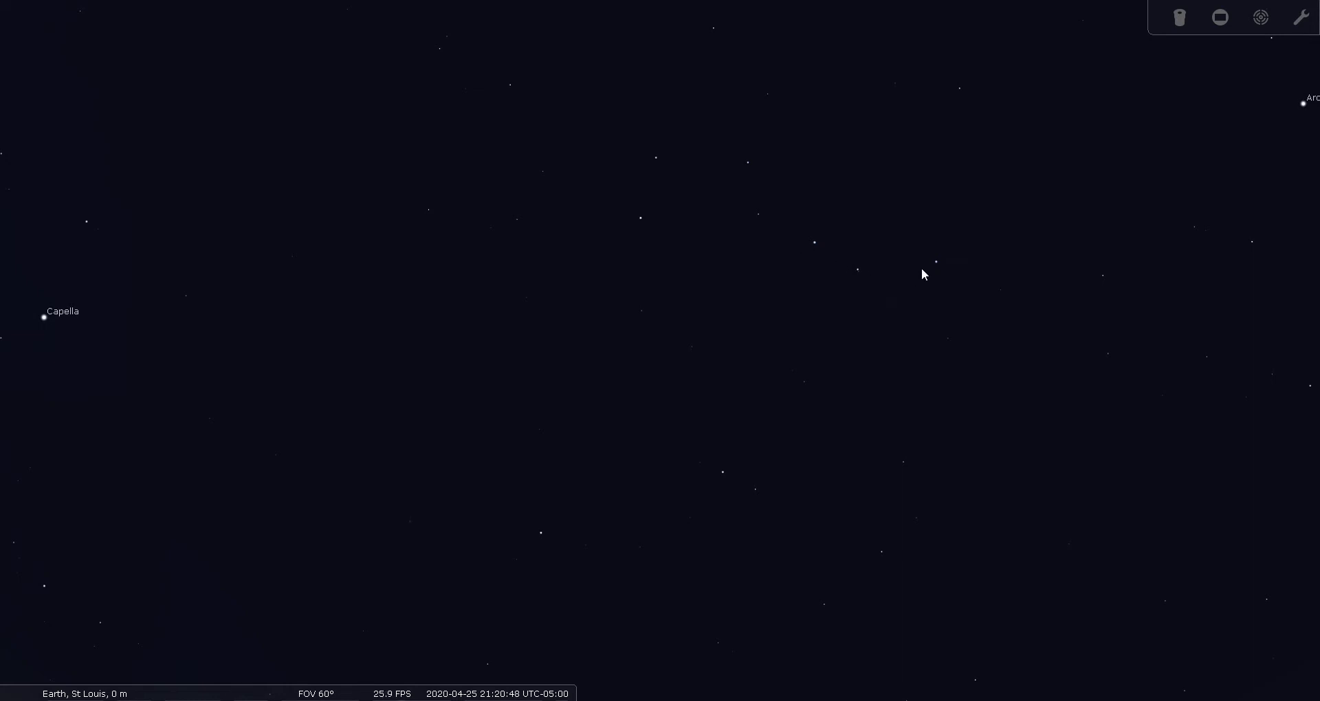
pyautogui.moveTo(846, 273)
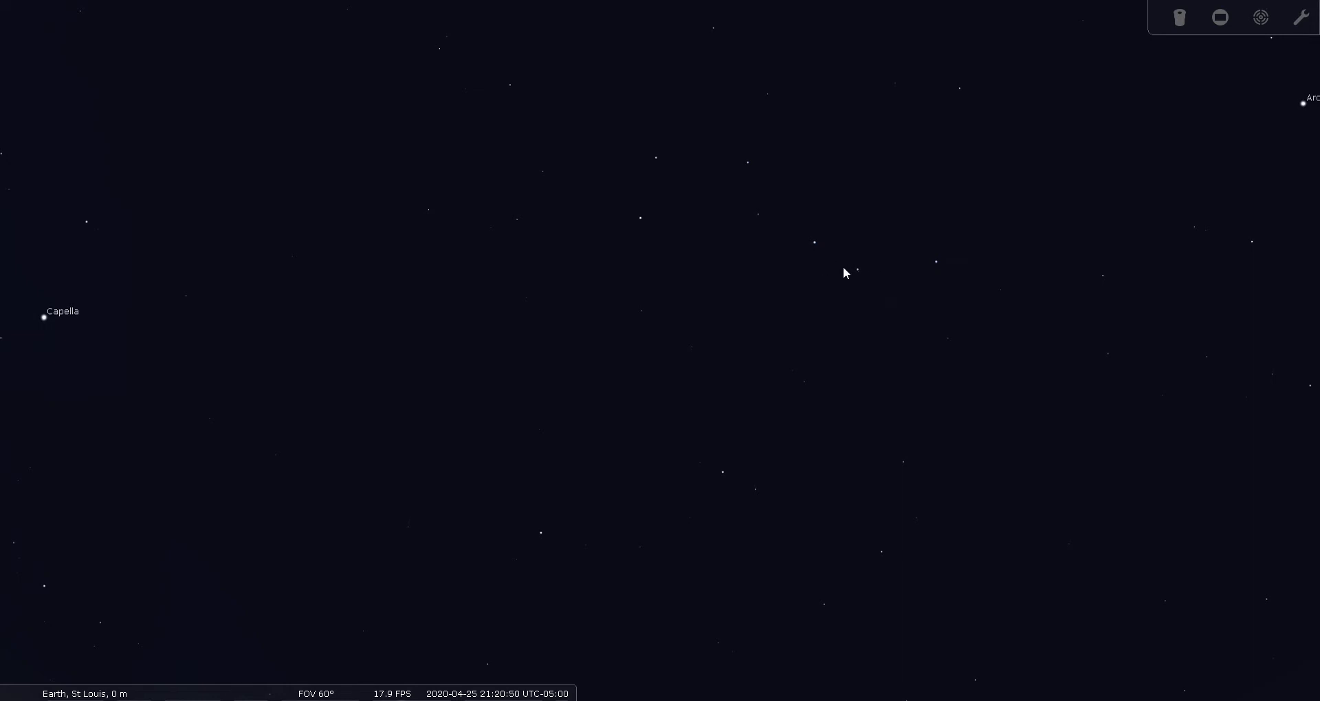
pyautogui.moveTo(775, 250)
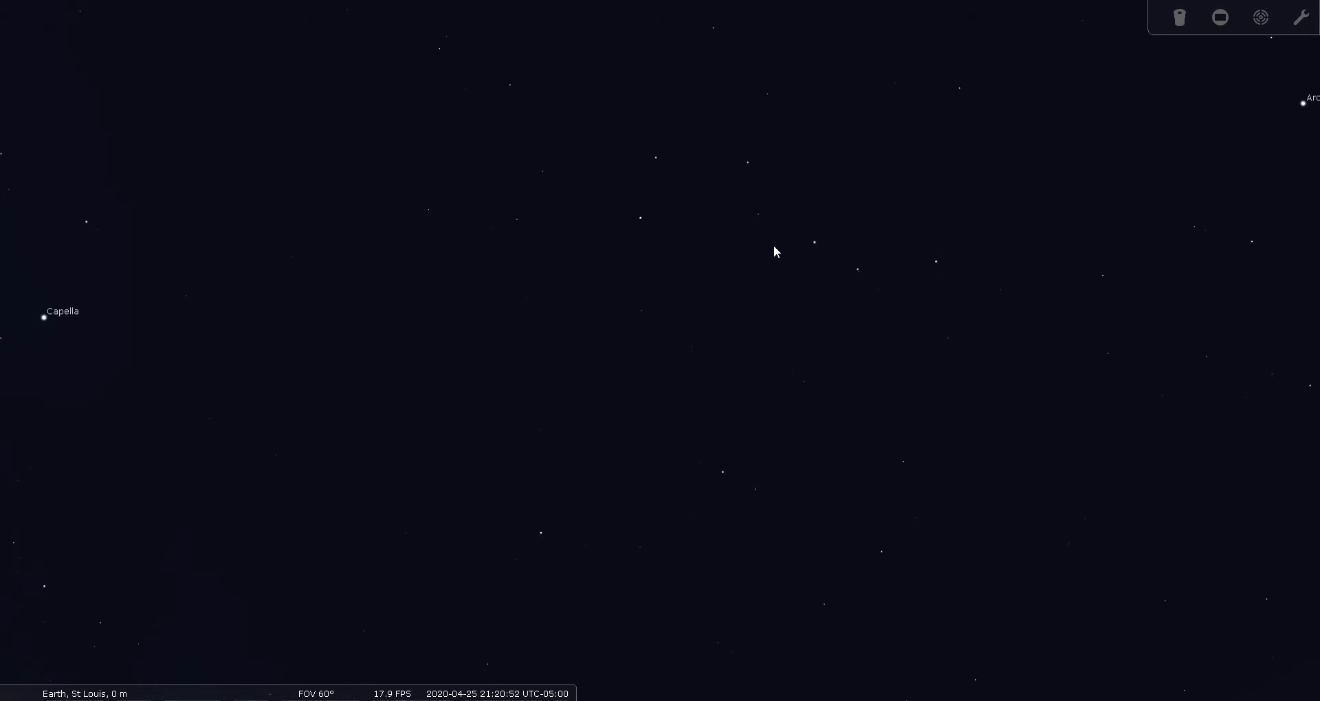
pyautogui.moveTo(932, 275)
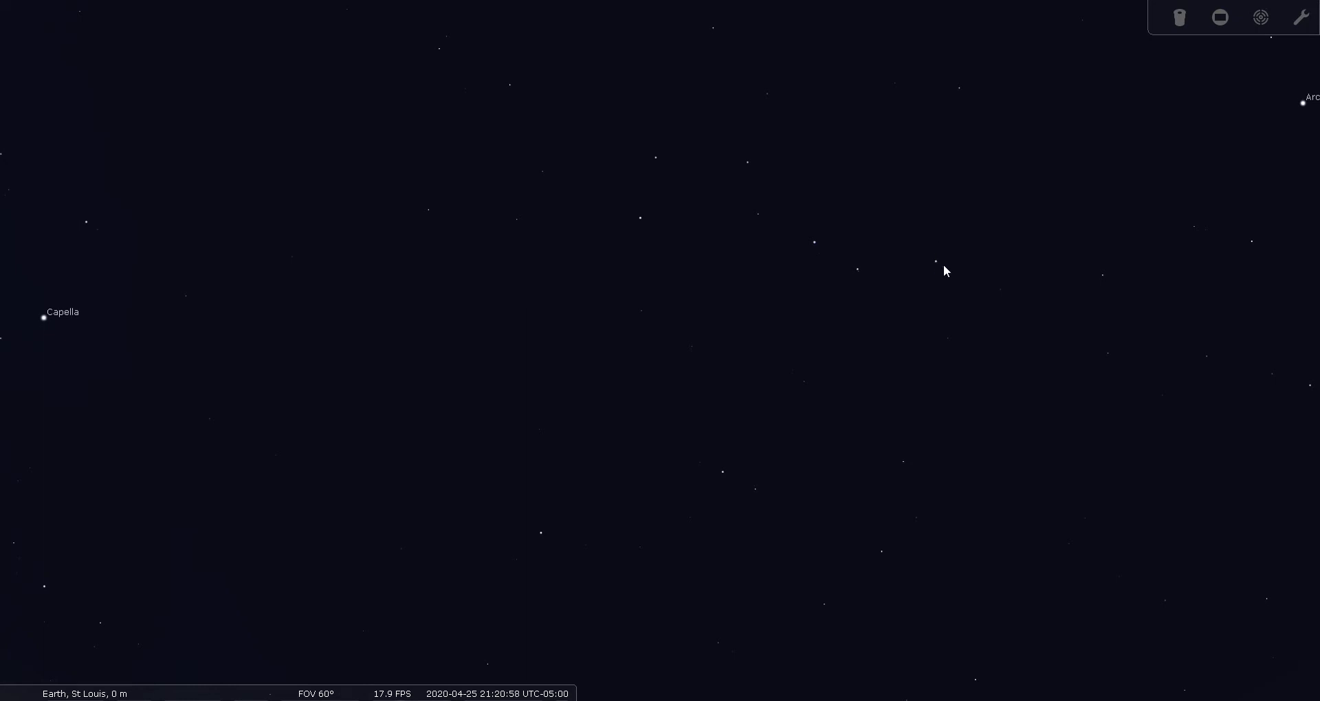
pyautogui.moveTo(959, 162)
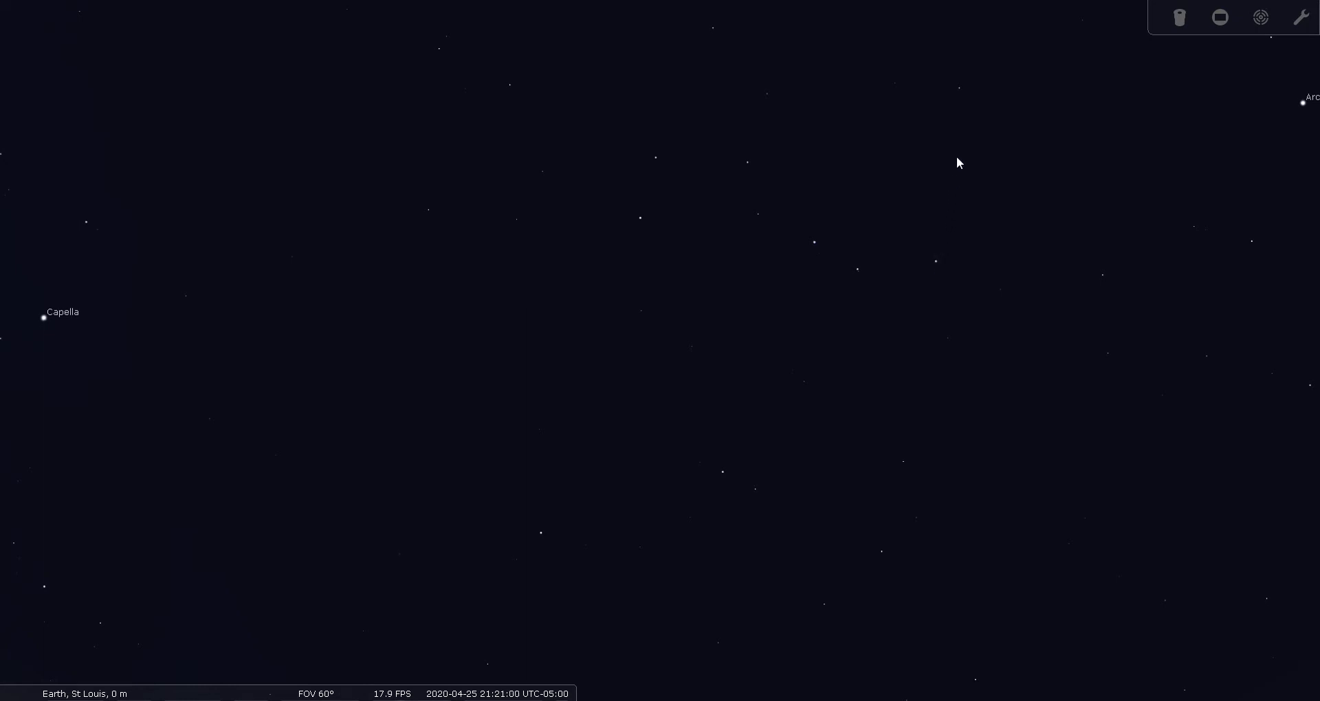
pyautogui.moveTo(940, 271)
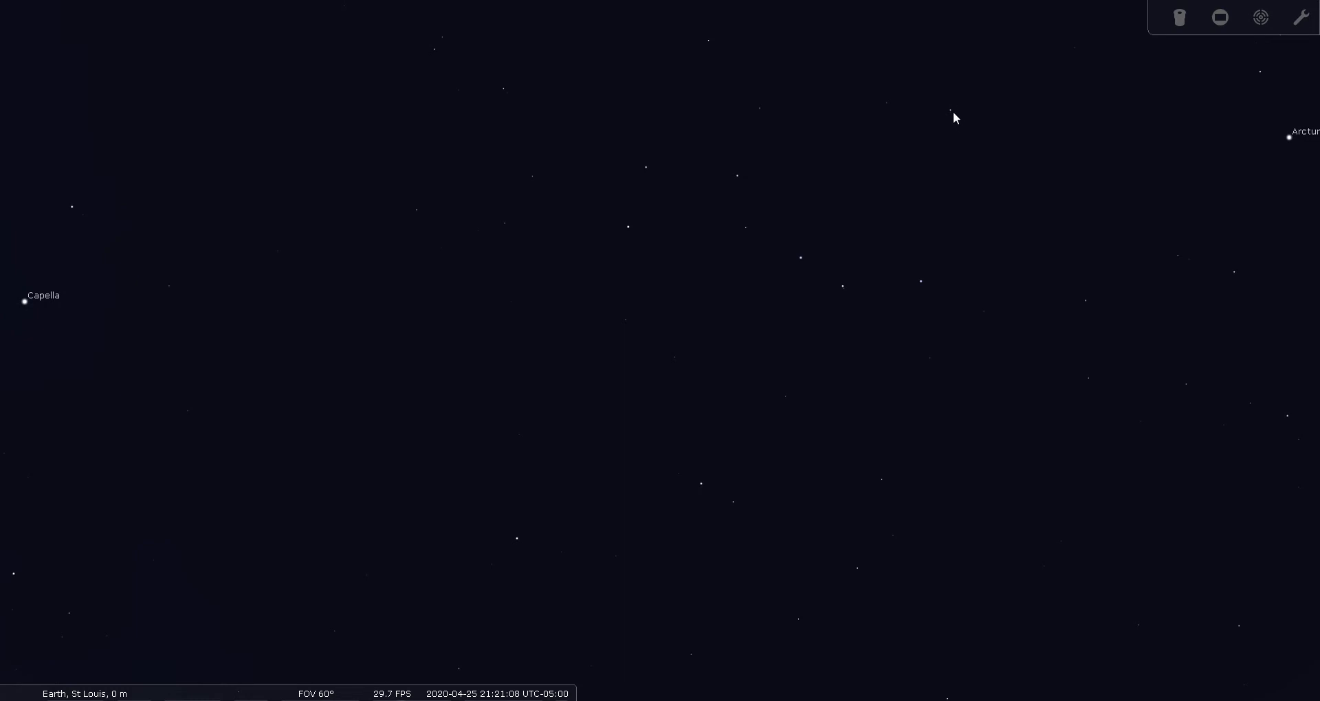
pyautogui.click(951, 110)
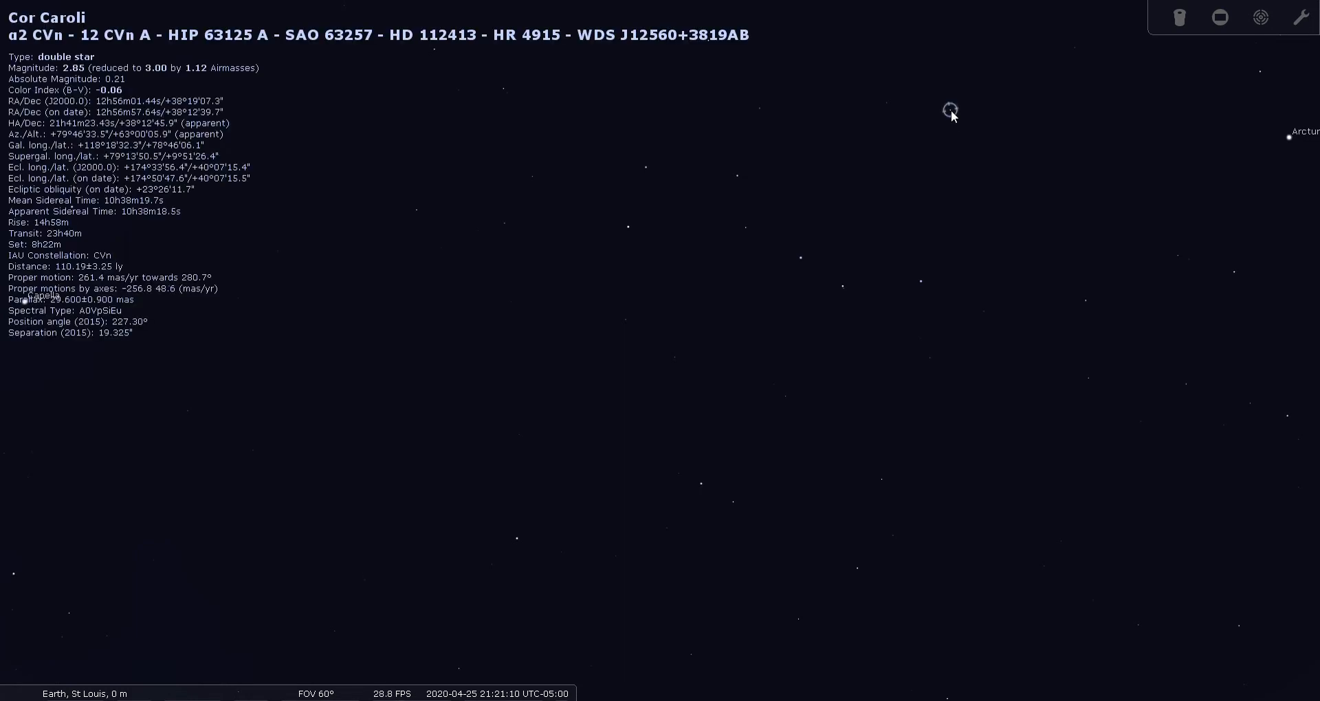
pyautogui.moveTo(901, 249)
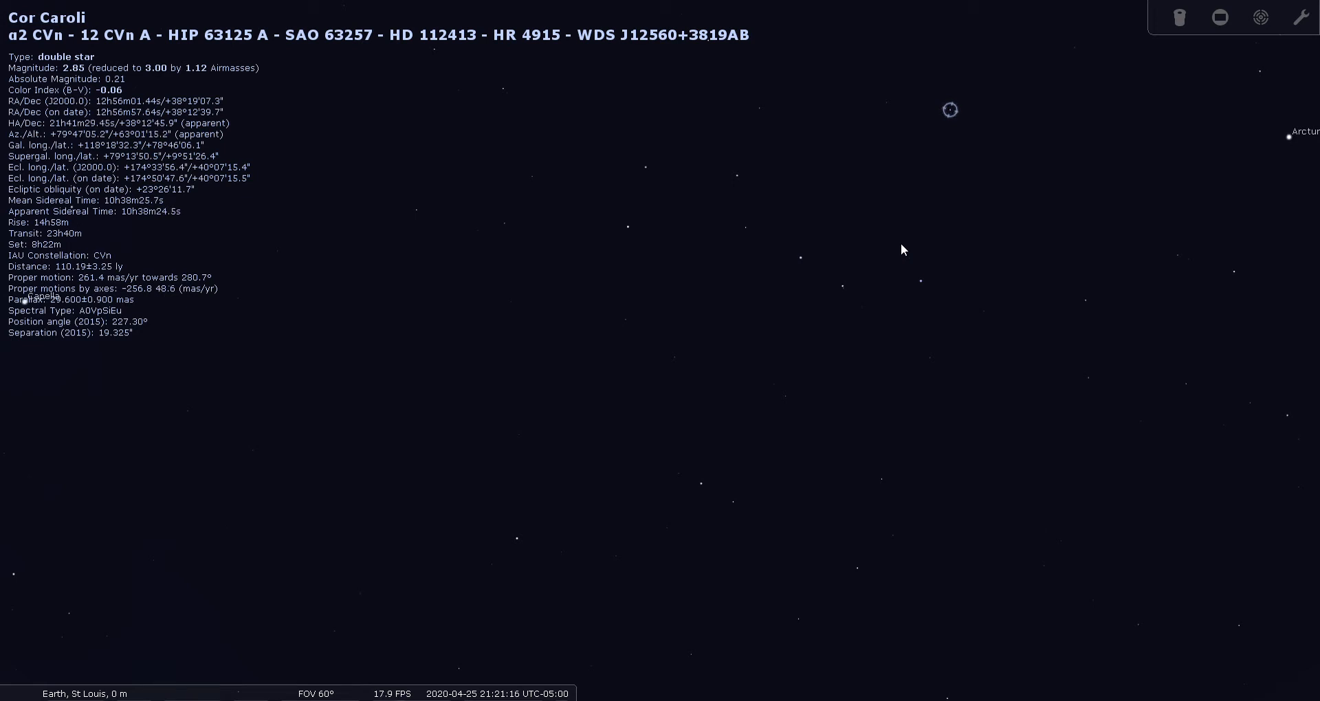
pyautogui.moveTo(1013, 220)
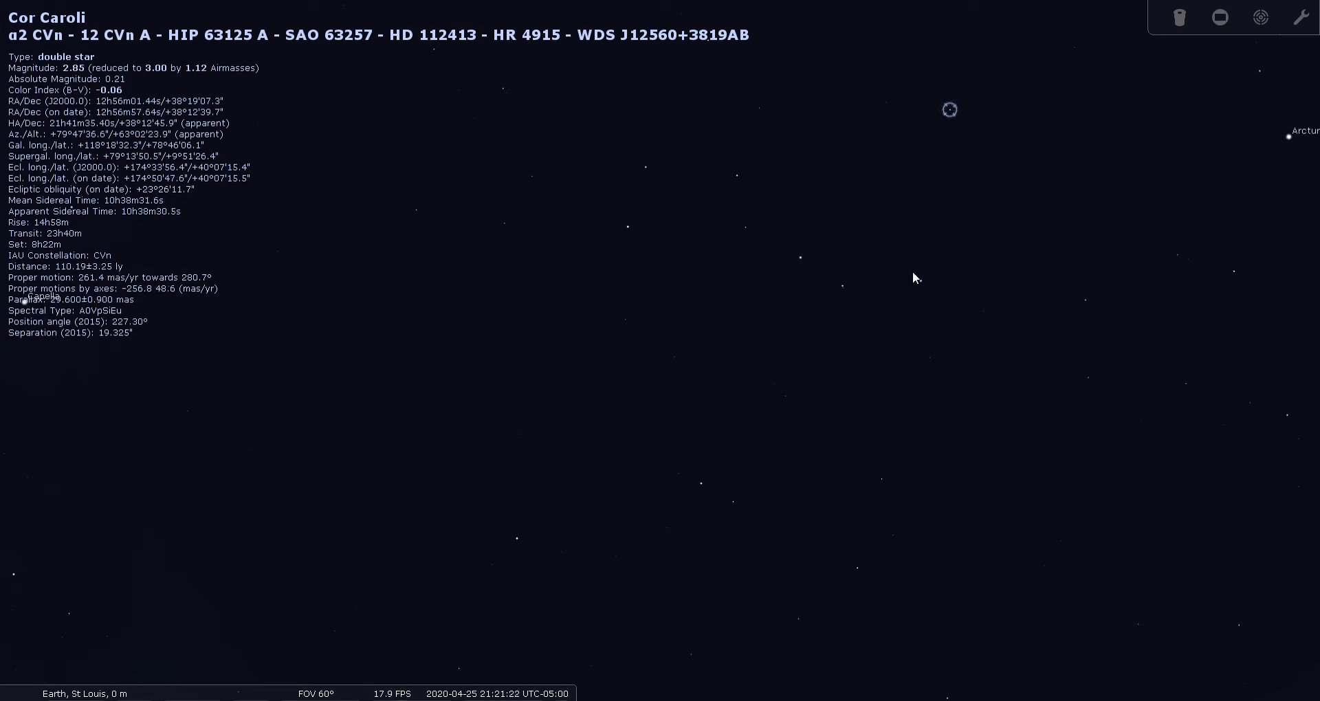
pyautogui.moveTo(949, 175)
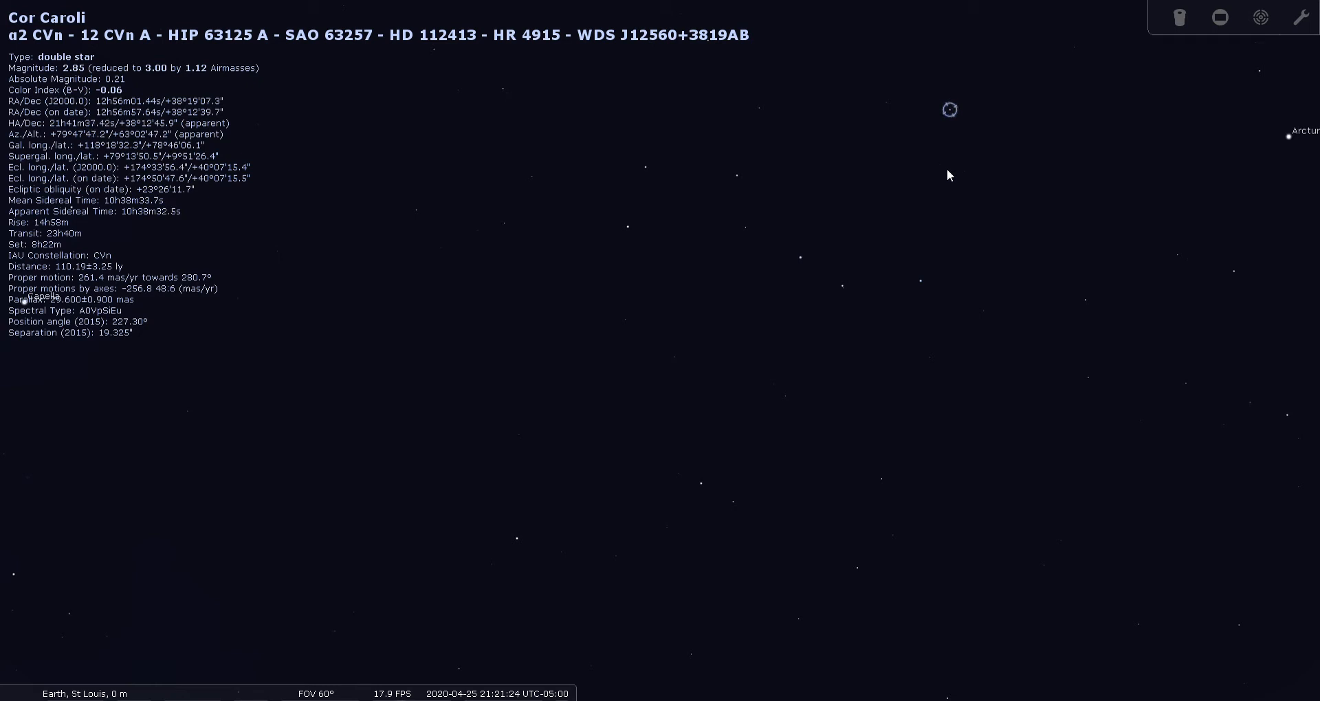
pyautogui.moveTo(857, 231)
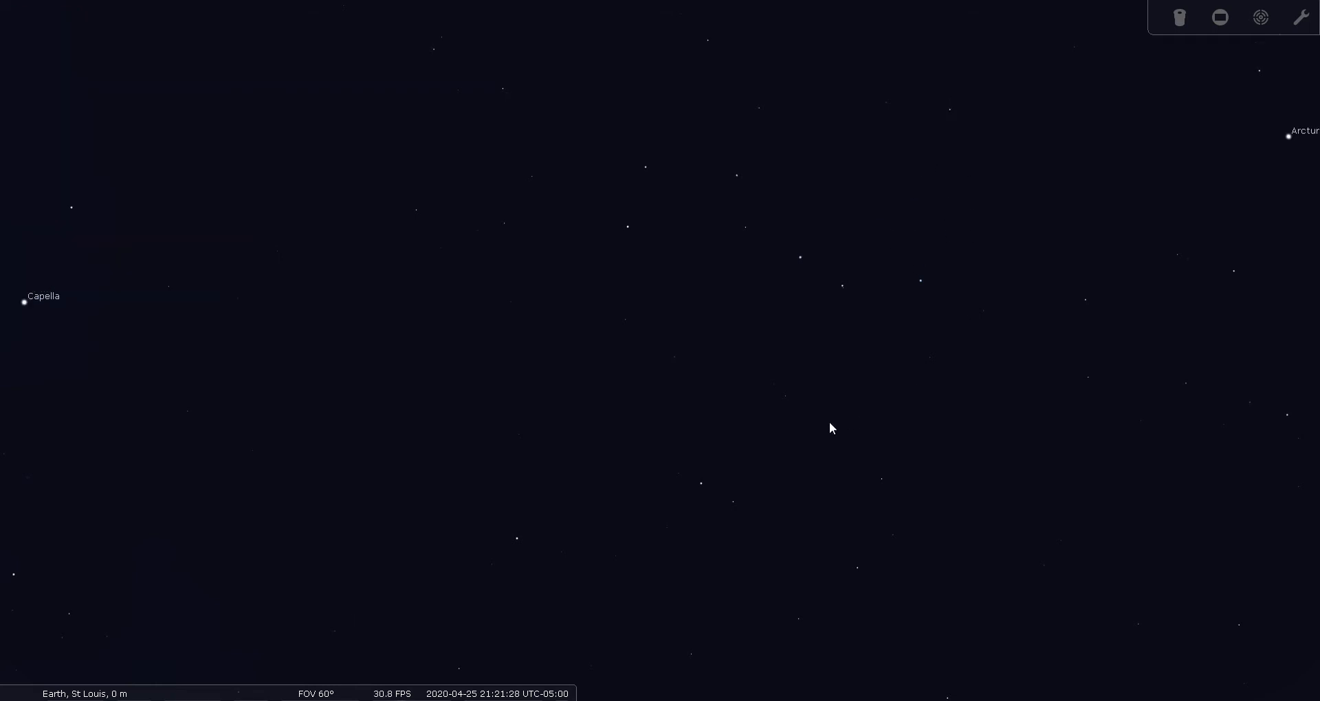
pyautogui.moveTo(177, 586)
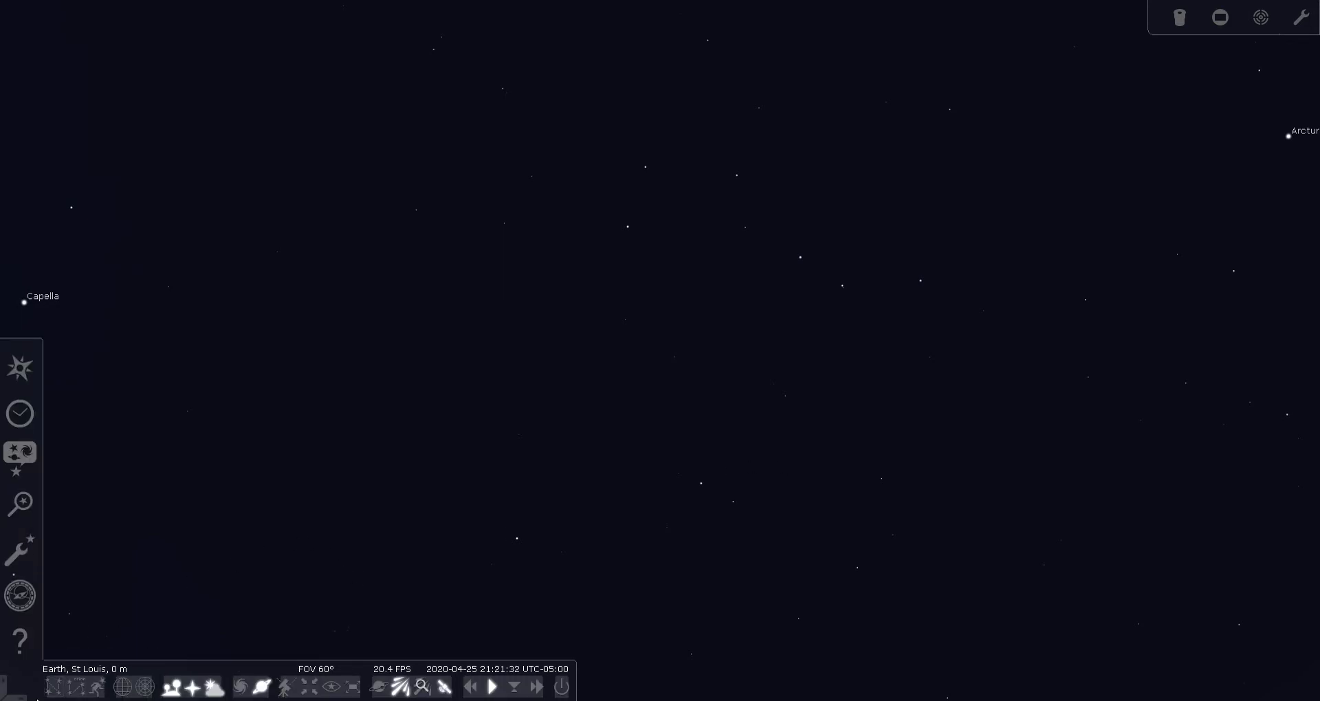
# Show constellation lines and boundaries, identify Cor Caroli, then select the double star Chara
pyautogui.click(55, 686)
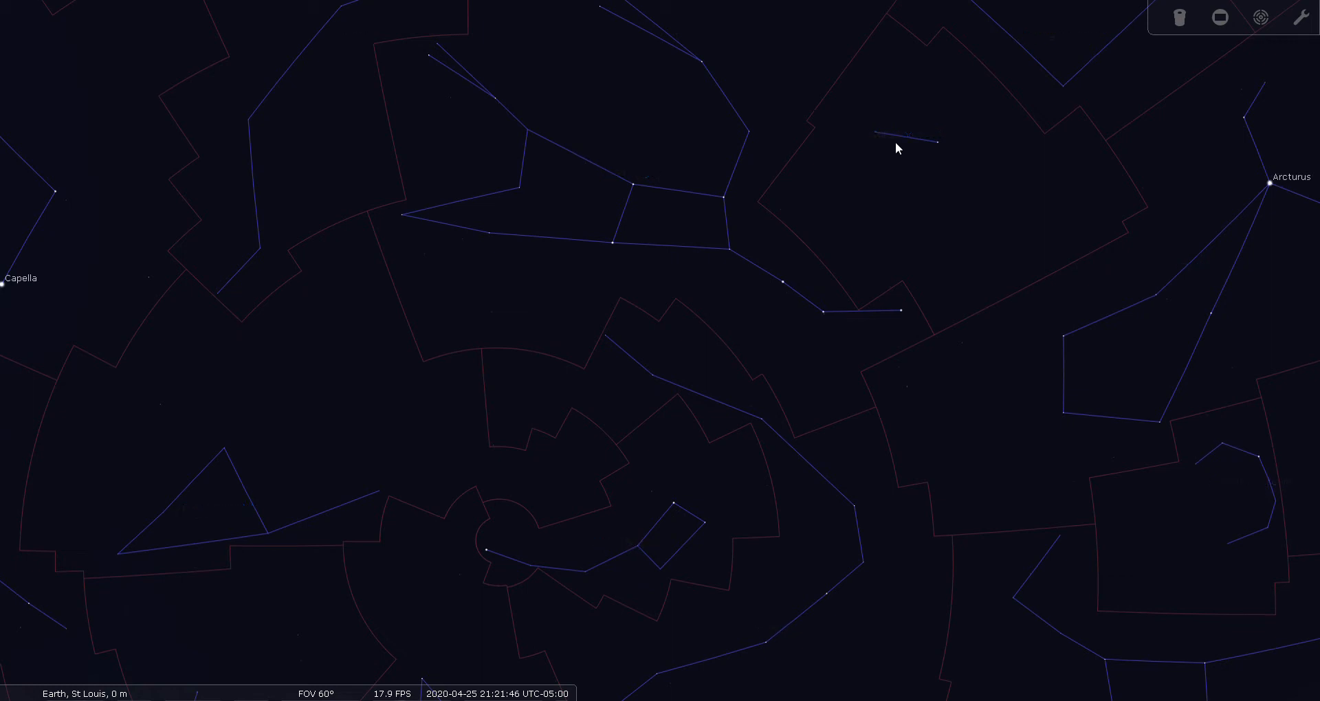
pyautogui.moveTo(926, 147)
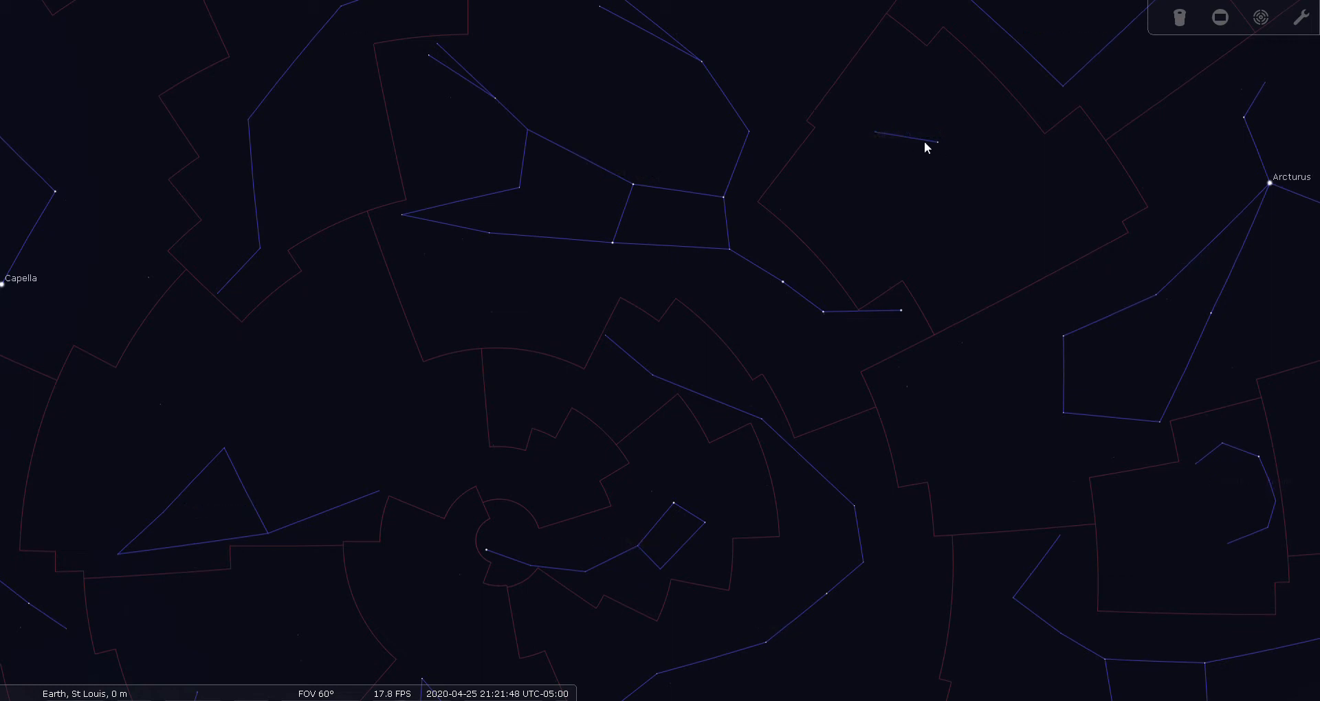
pyautogui.click(935, 141)
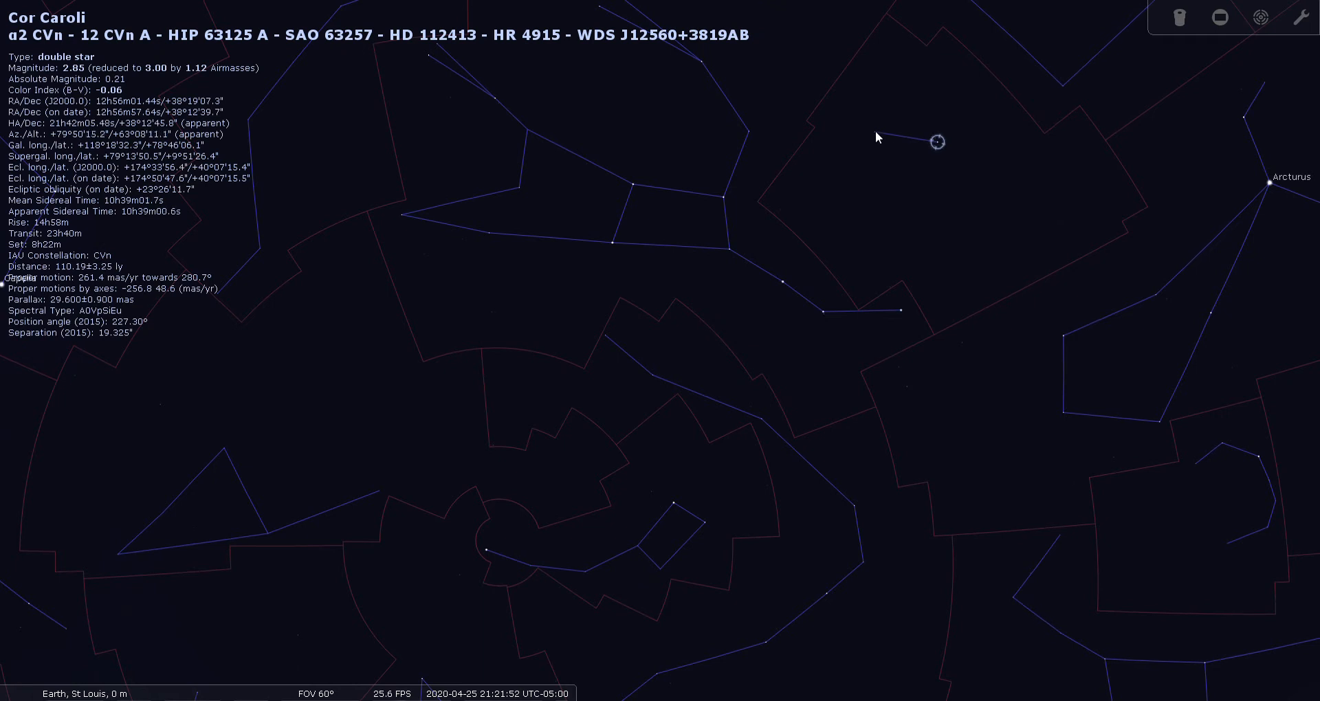
pyautogui.click(876, 136)
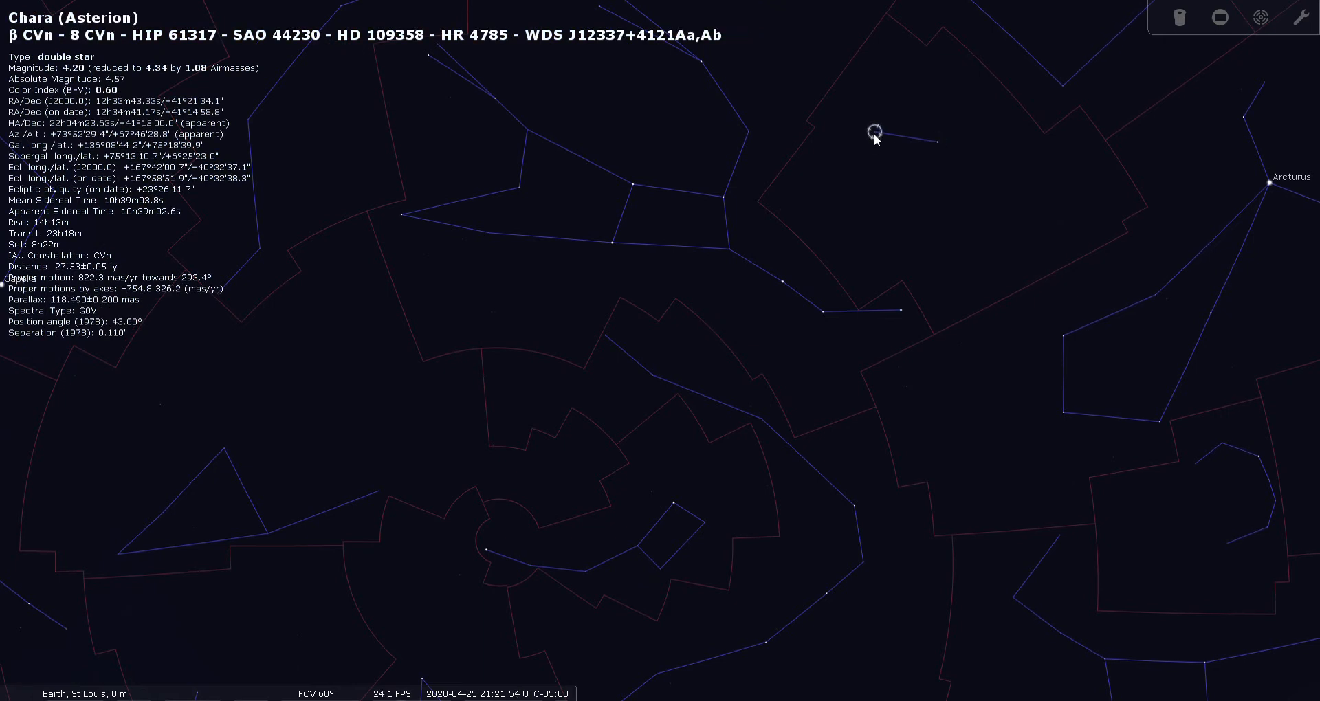
pyautogui.moveTo(885, 161)
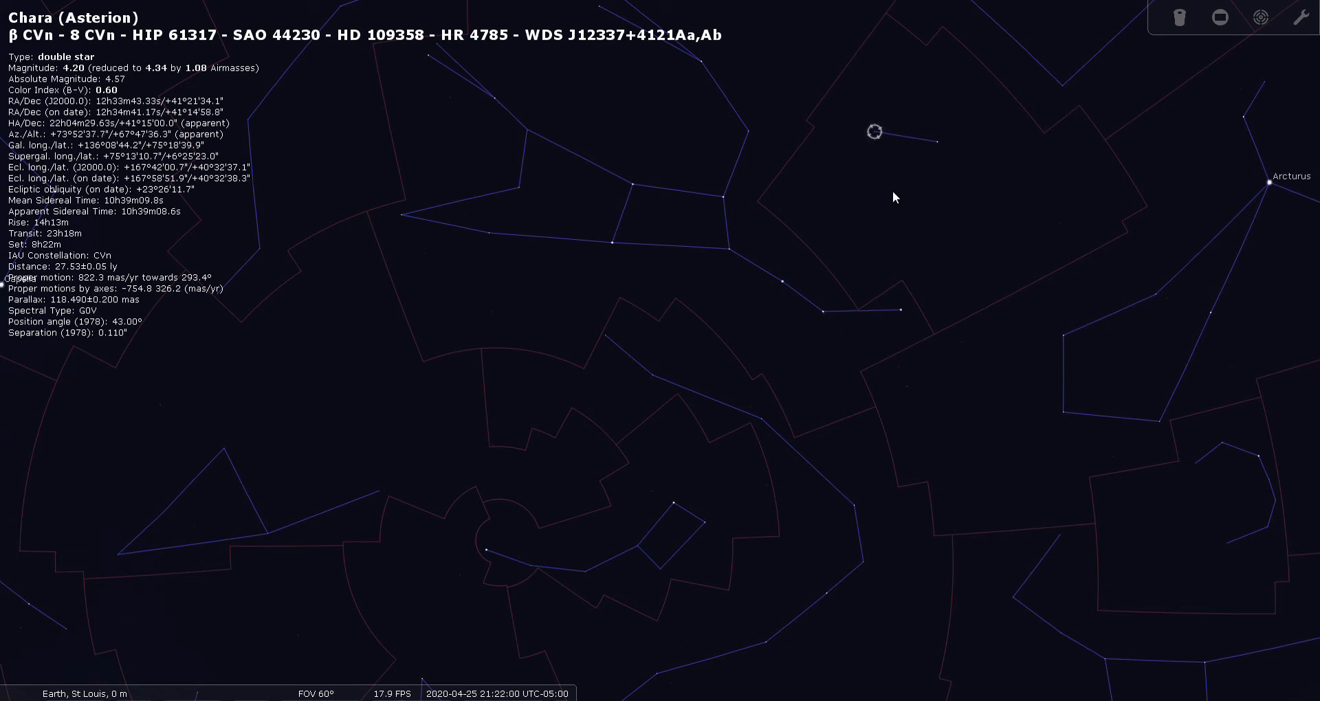
pyautogui.moveTo(953, 154)
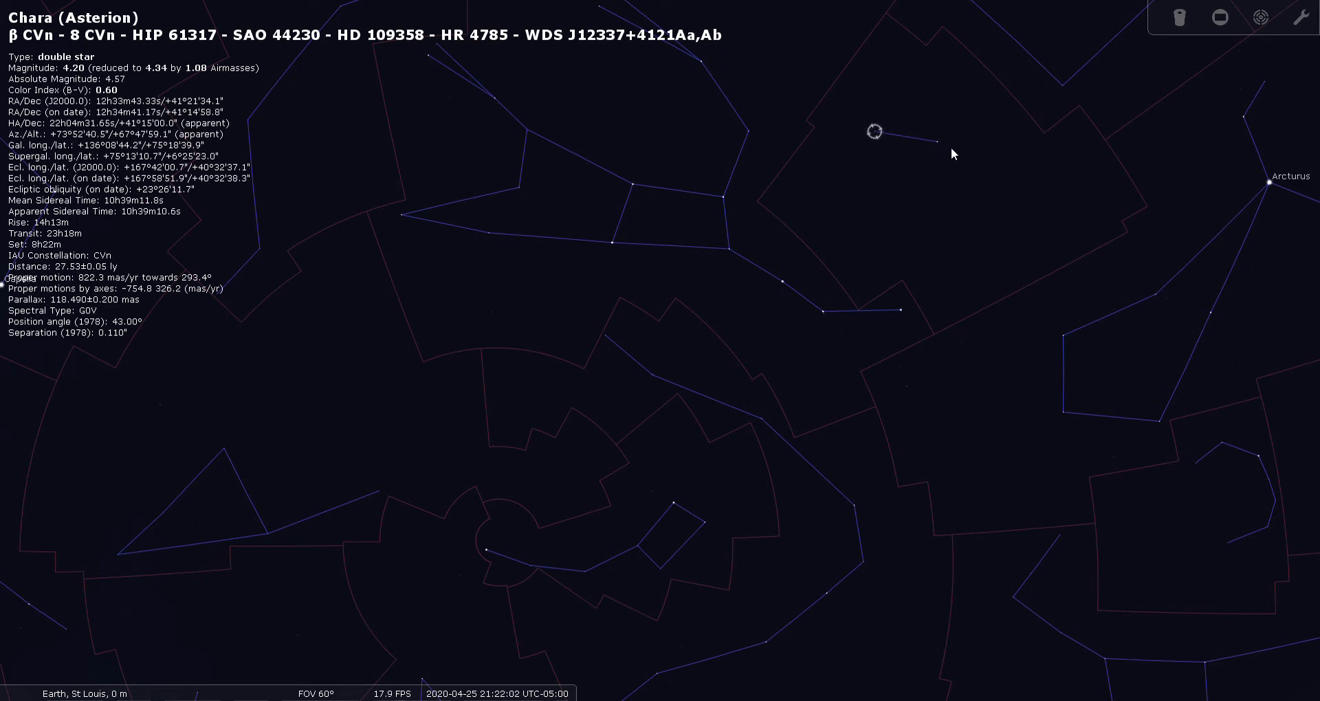
pyautogui.moveTo(939, 151)
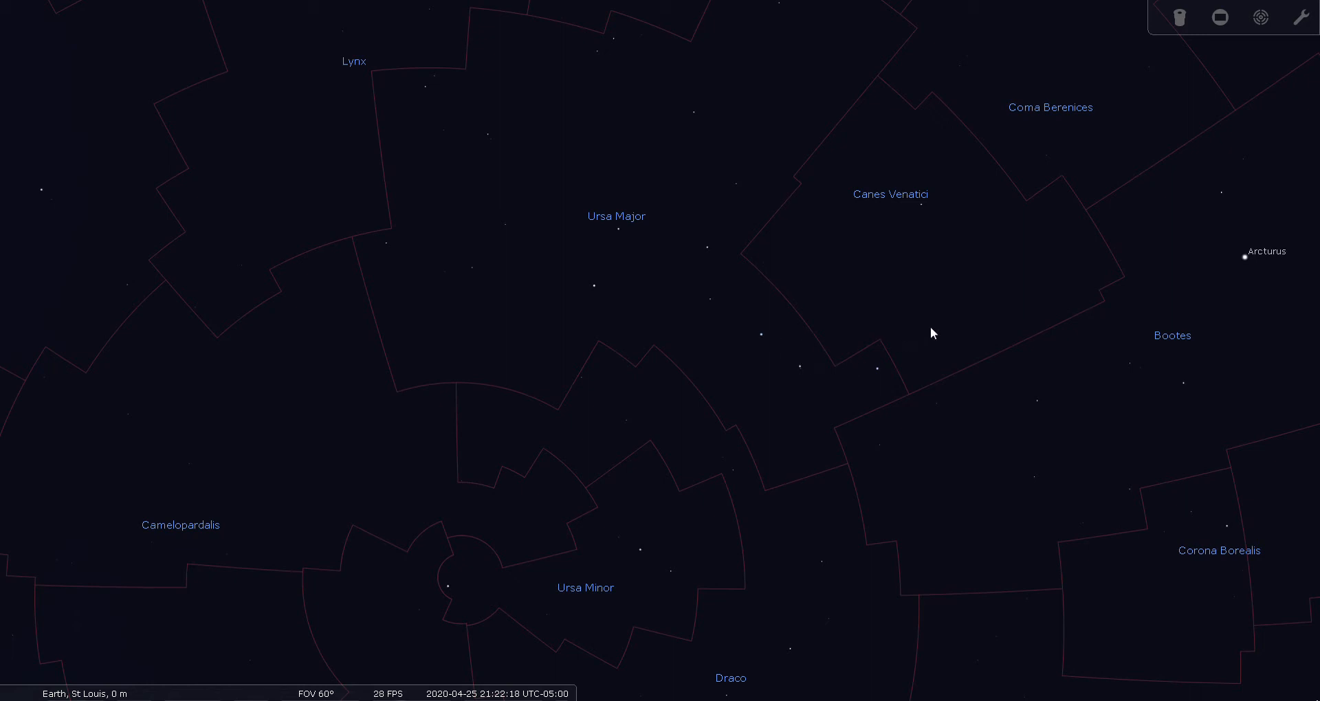
pyautogui.moveTo(952, 133)
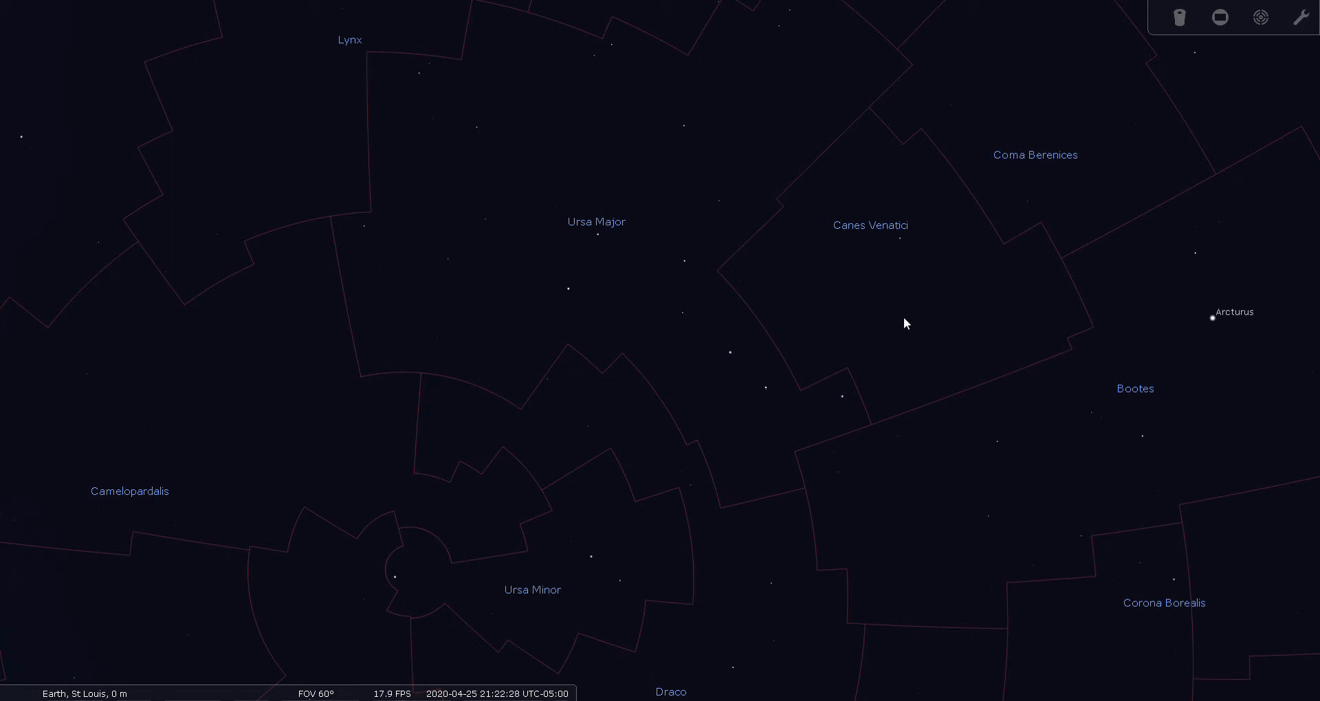
pyautogui.moveTo(854, 194)
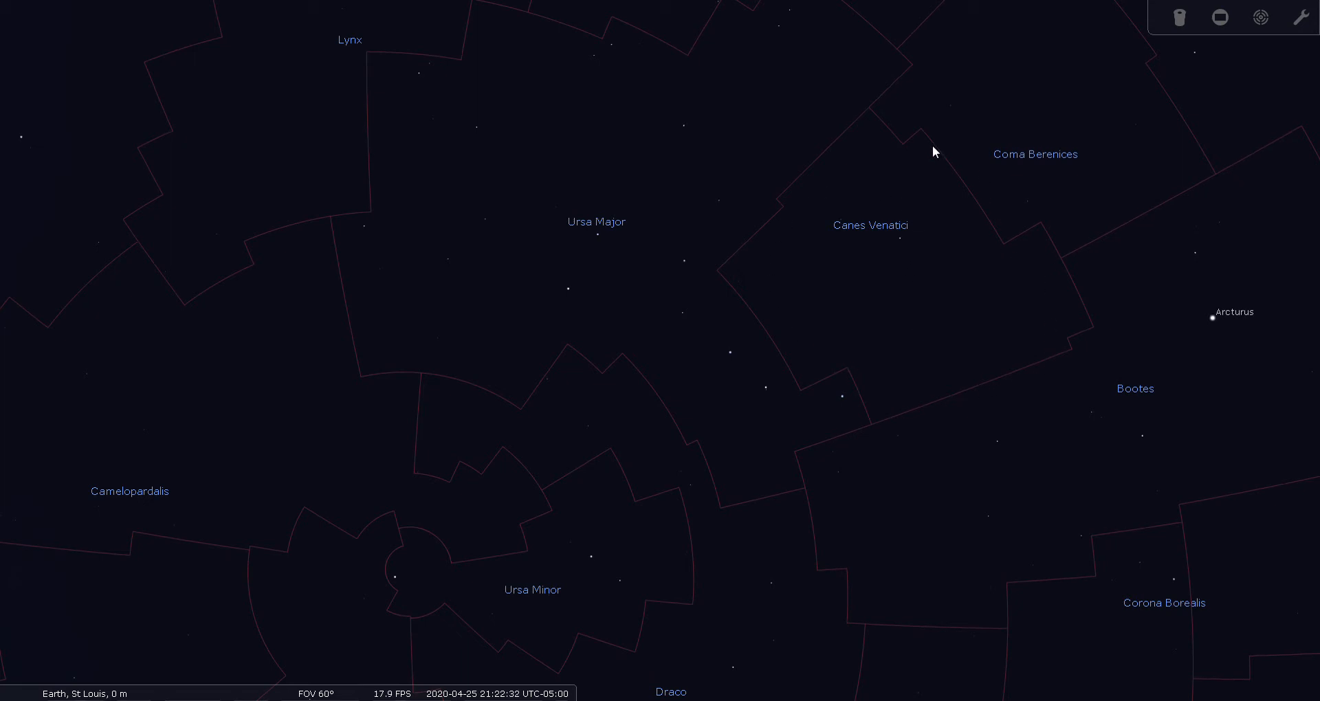
pyautogui.moveTo(1045, 352)
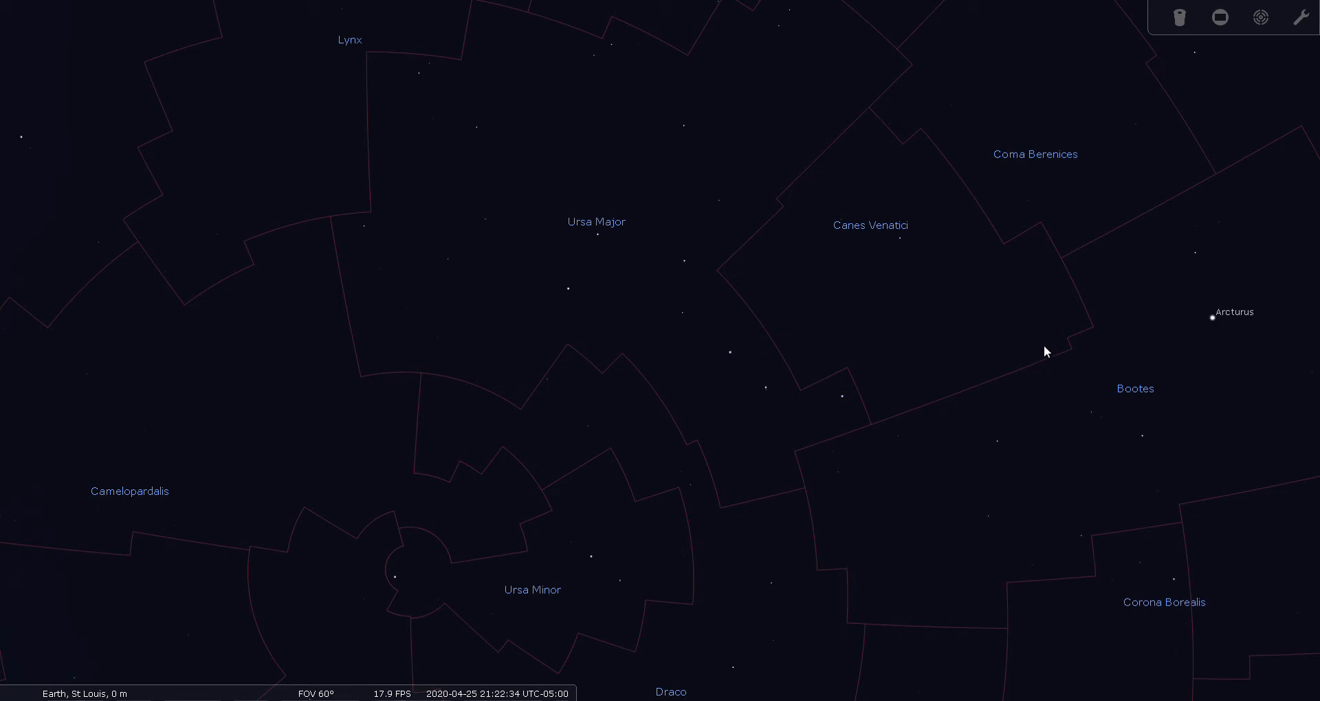
pyautogui.moveTo(989, 362)
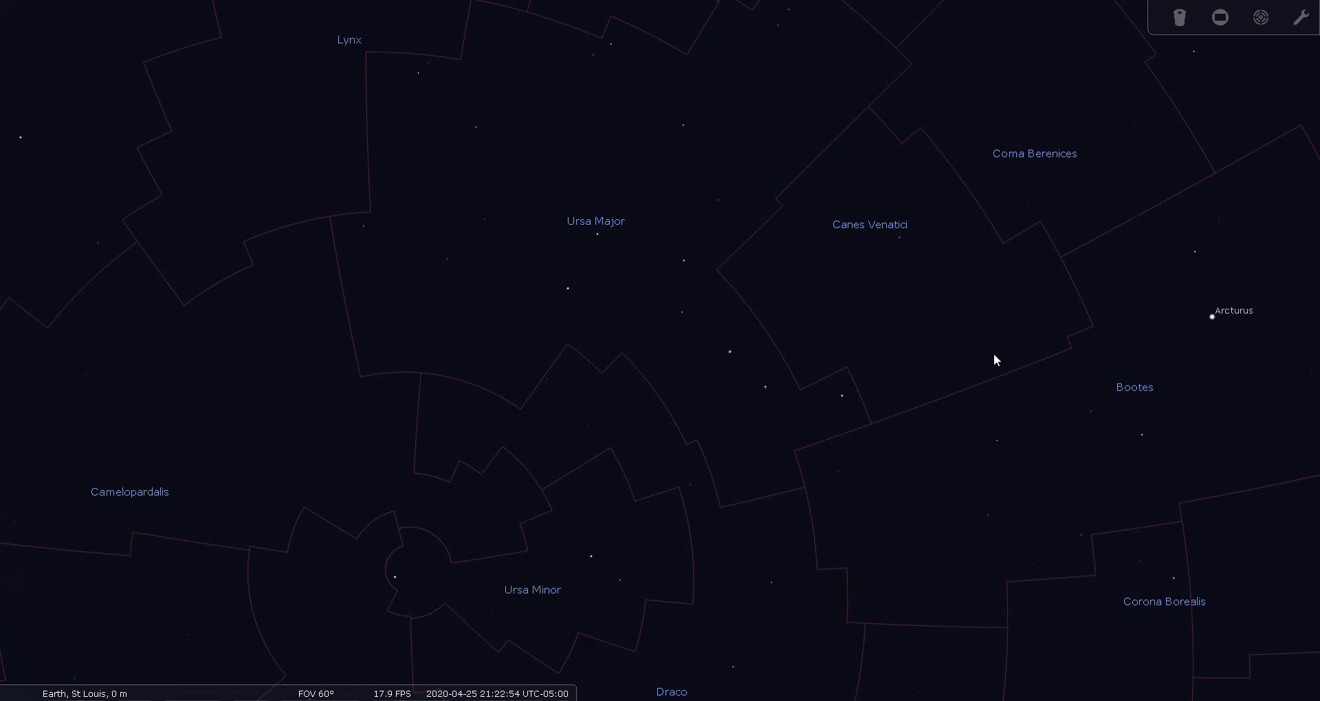
pyautogui.moveTo(944, 342)
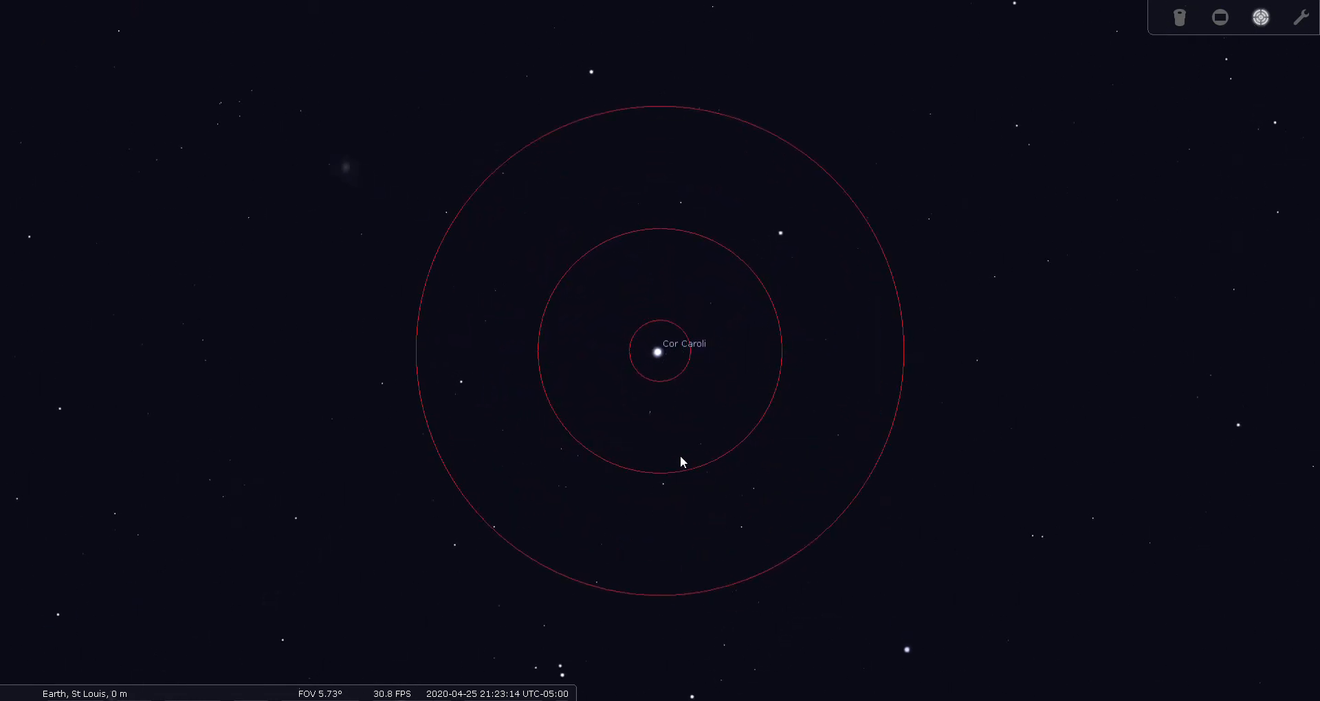
pyautogui.moveTo(744, 434)
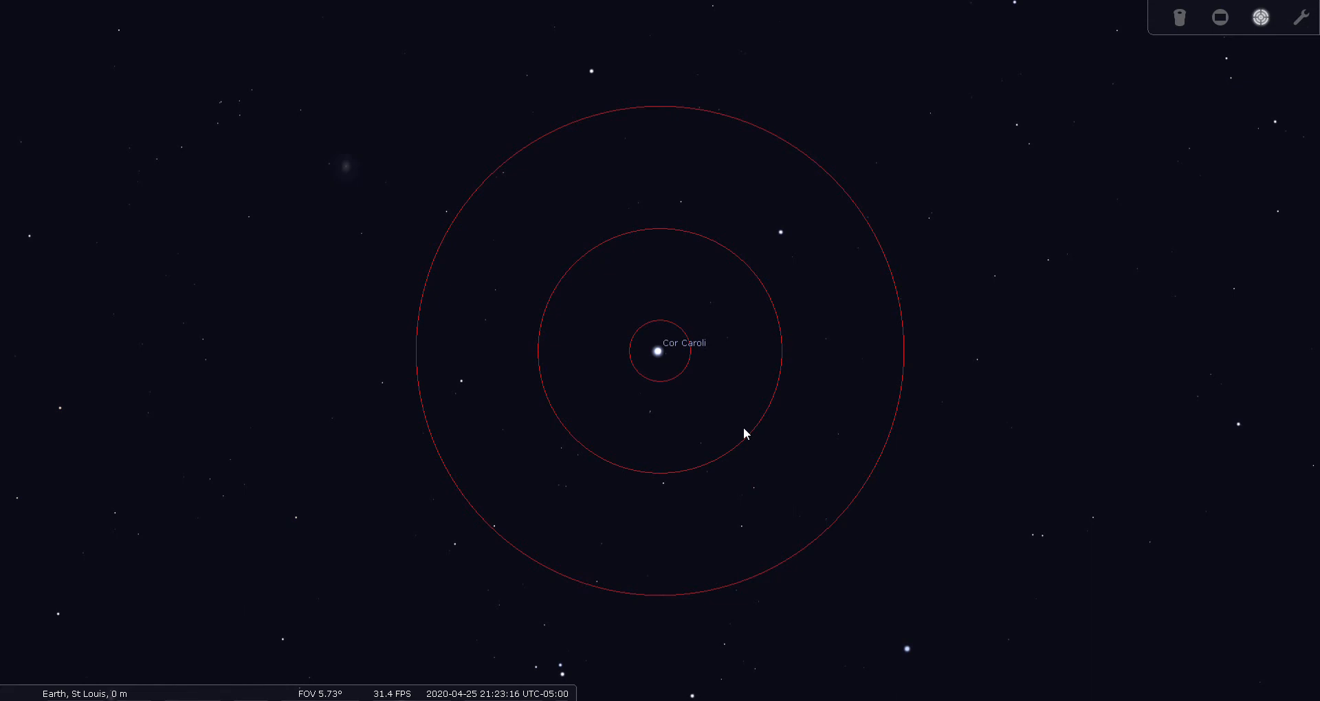
pyautogui.moveTo(673, 378)
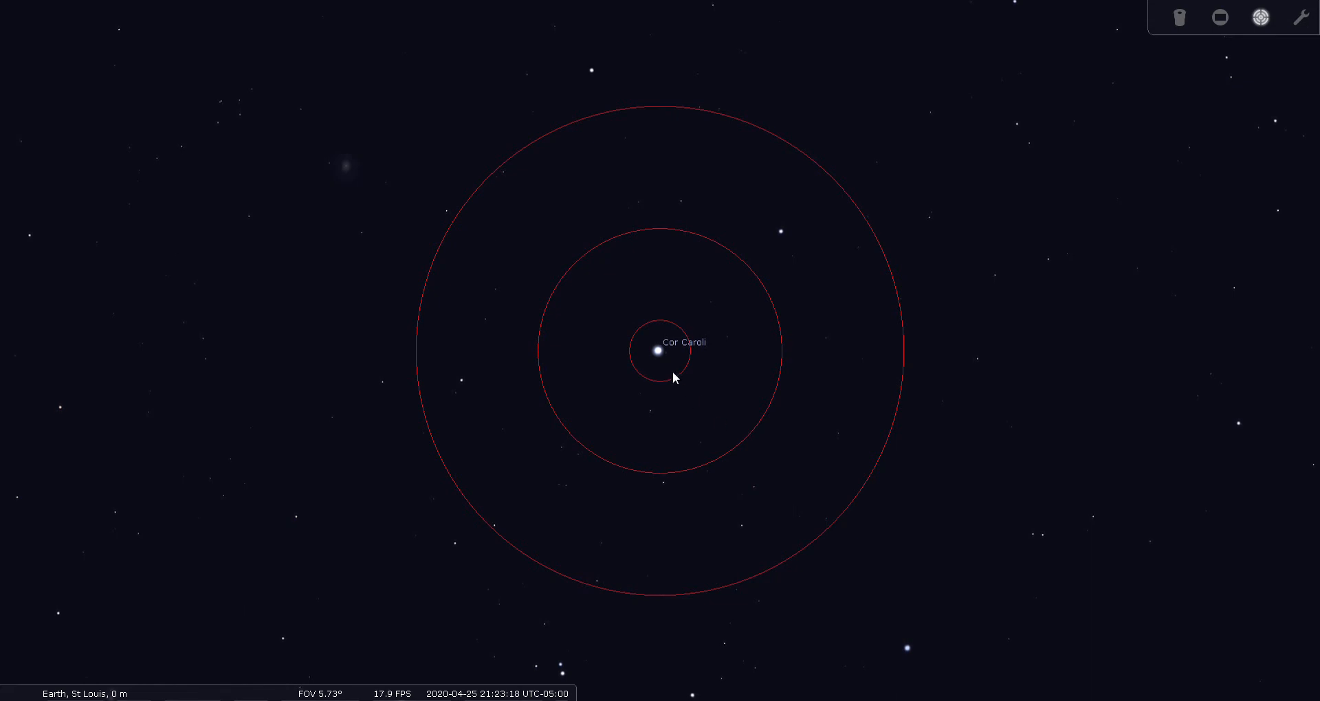
pyautogui.moveTo(665, 357)
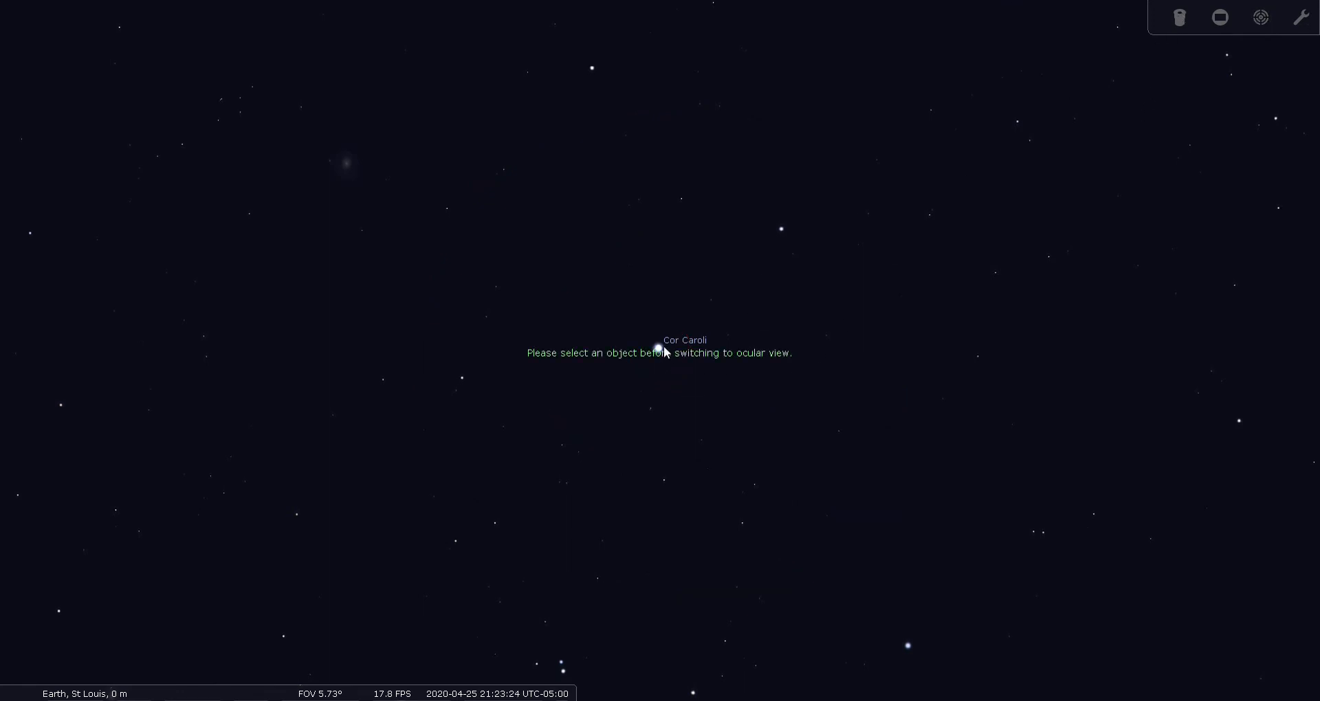
# Select Cor Caroli and view it through the simulated 40 mm eyepiece at 17.5x
pyautogui.click(658, 349)
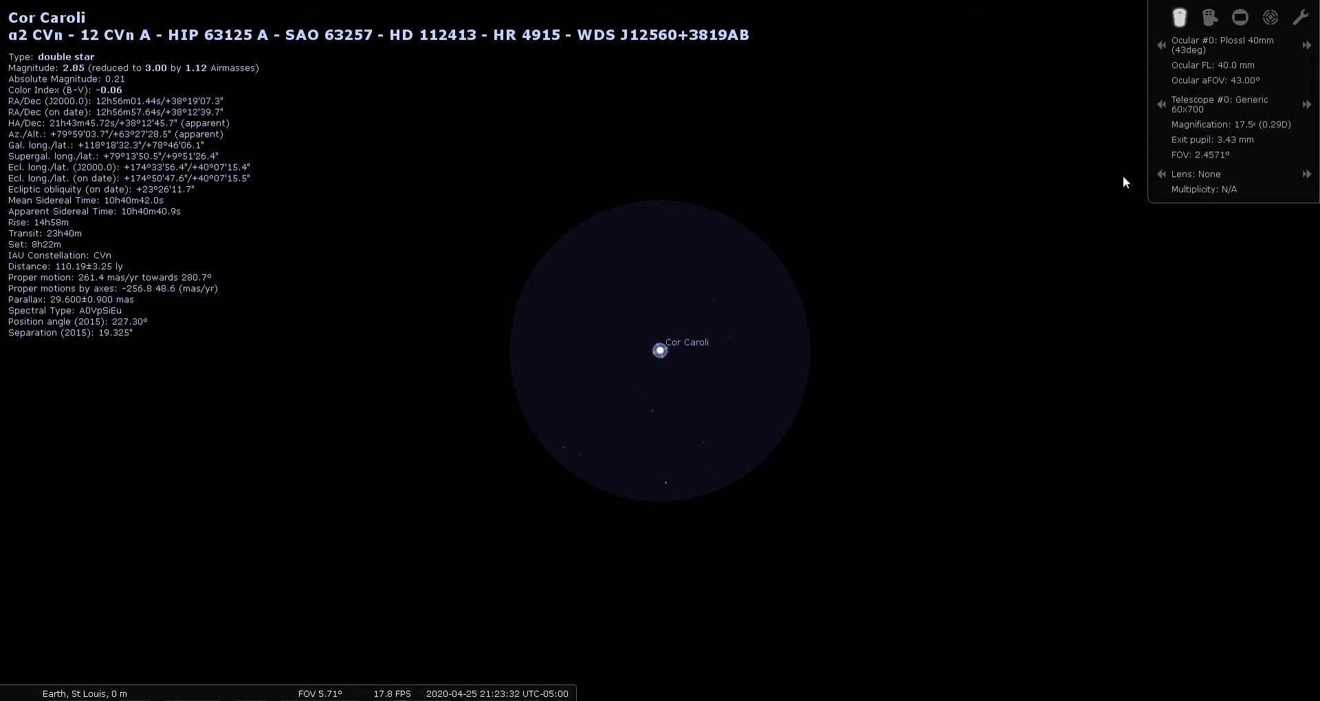
pyautogui.click(1270, 17)
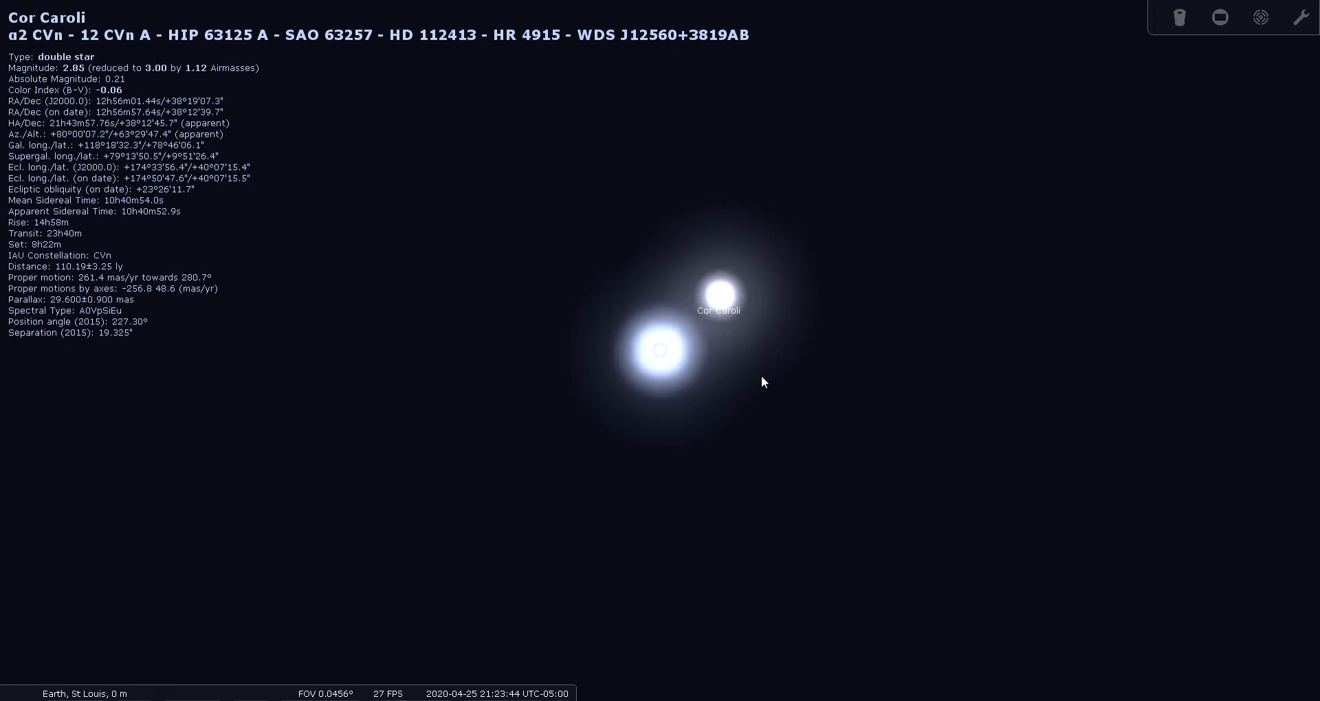
pyautogui.moveTo(733, 350)
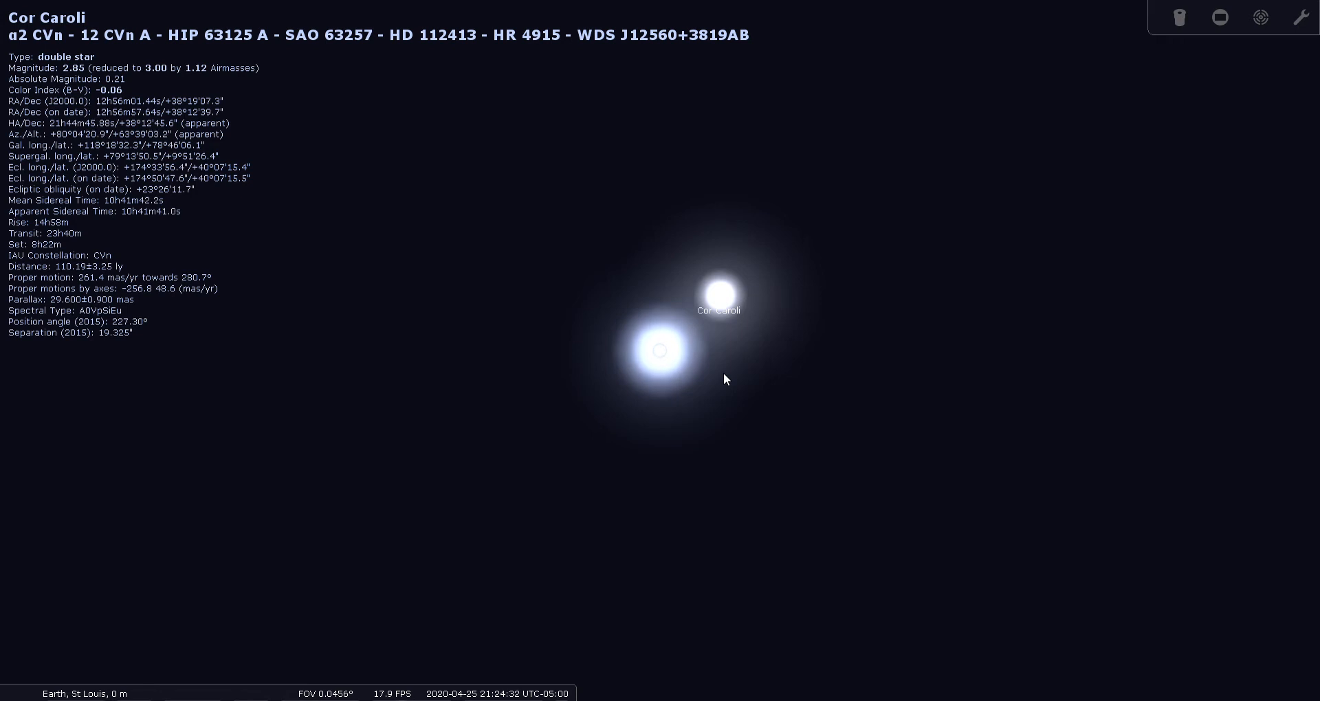
pyautogui.moveTo(732, 381)
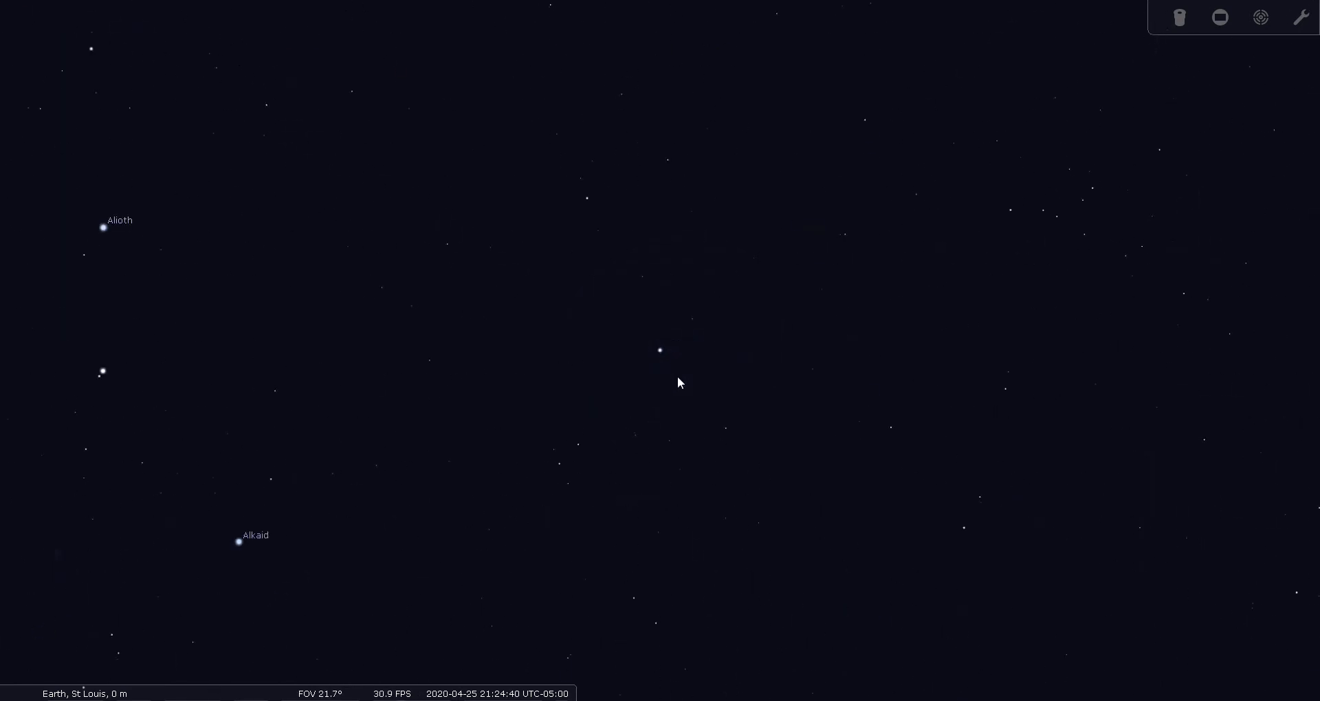
# Zoom out to a wide field and recenter the sky on Canes Venatici with Arcturus lower right
pyautogui.scroll(-3)
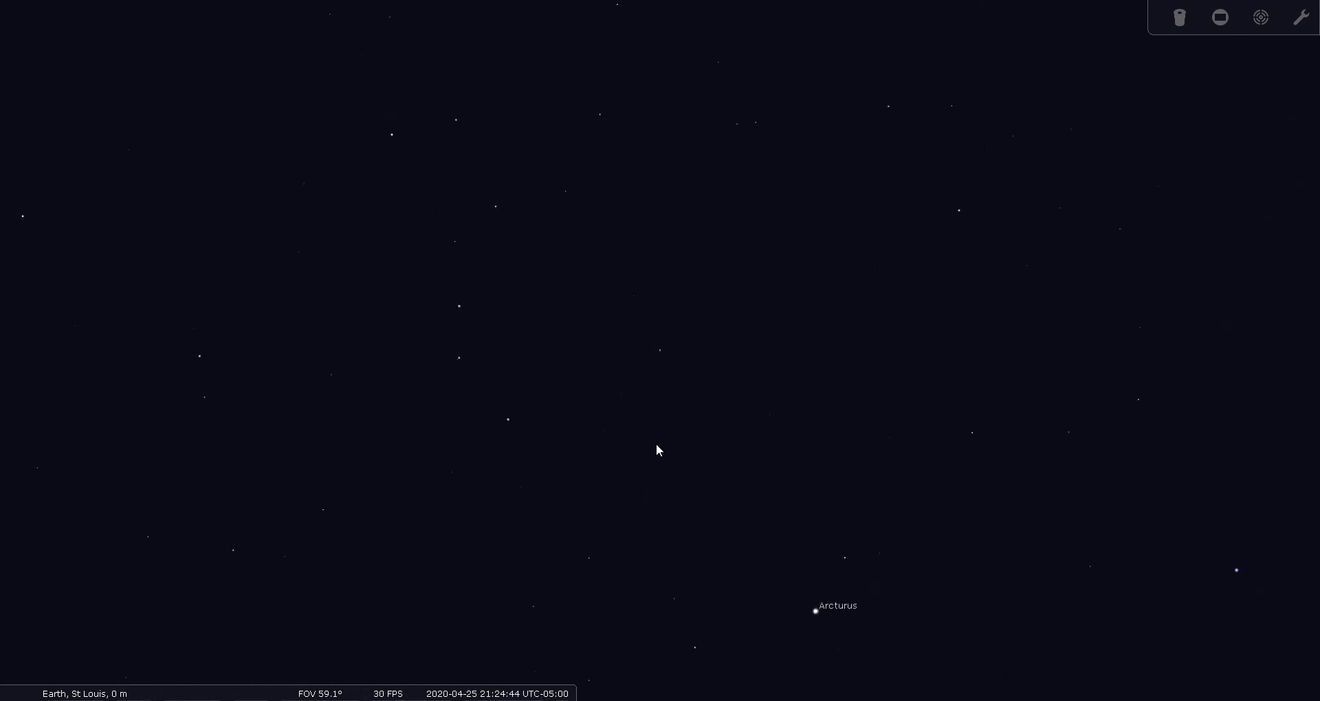
pyautogui.moveTo(658, 449); pyautogui.dragTo(755, 491)
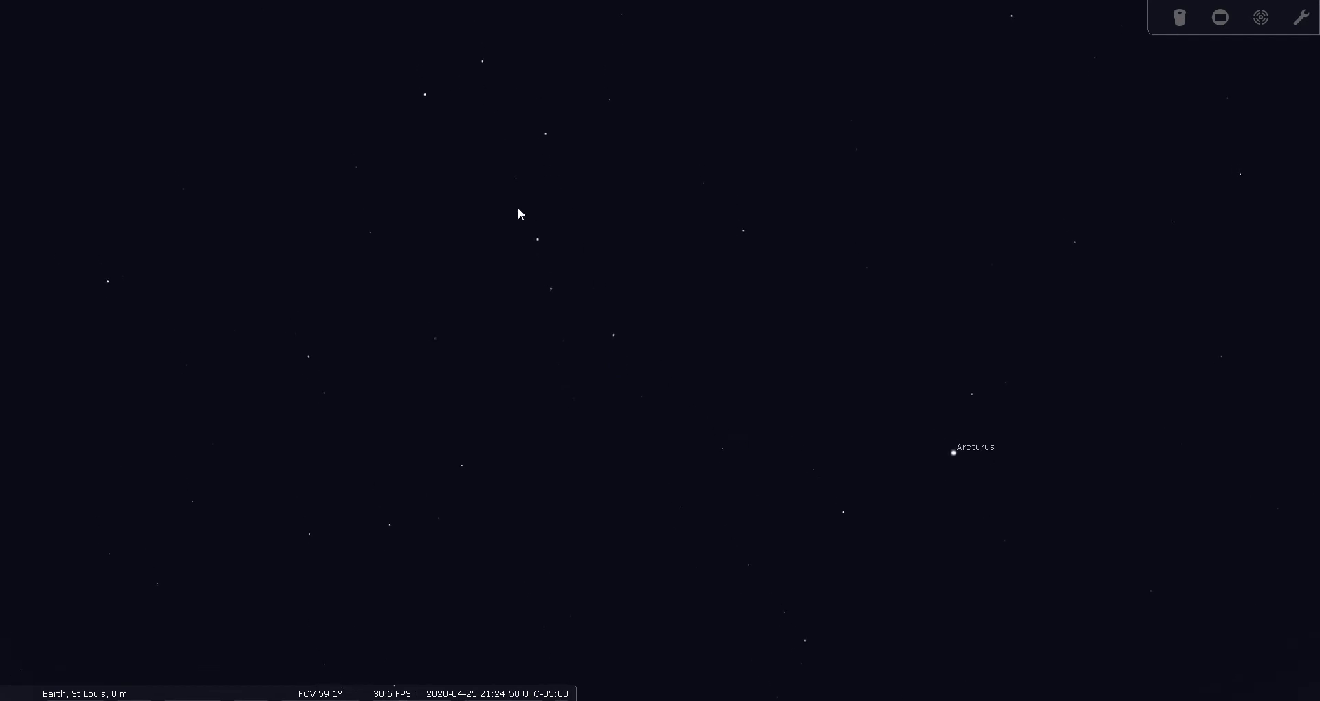
pyautogui.moveTo(576, 316)
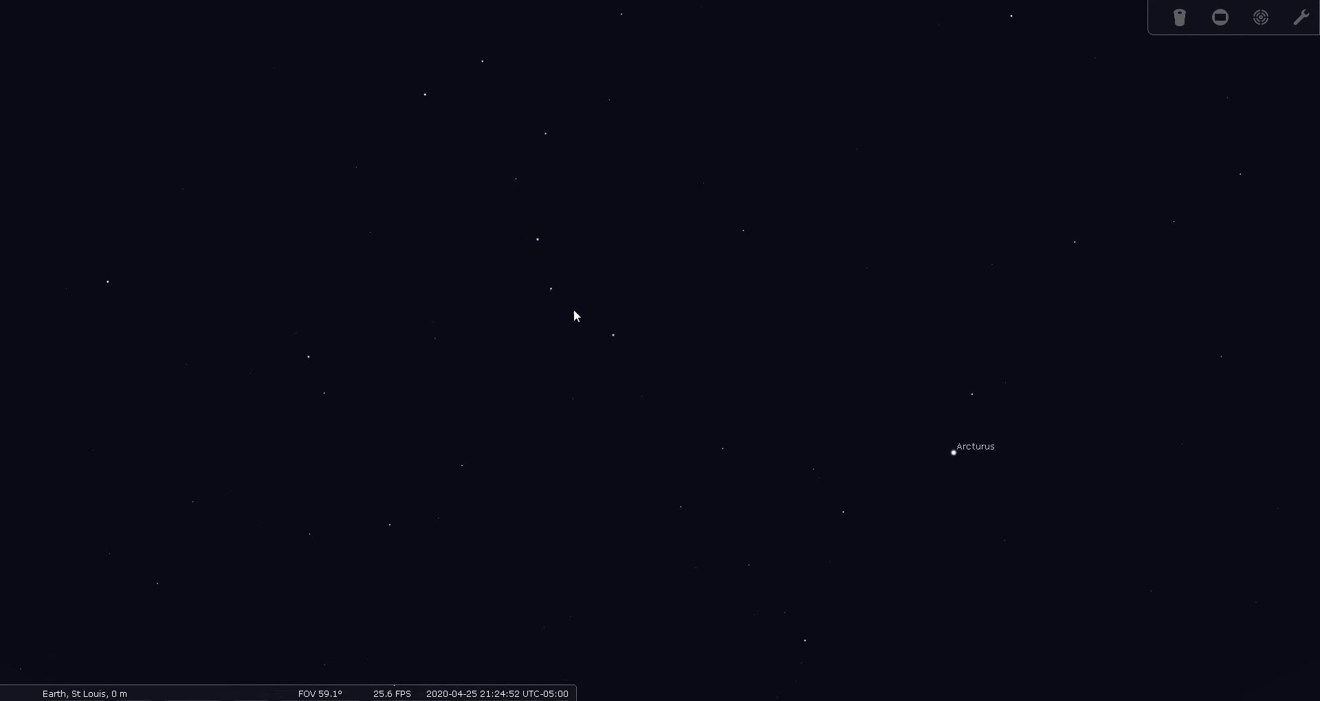
pyautogui.moveTo(581, 310)
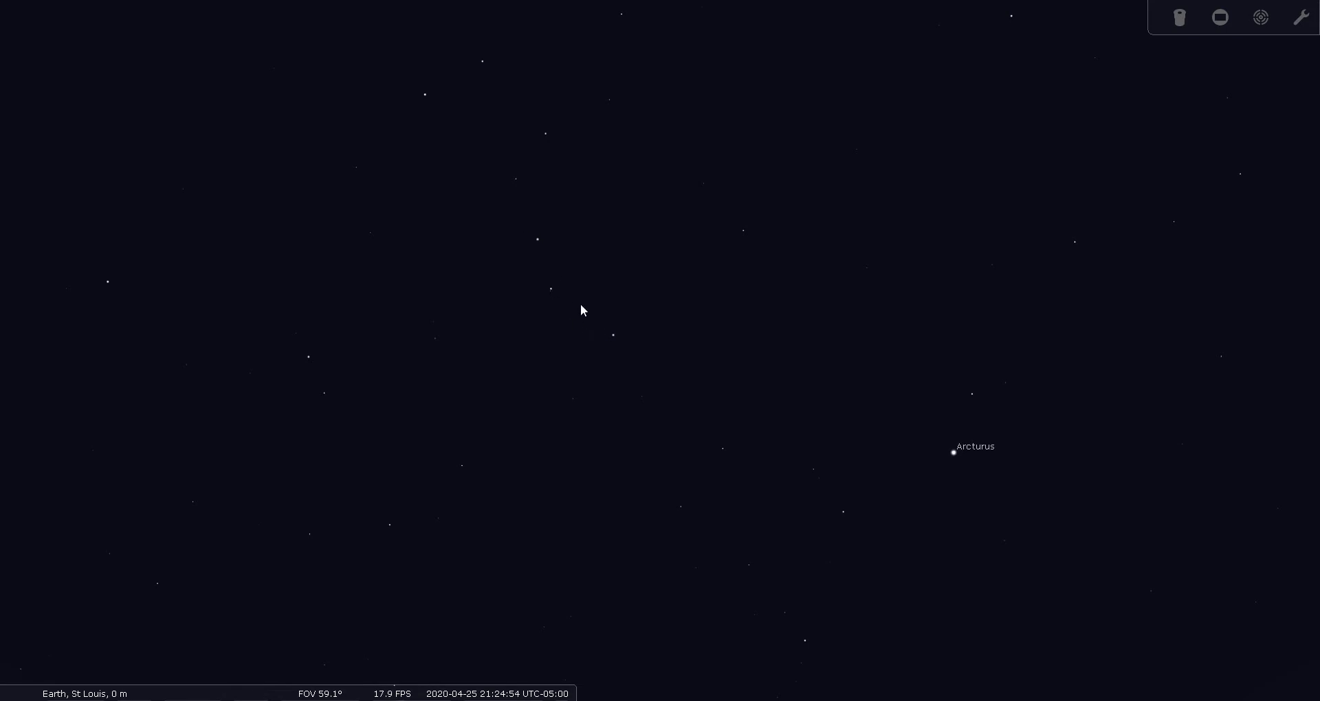
pyautogui.moveTo(539, 261)
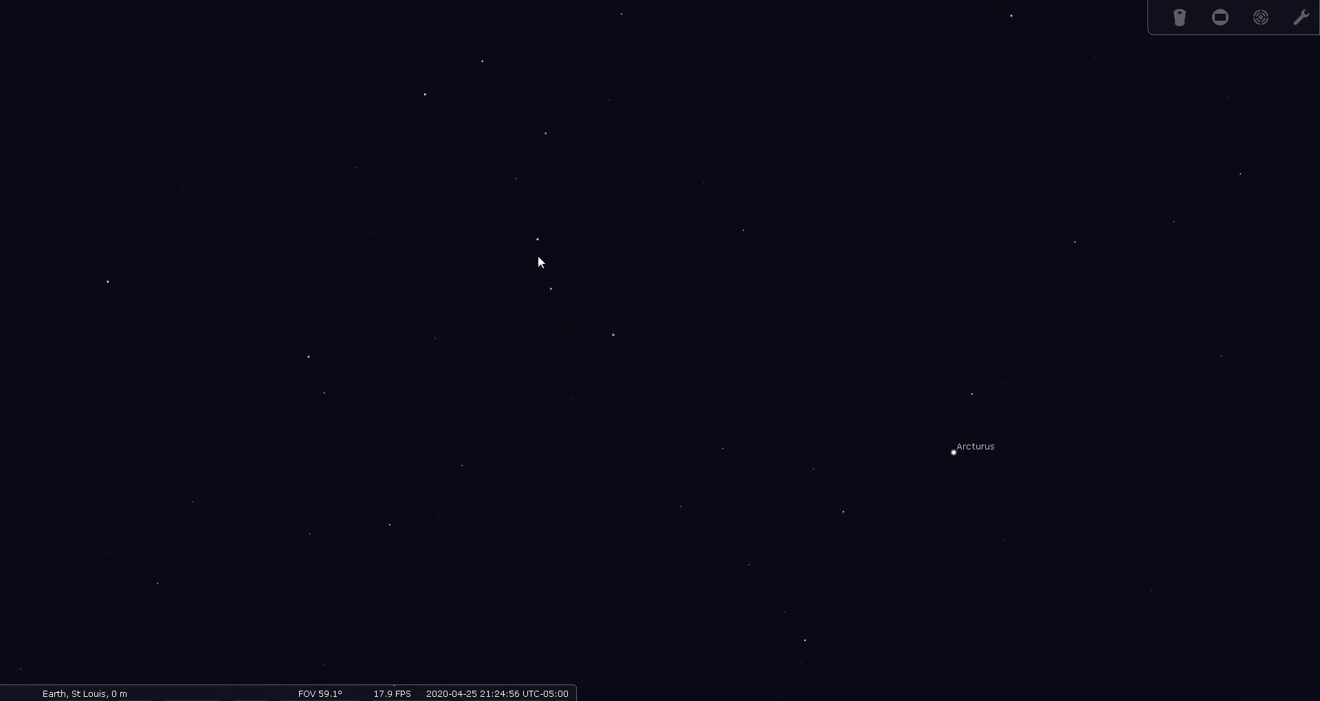
pyautogui.moveTo(615, 345)
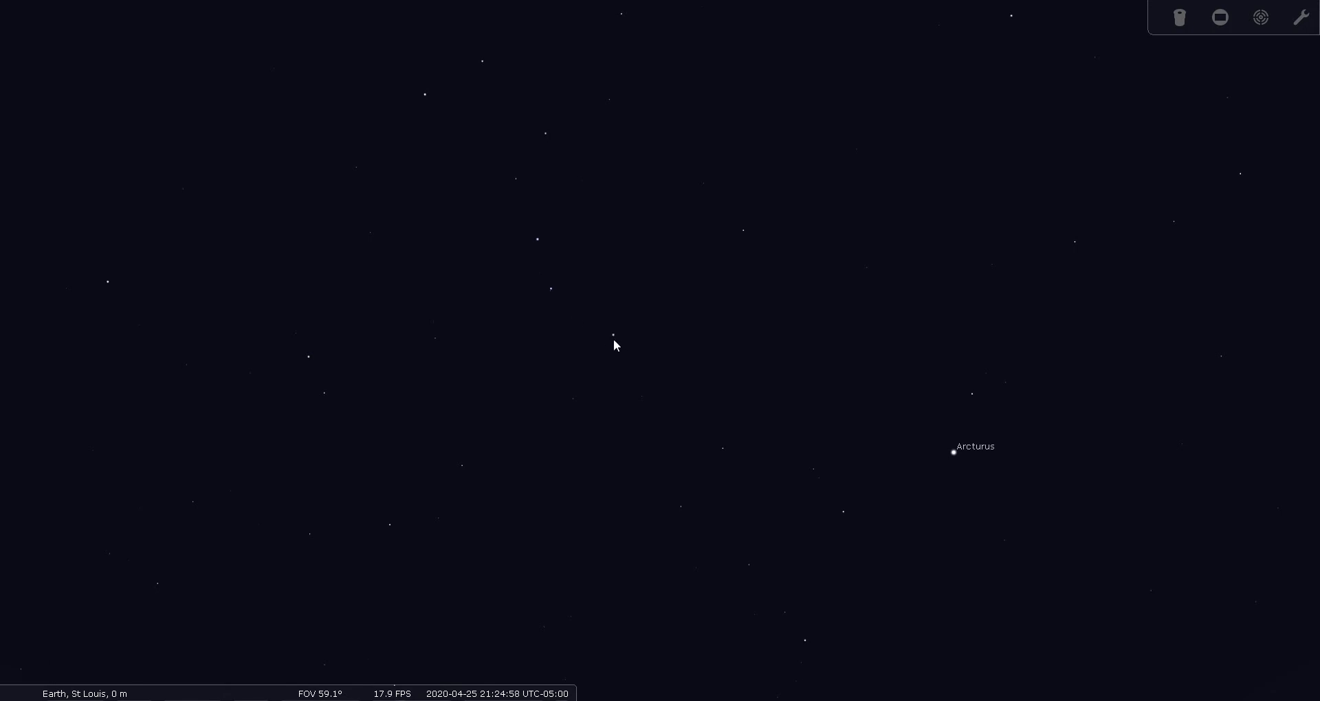
pyautogui.moveTo(735, 262)
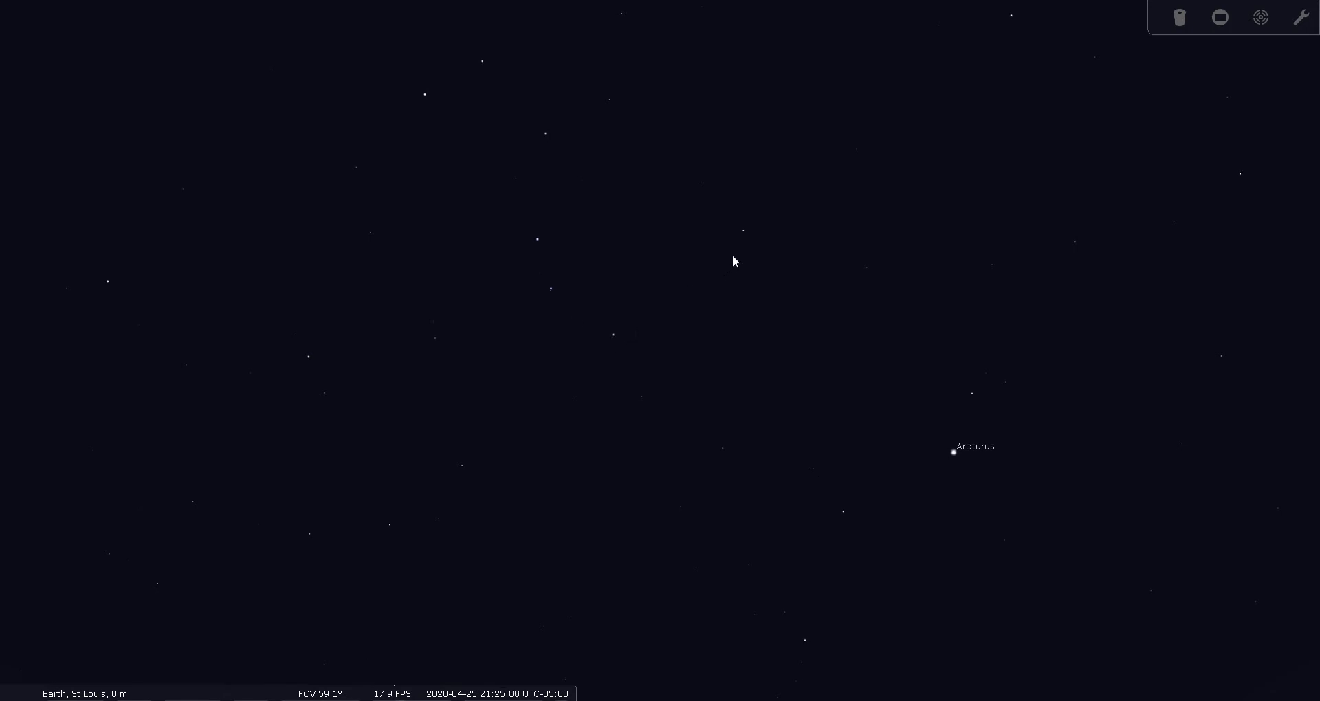
pyautogui.moveTo(761, 241)
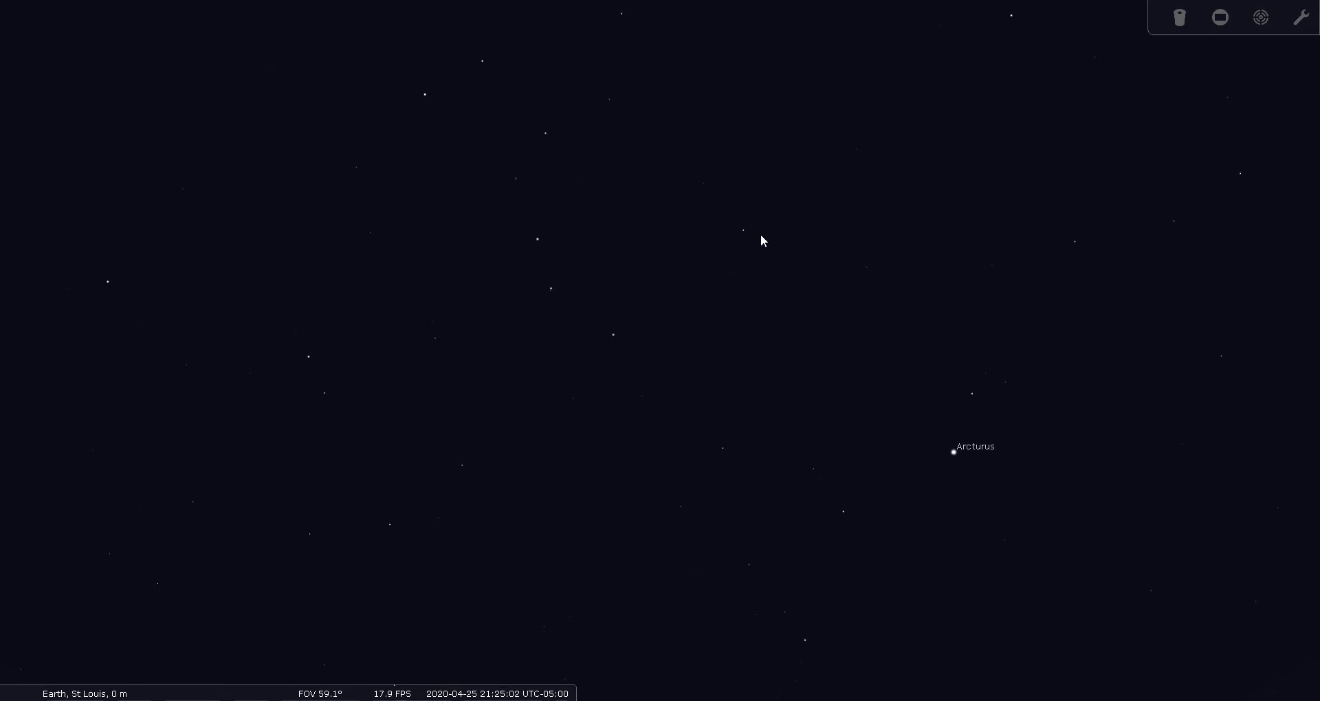
pyautogui.moveTo(722, 266)
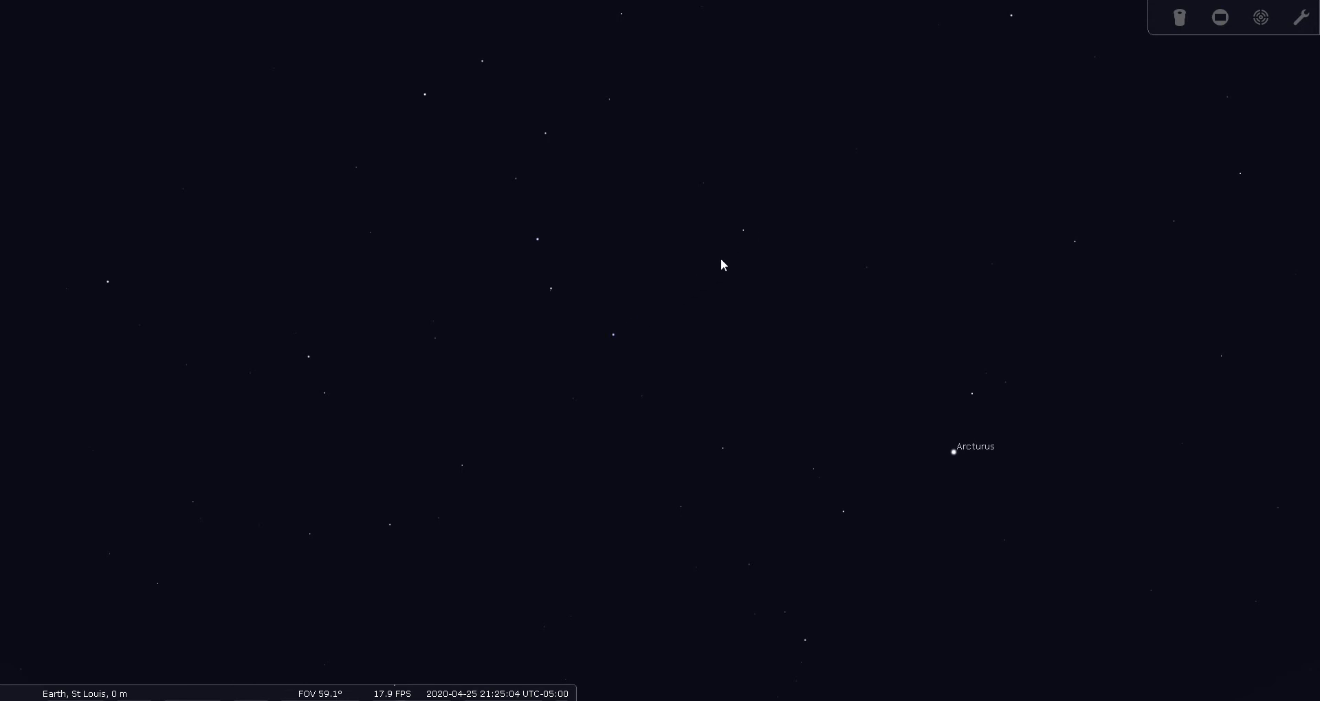
pyautogui.moveTo(743, 226)
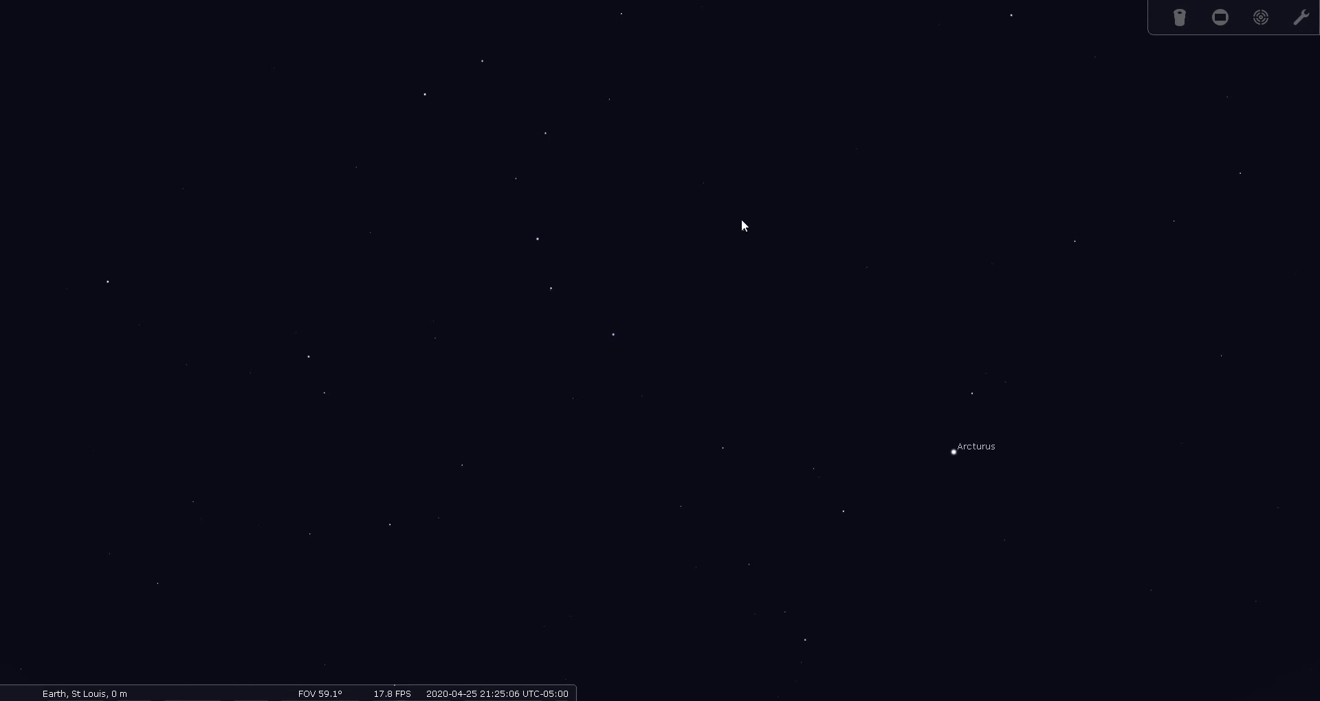
pyautogui.moveTo(746, 235)
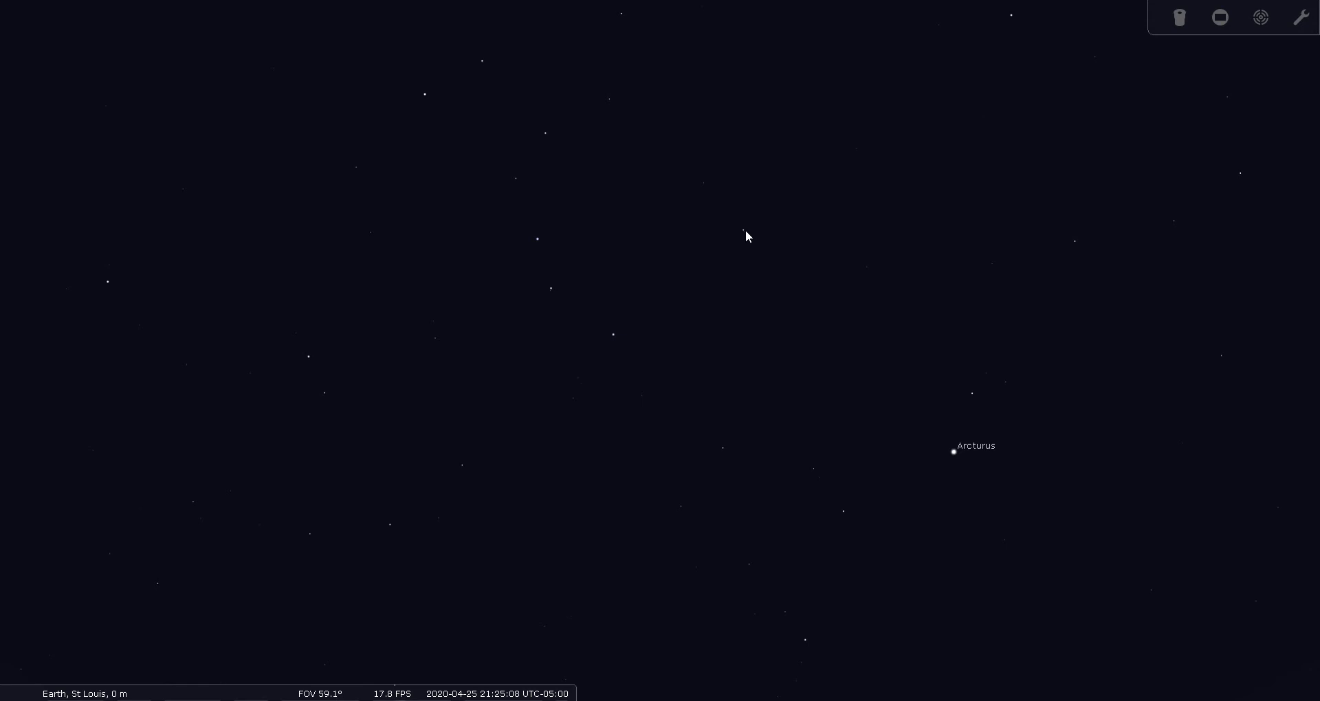
pyautogui.moveTo(707, 316)
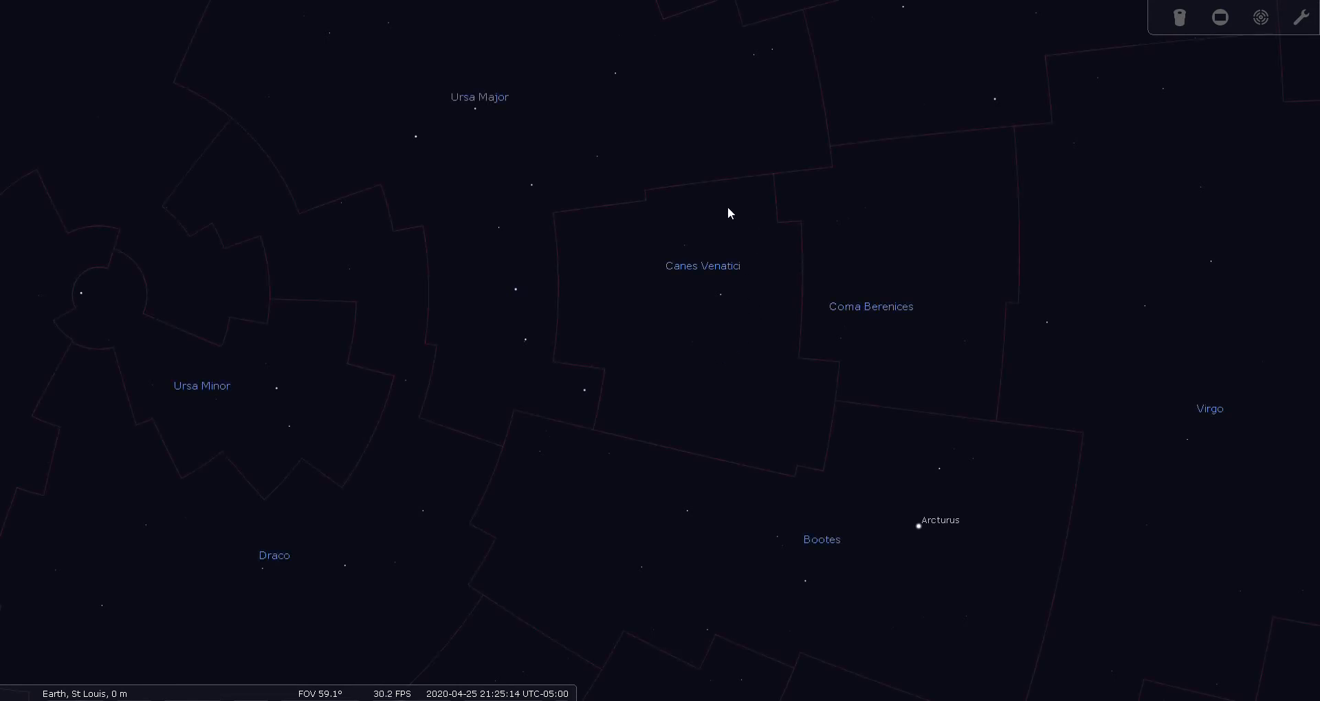
pyautogui.moveTo(588, 205)
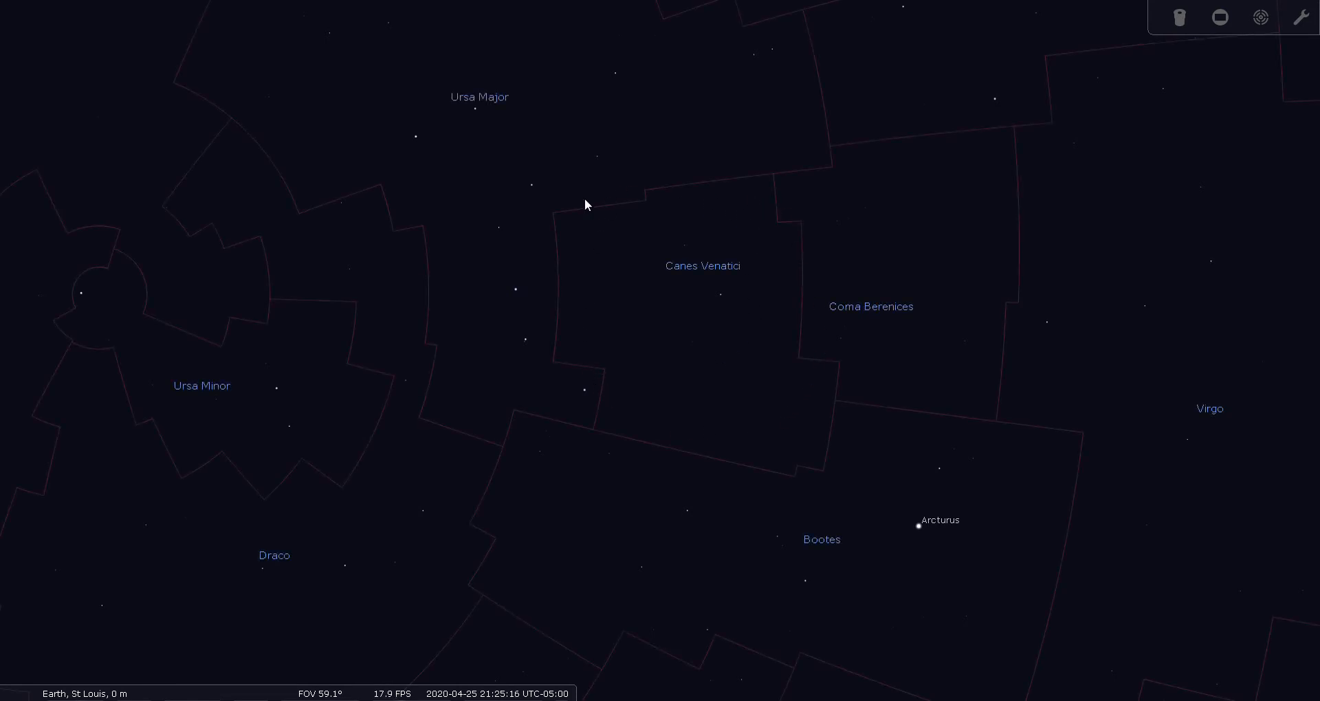
pyautogui.moveTo(755, 288)
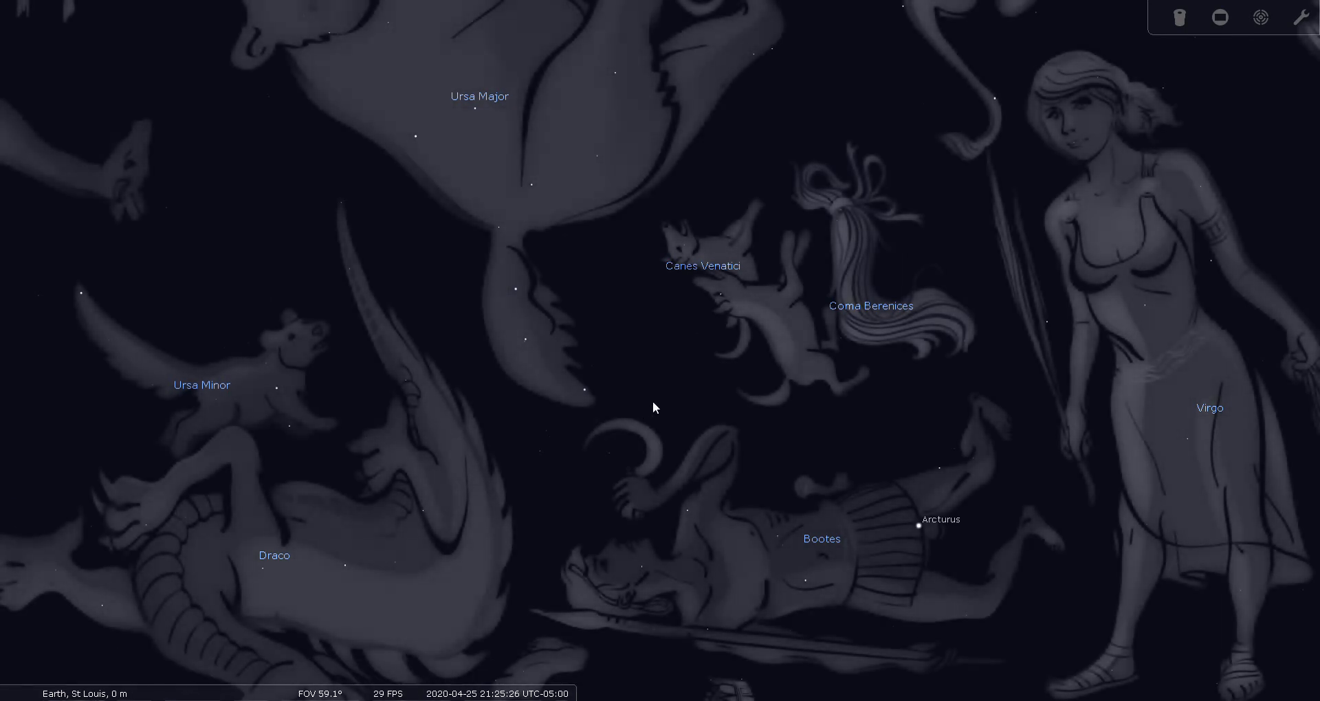
pyautogui.moveTo(784, 332)
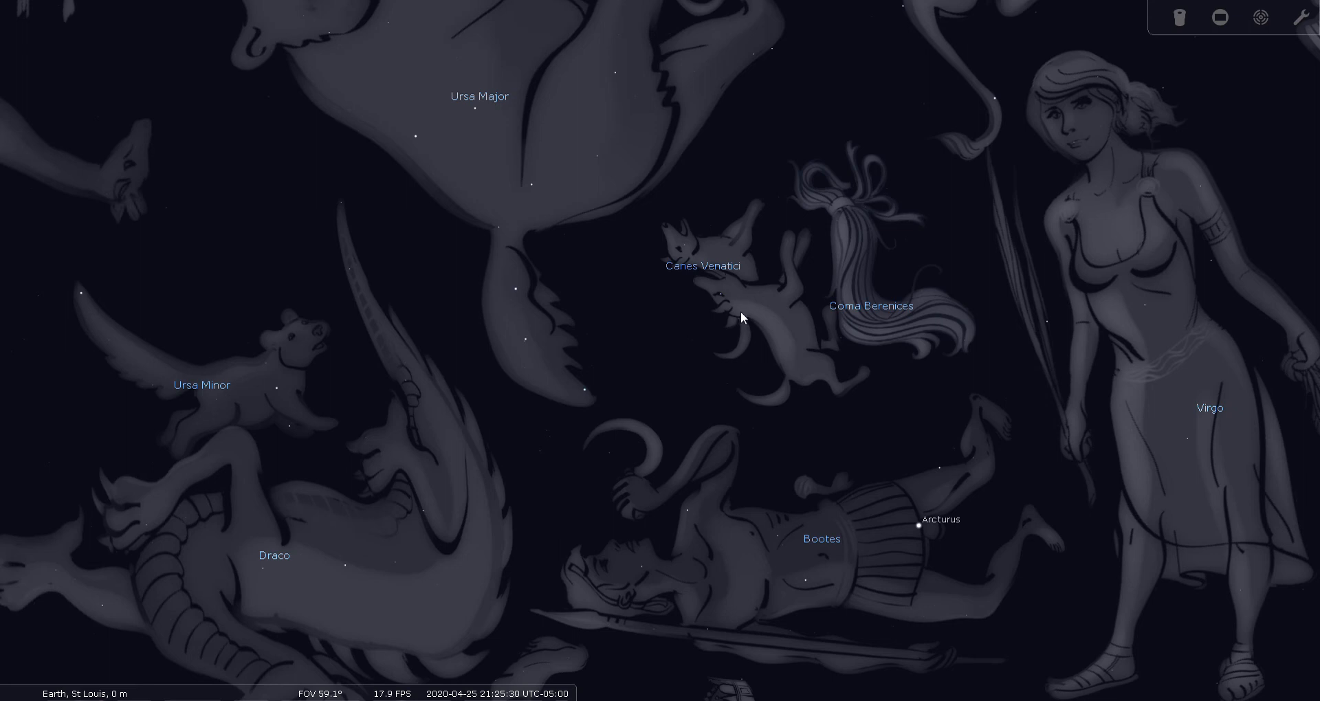
# Show the constellation stick-figure lines over Canes Venatici, Ursa Major, Boötes and Virgo
pyautogui.click(1261, 18)
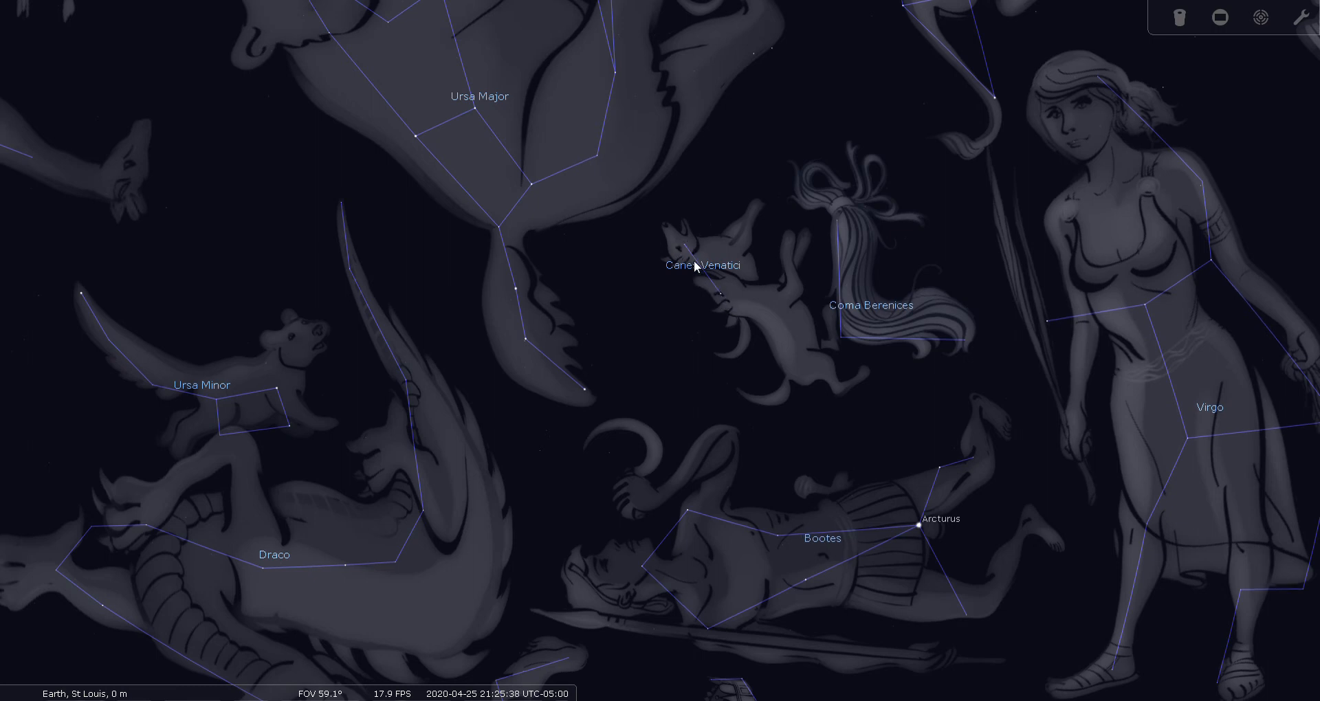
pyautogui.moveTo(719, 294)
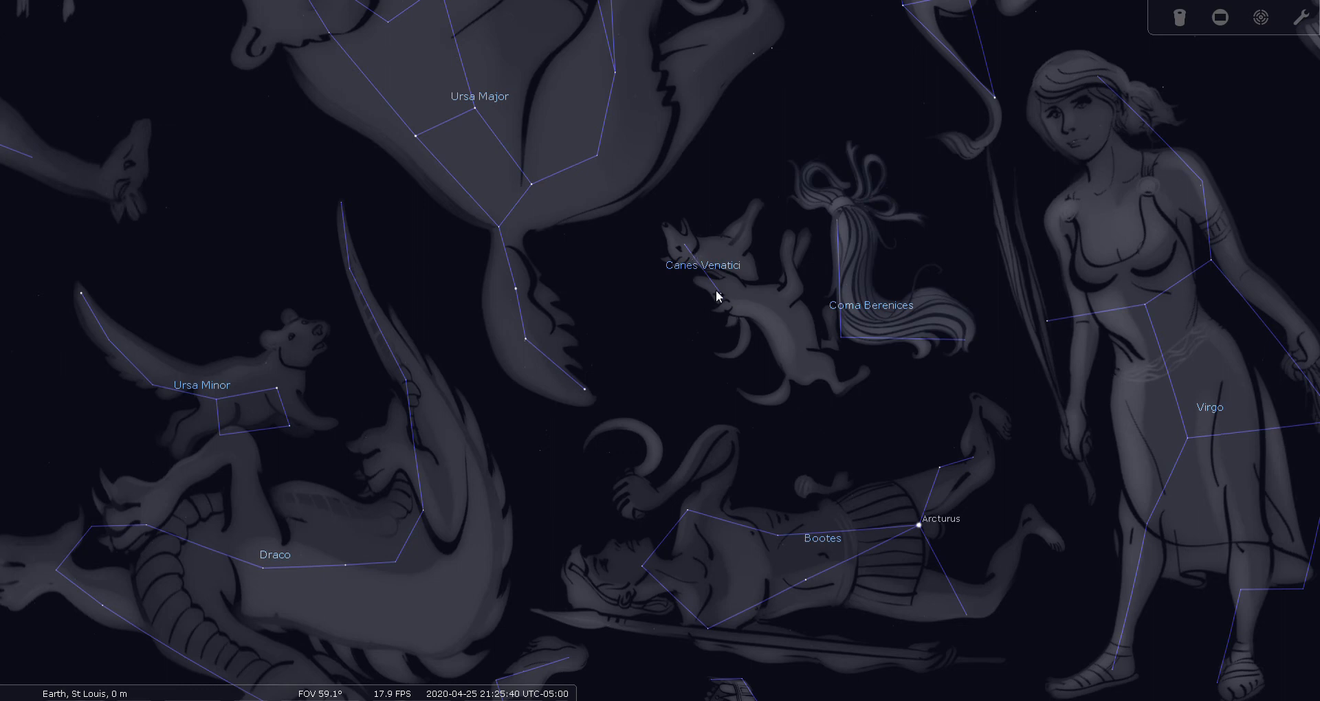
pyautogui.moveTo(737, 298)
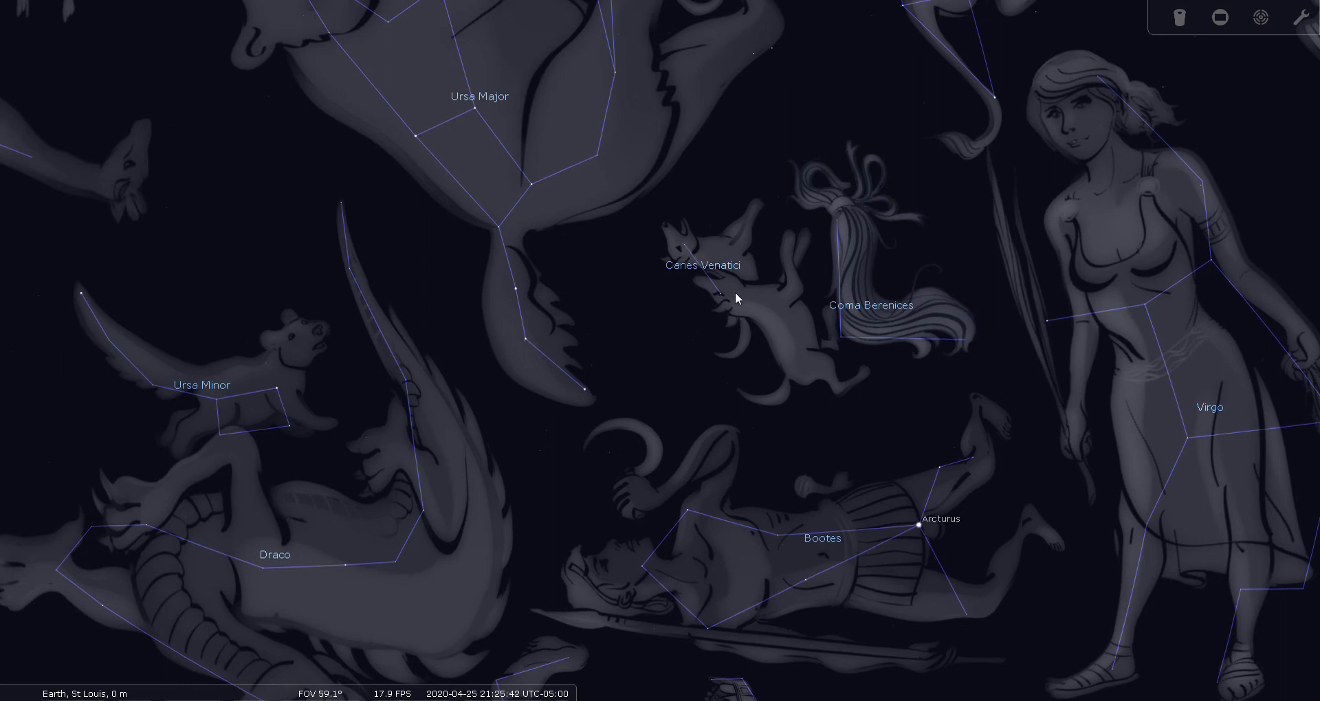
pyautogui.moveTo(793, 264)
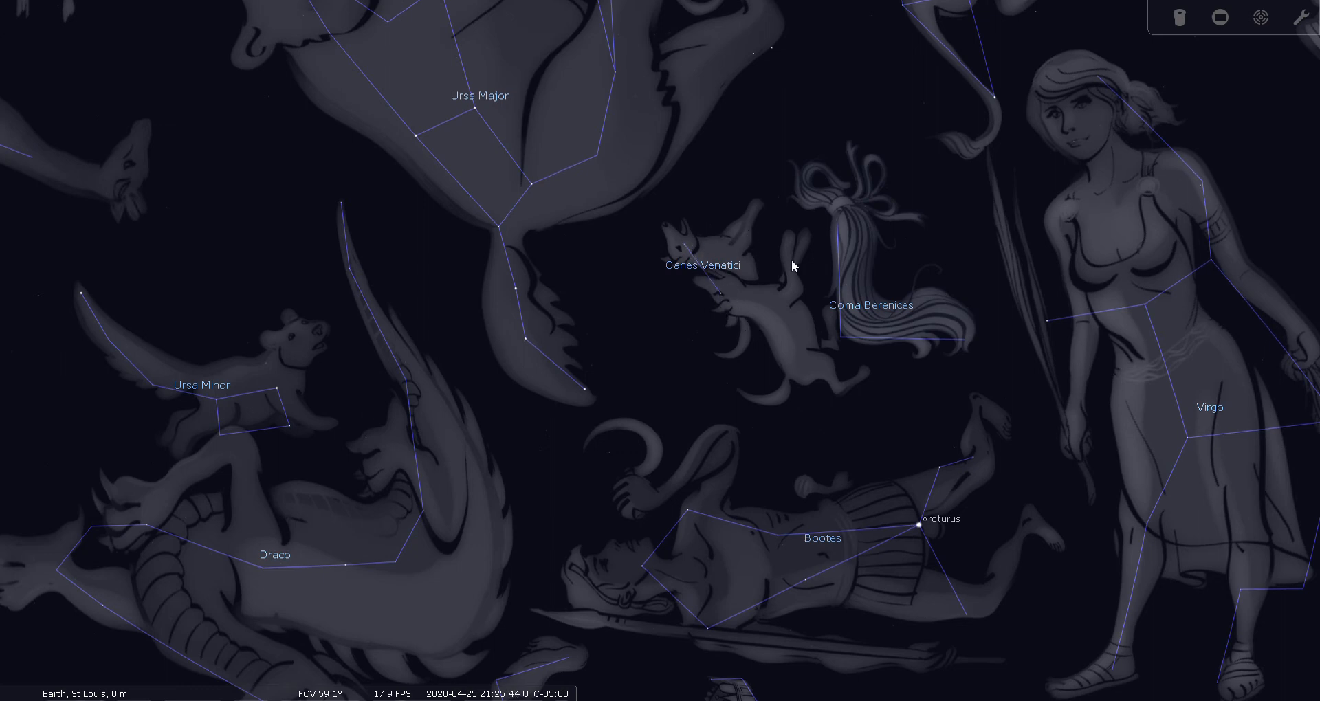
pyautogui.moveTo(772, 269)
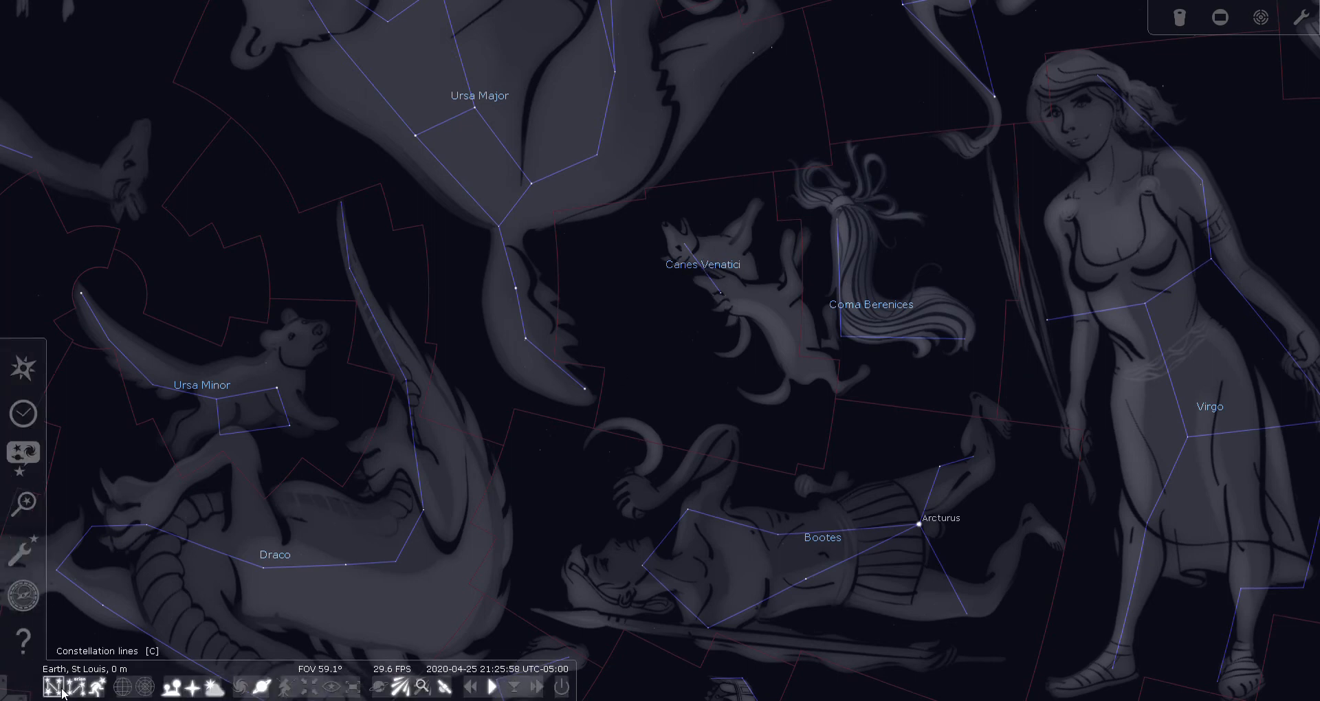
# Turn off constellation lines and set light pollution to 2 in the sky options
pyautogui.click(79, 687)
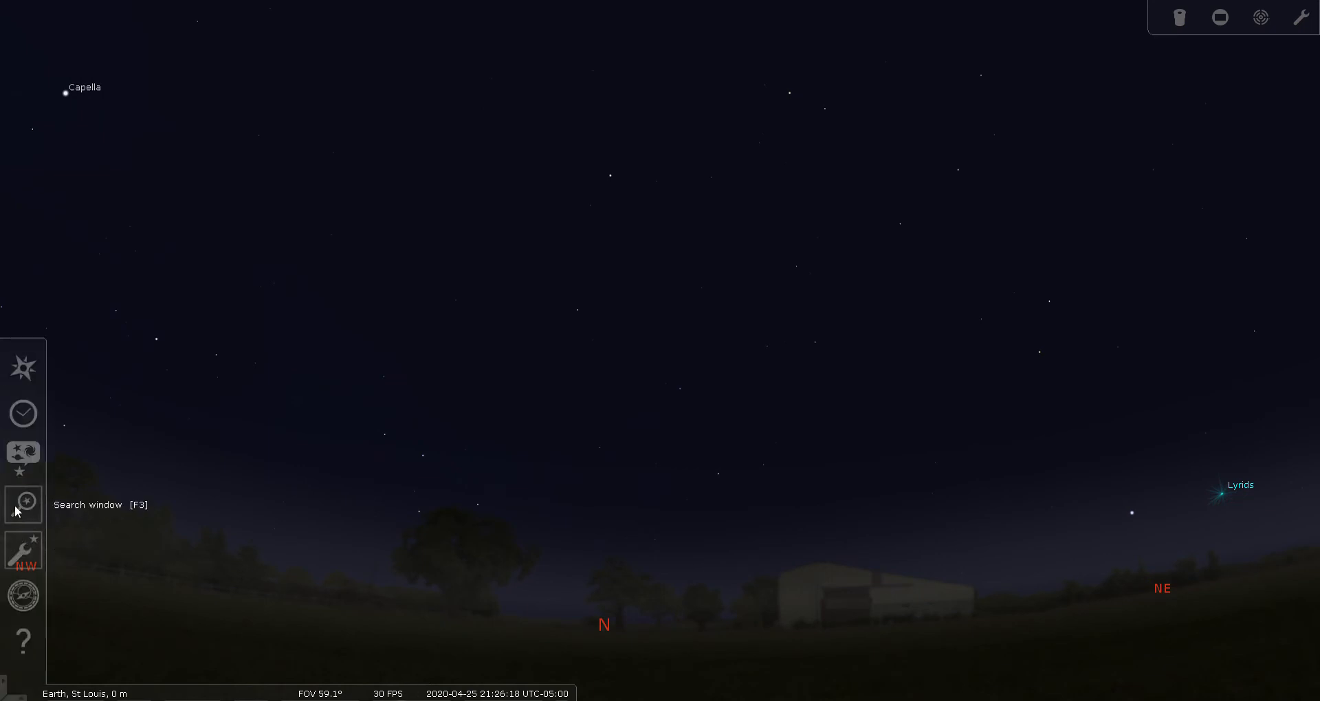
pyautogui.moveTo(24, 459)
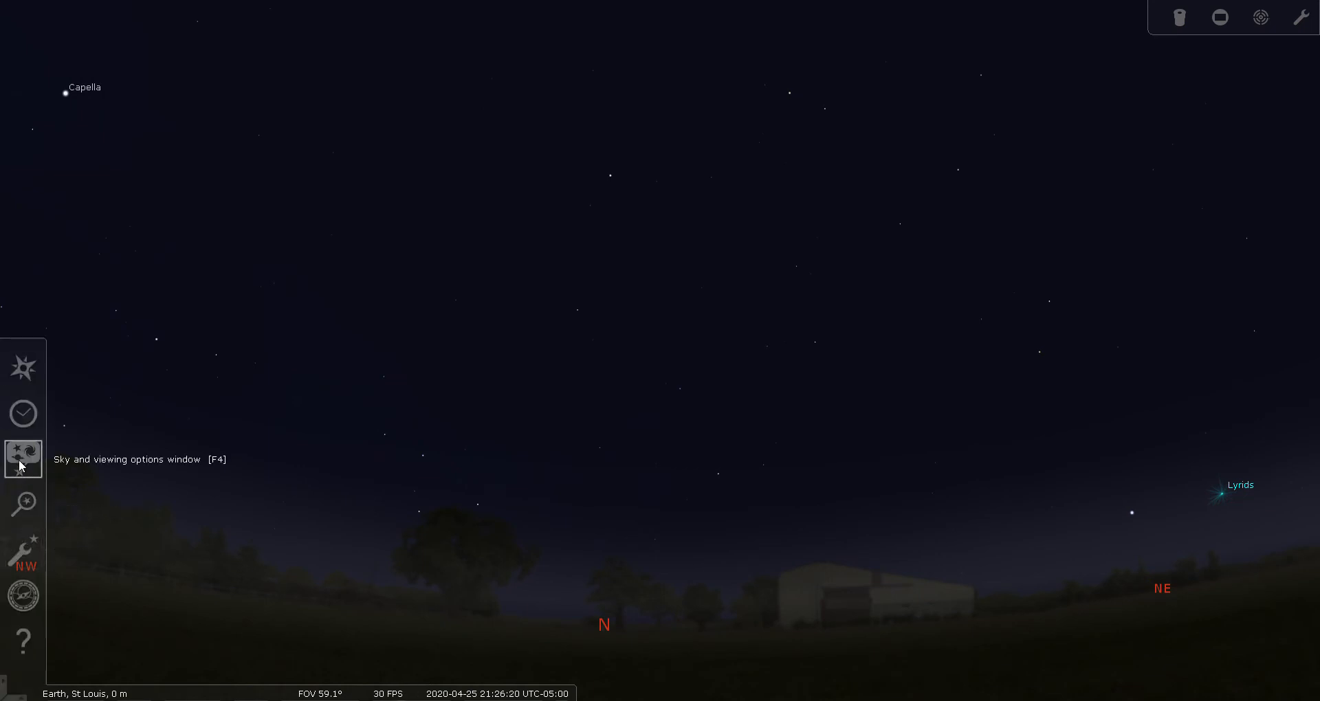
pyautogui.click(23, 458)
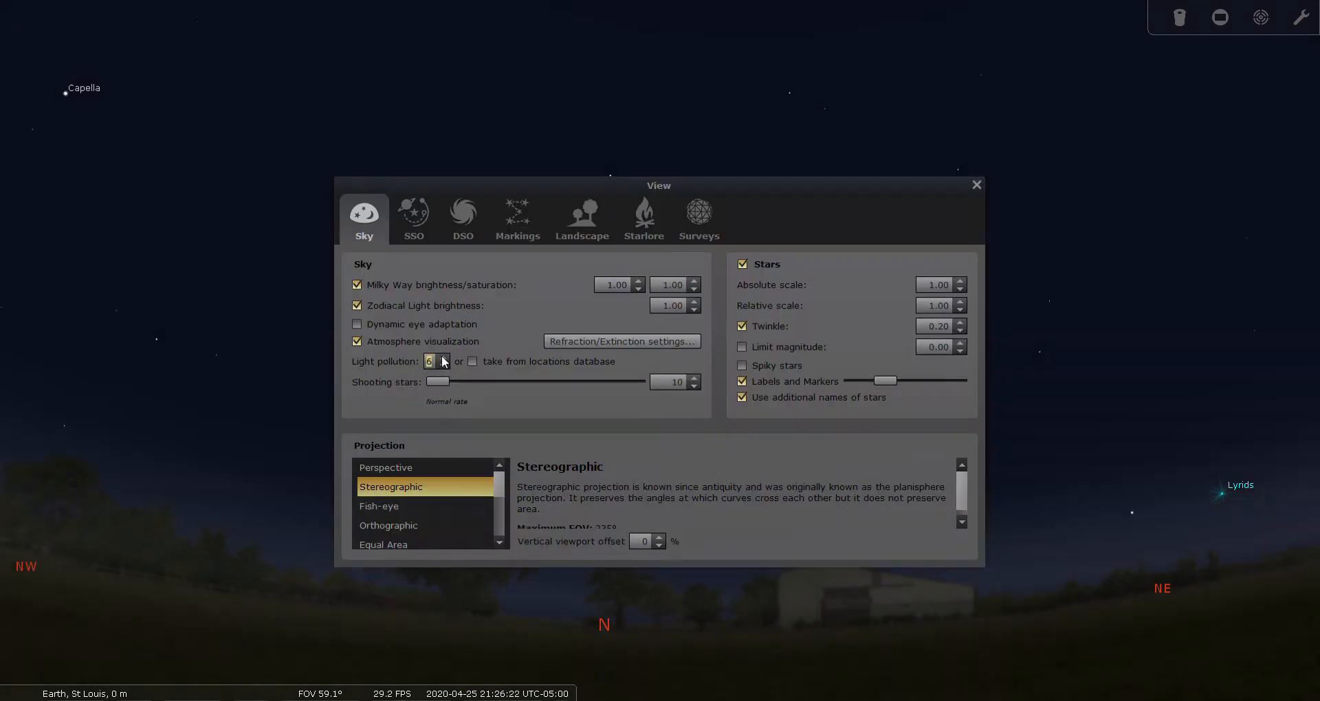
pyautogui.write('2')
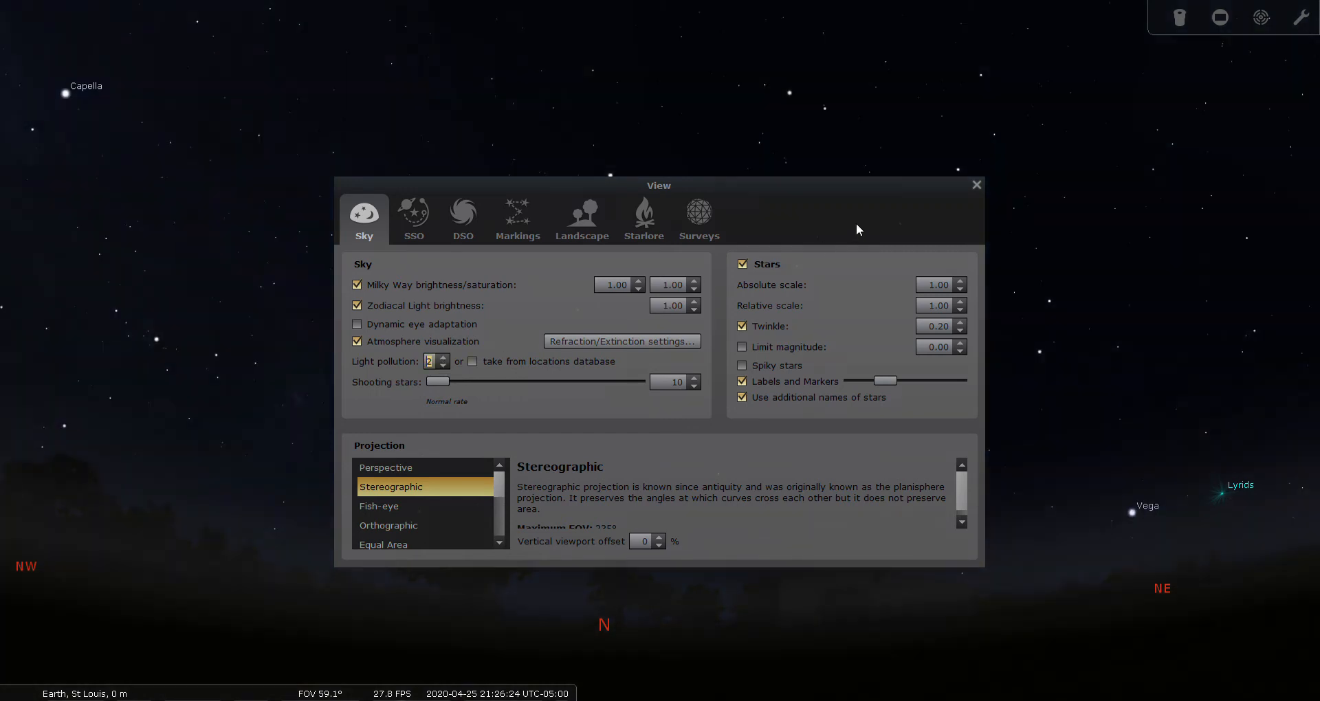
pyautogui.click(977, 184)
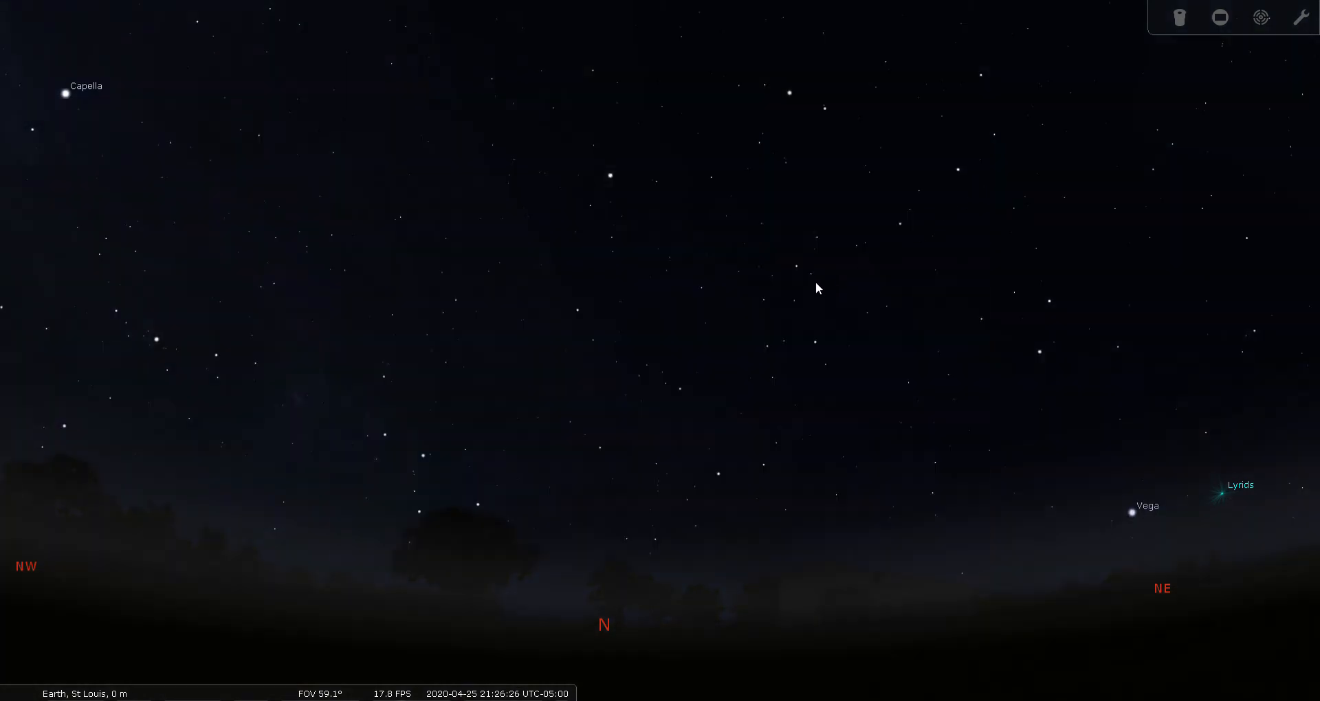
pyautogui.moveTo(647, 419)
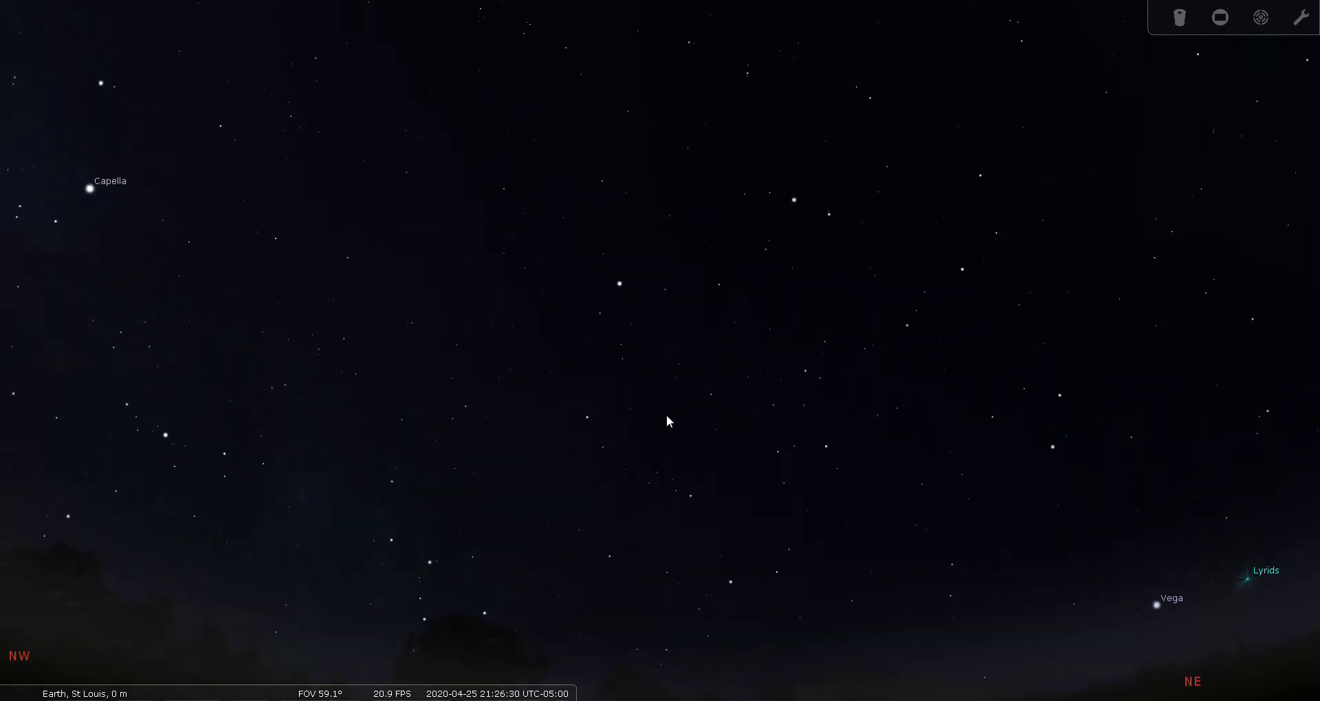
pyautogui.moveTo(627, 302)
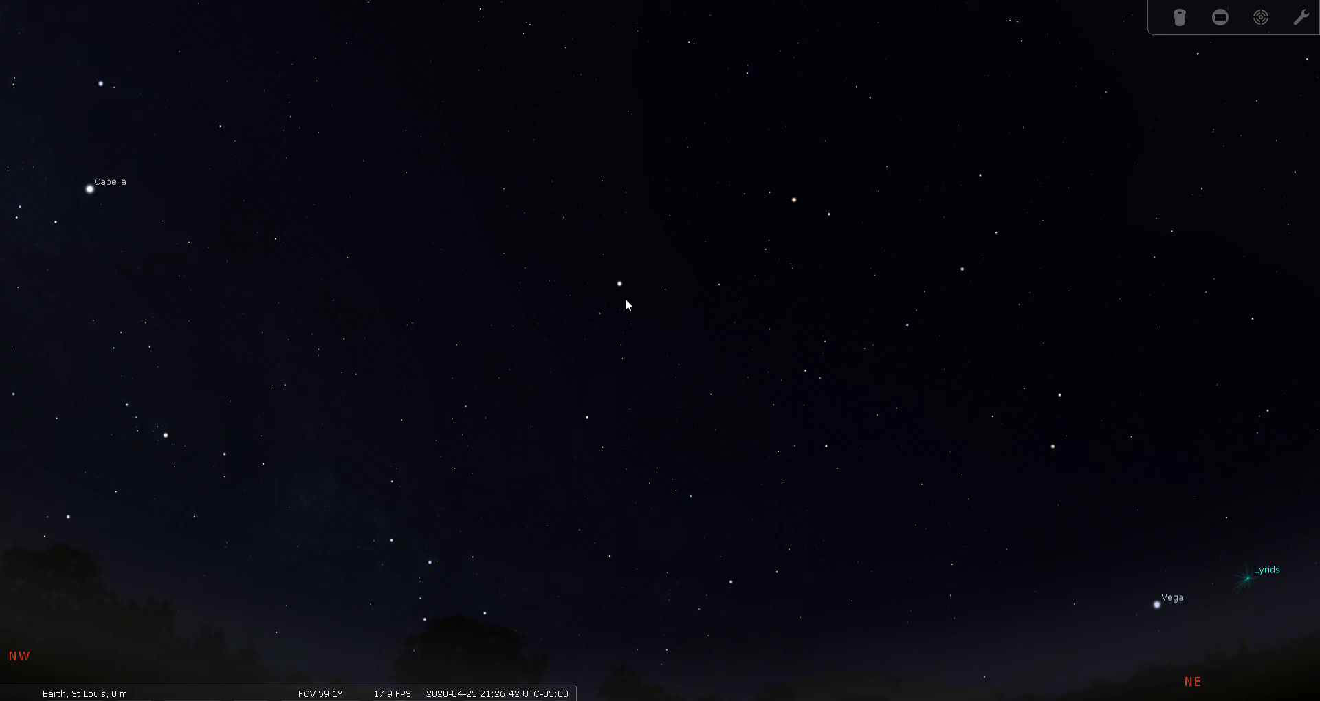
pyautogui.moveTo(667, 297)
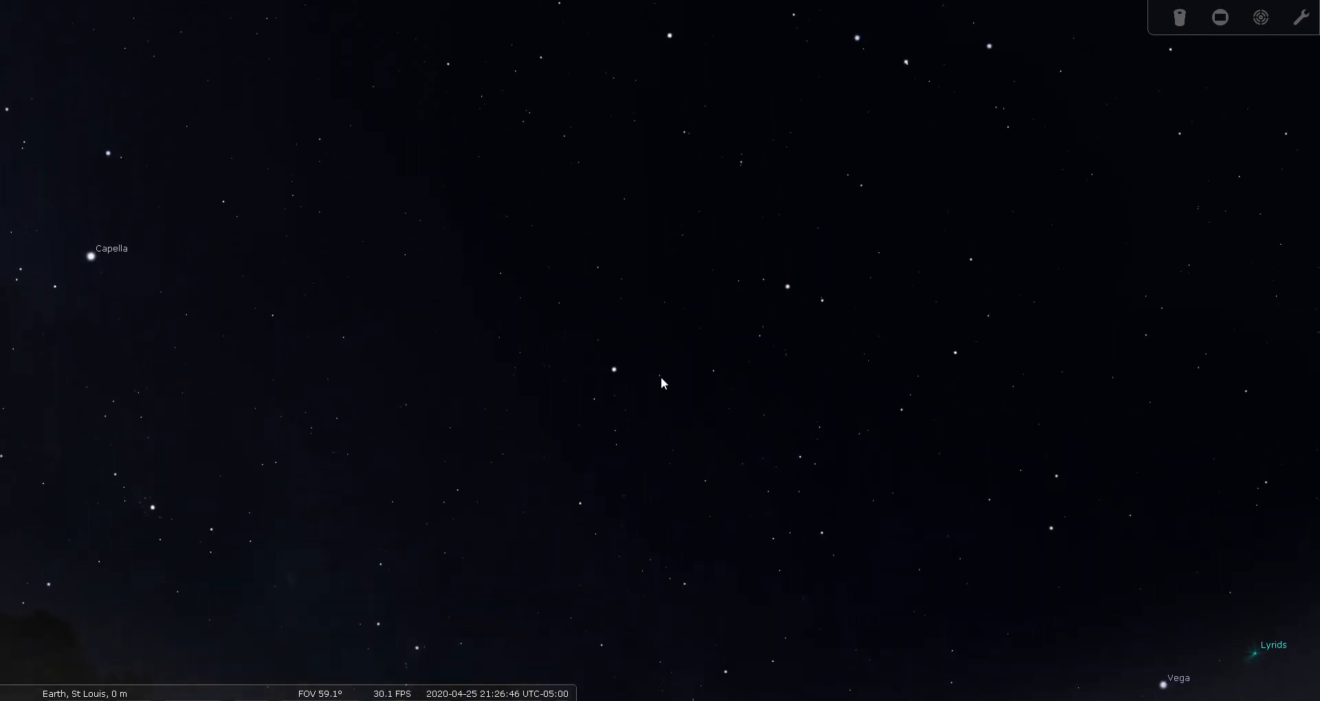
pyautogui.moveTo(818, 301)
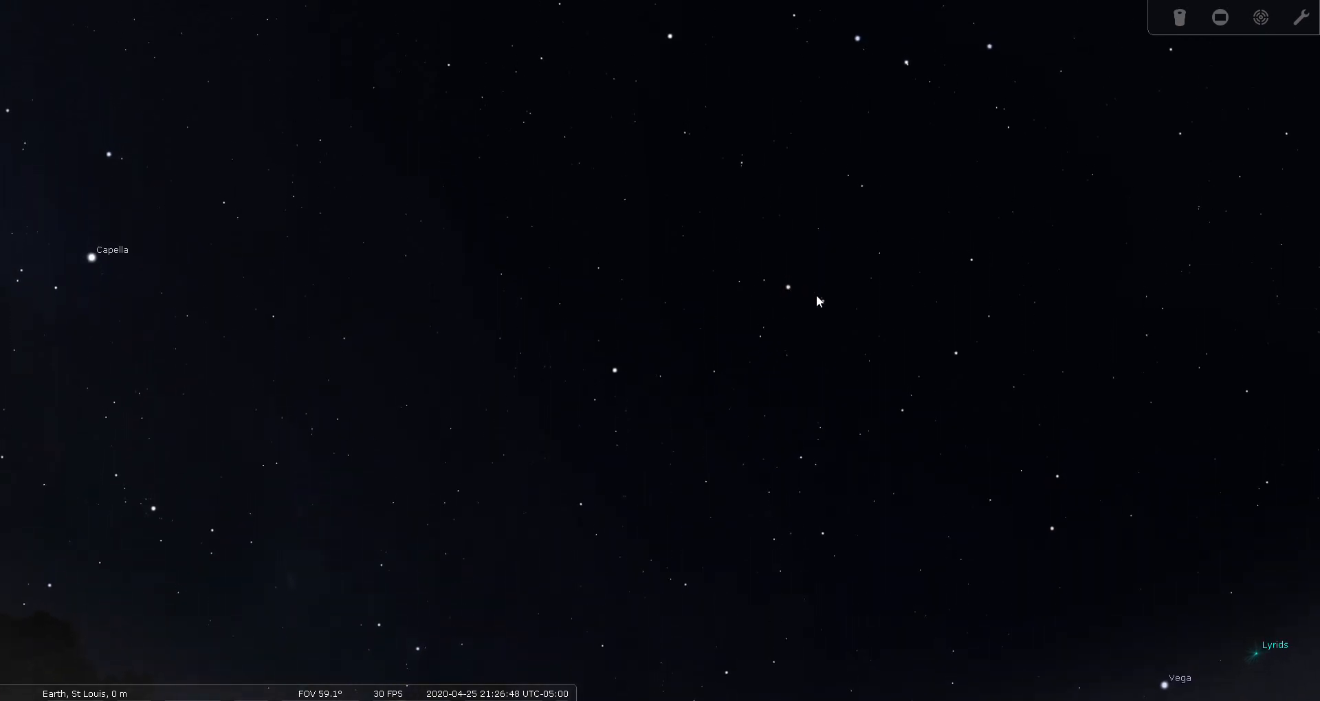
# Drag the view up off the horizon toward the Big Dipper stars and Arcturus
pyautogui.moveTo(817, 301); pyautogui.dragTo(727, 381)
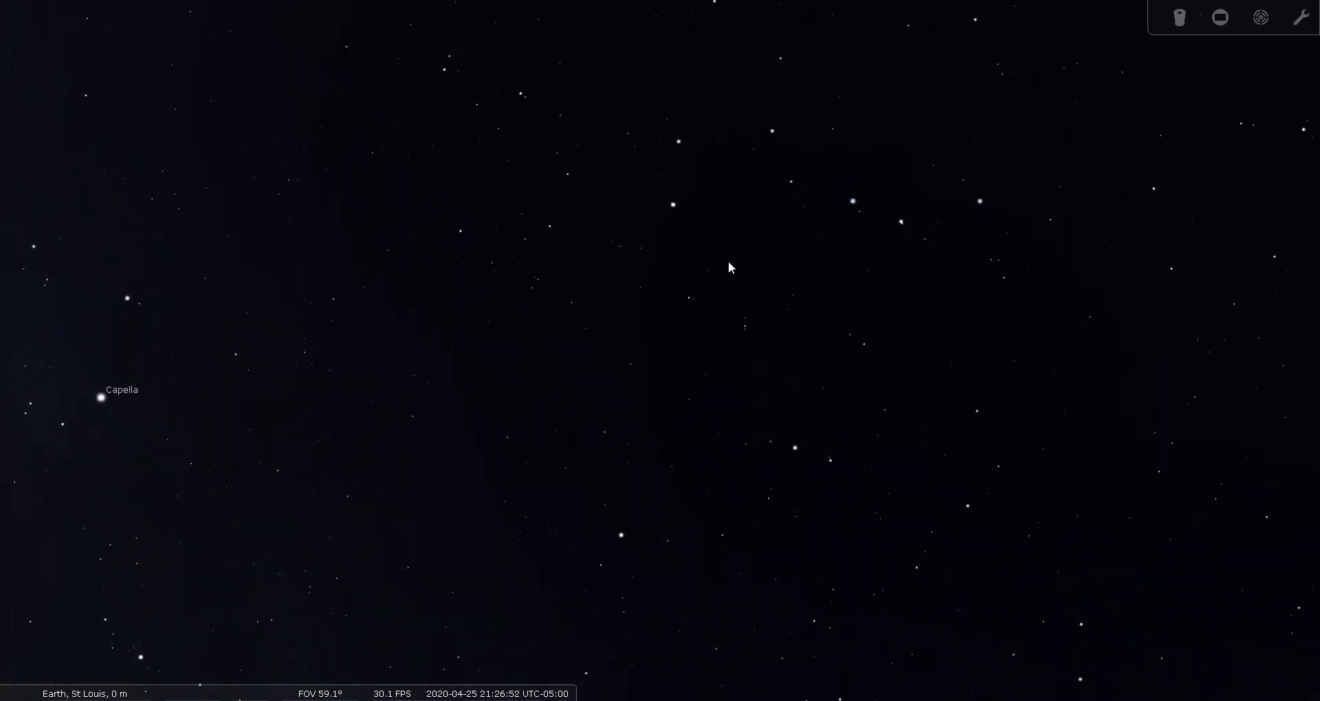
pyautogui.moveTo(682, 212)
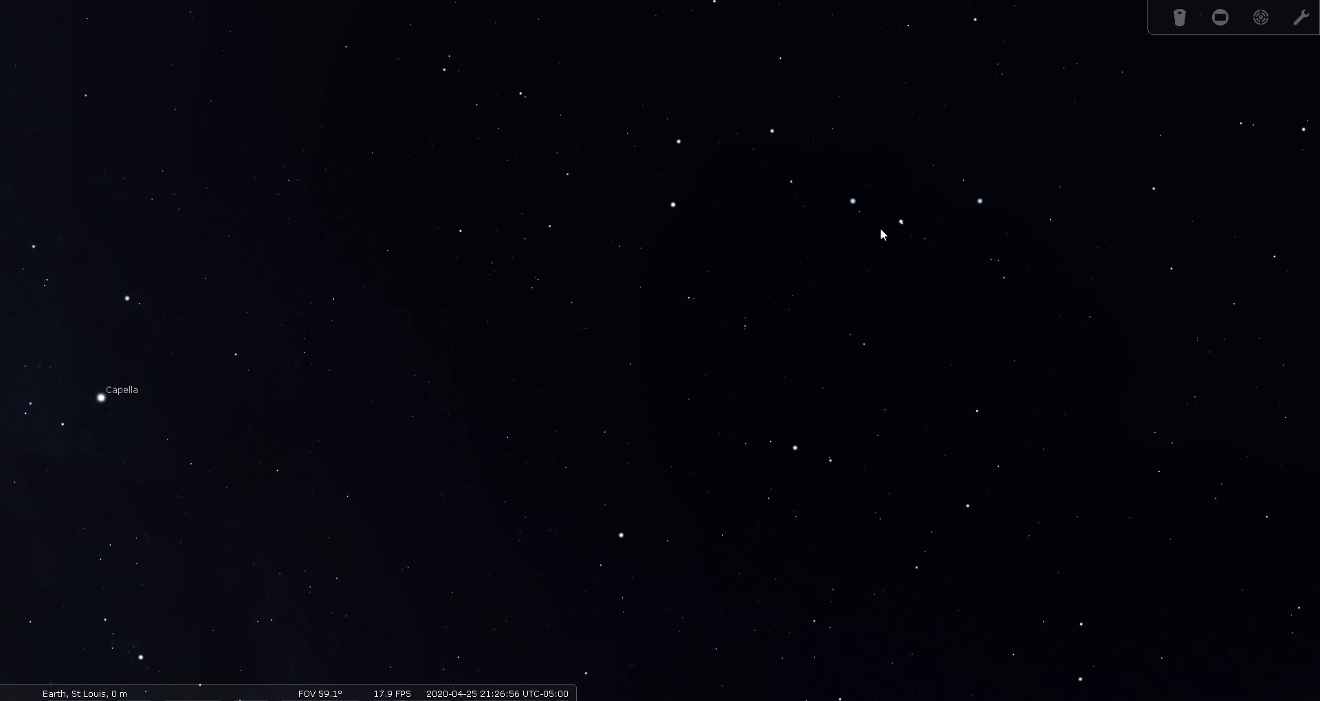
pyautogui.moveTo(689, 214)
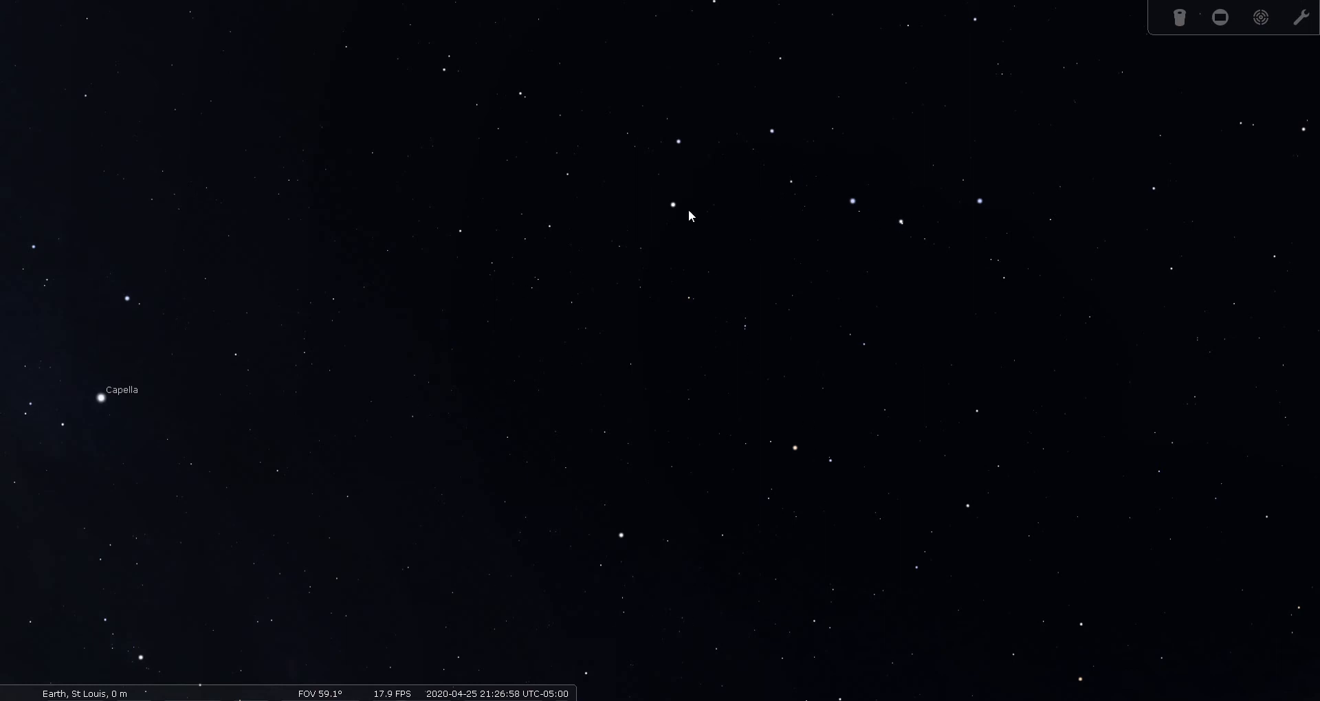
pyautogui.moveTo(689, 215); pyautogui.dragTo(779, 417)
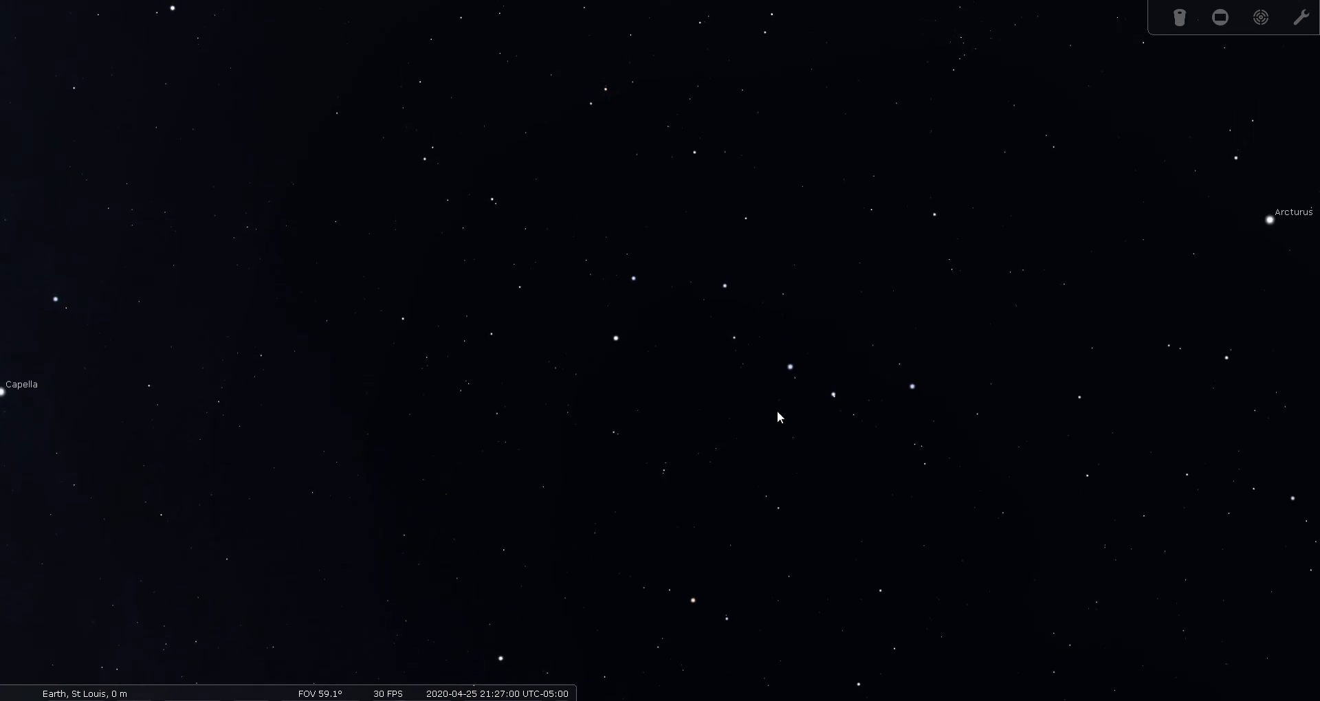
pyautogui.moveTo(915, 367)
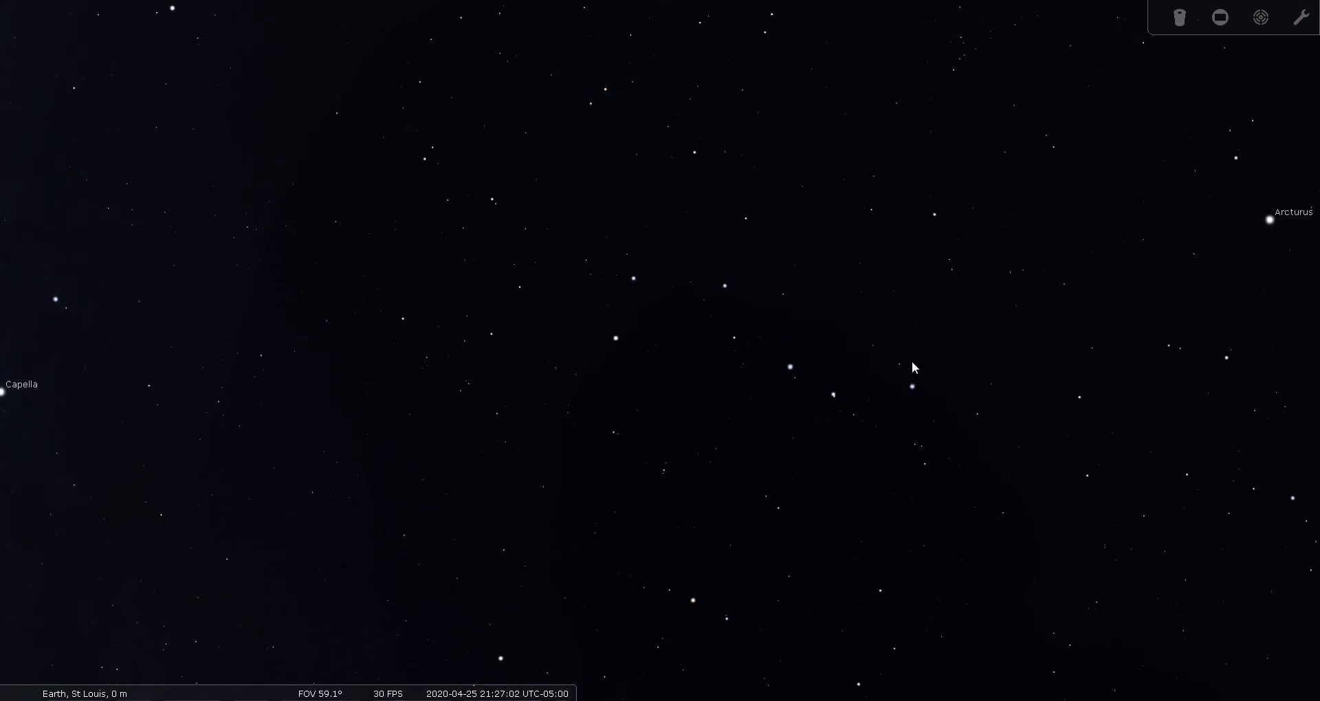
pyautogui.moveTo(933, 223)
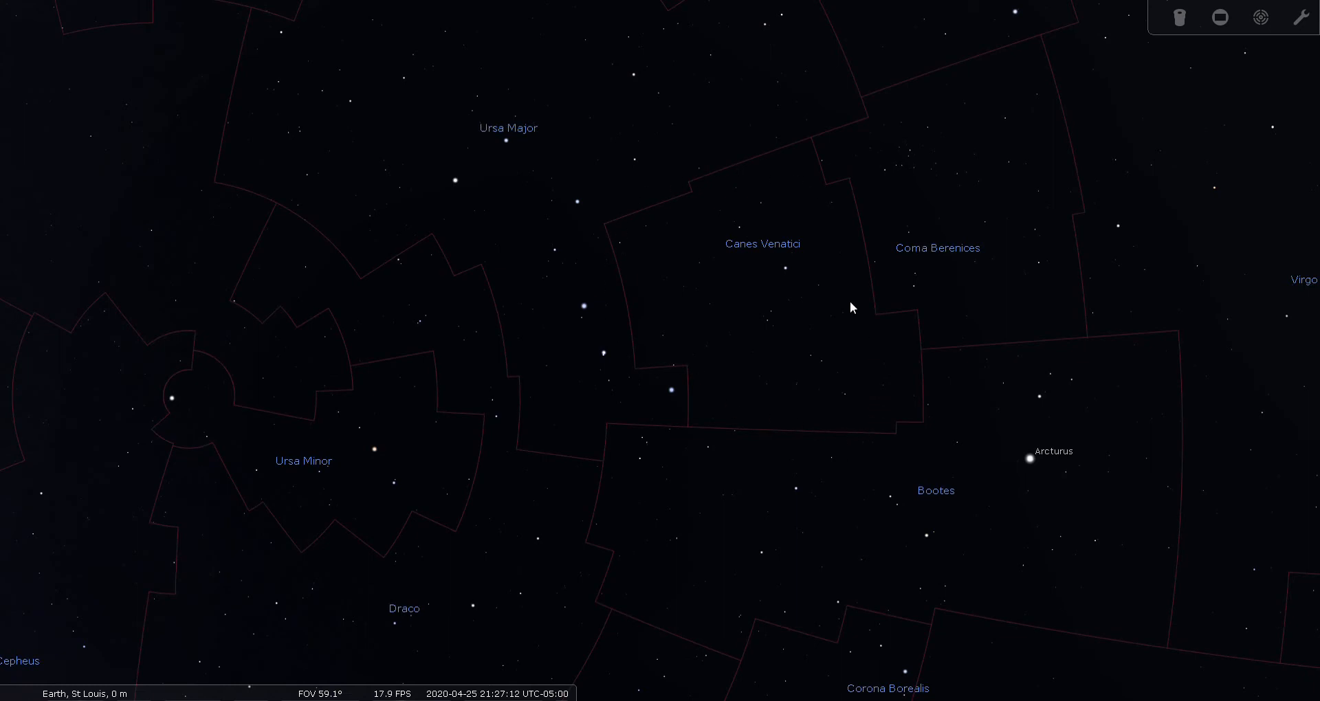
pyautogui.moveTo(847, 338)
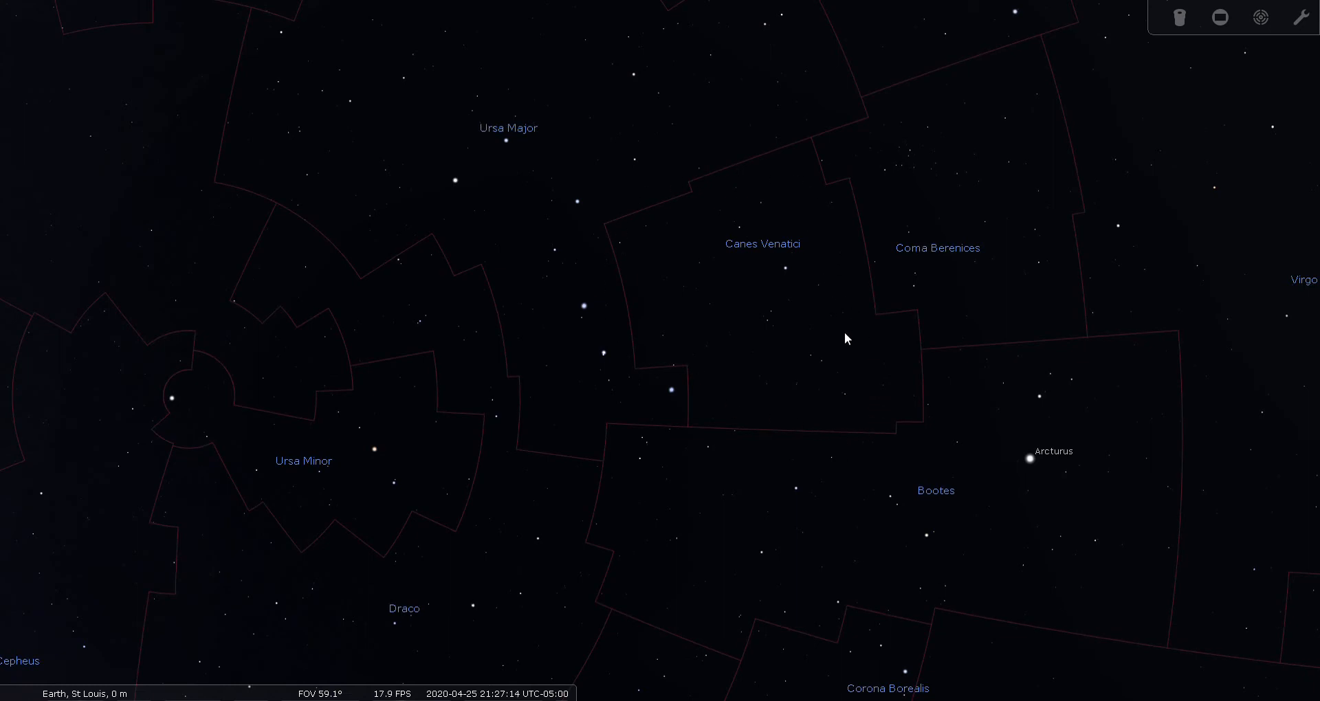
pyautogui.moveTo(774, 266)
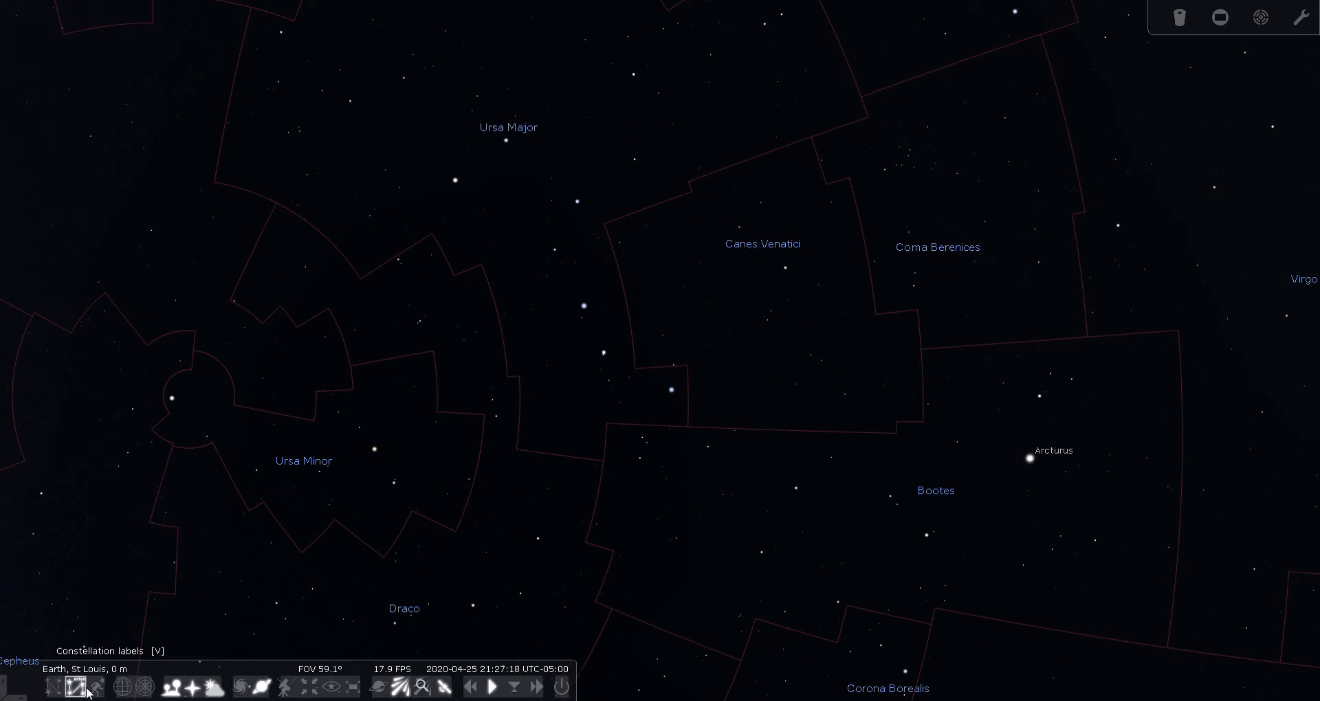
pyautogui.click(96, 688)
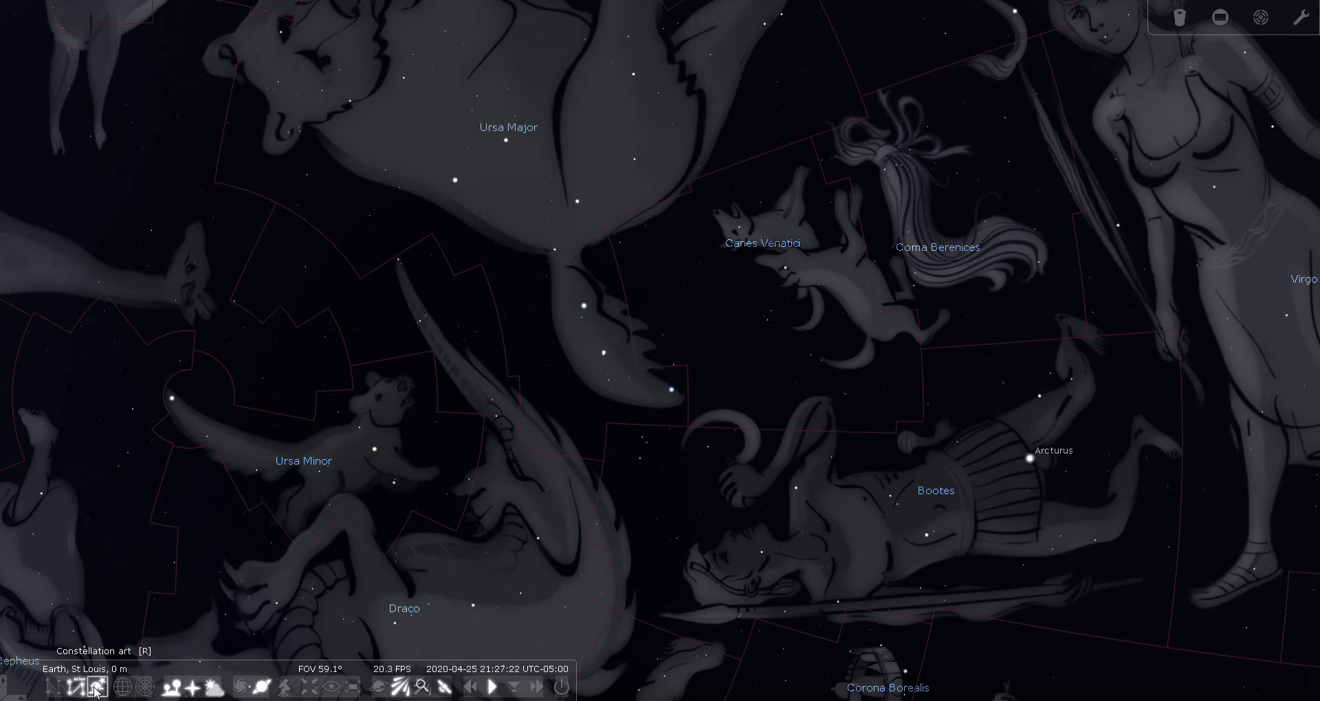
pyautogui.click(79, 688)
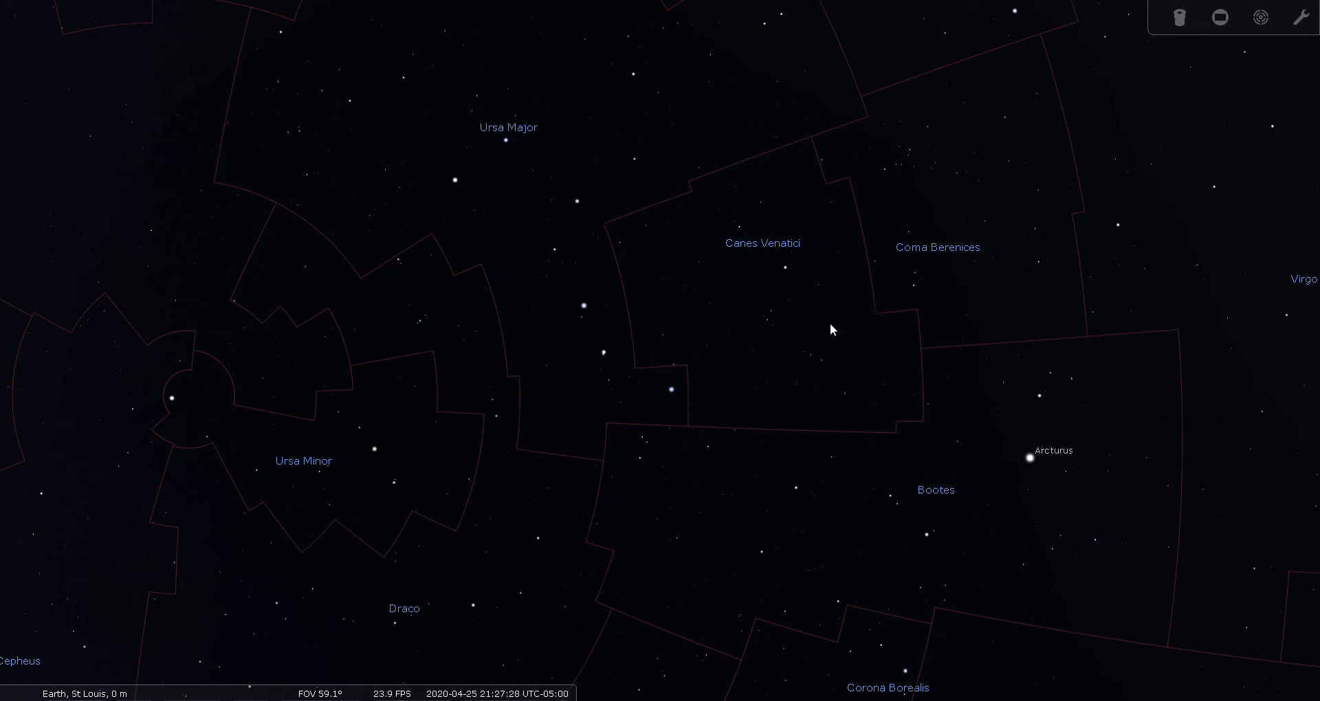
pyautogui.moveTo(782, 310)
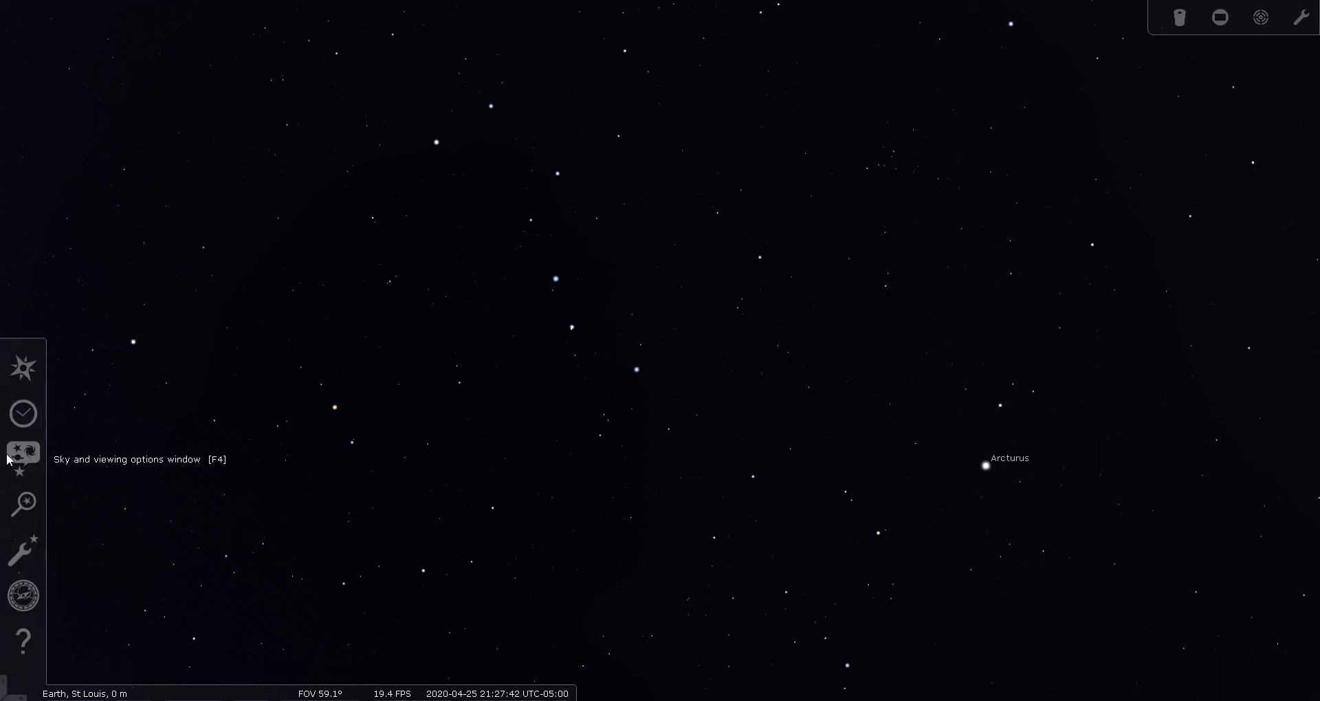
# Search for M3, center the globular cluster and view it through the simulated 40 mm eyepiece
pyautogui.click(24, 503)
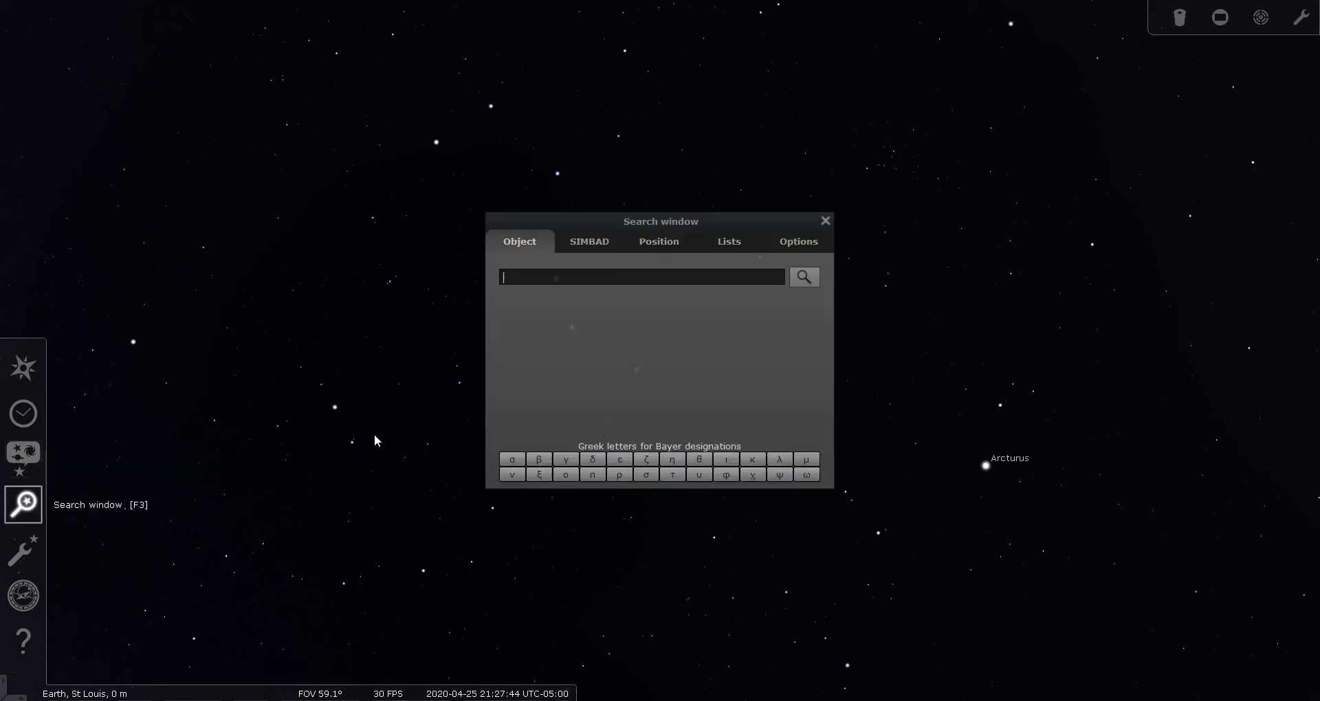
pyautogui.write('m3')
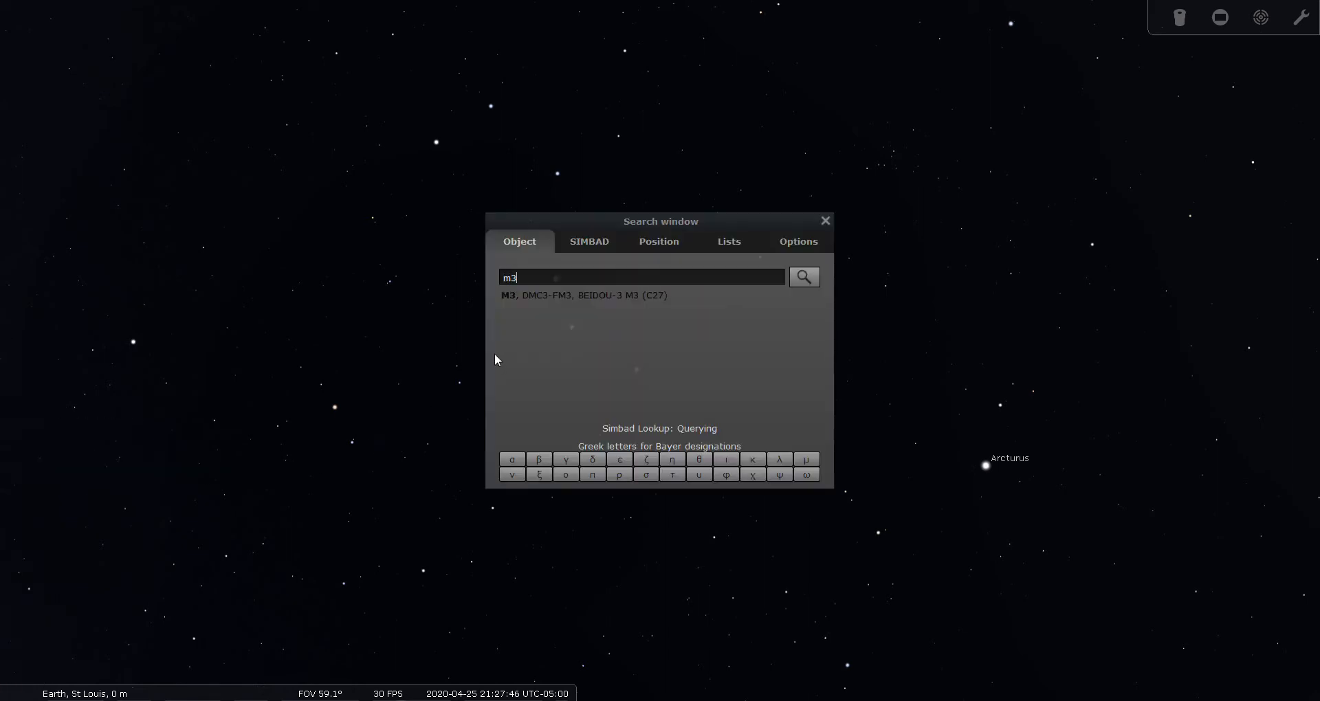
pyautogui.click(801, 277)
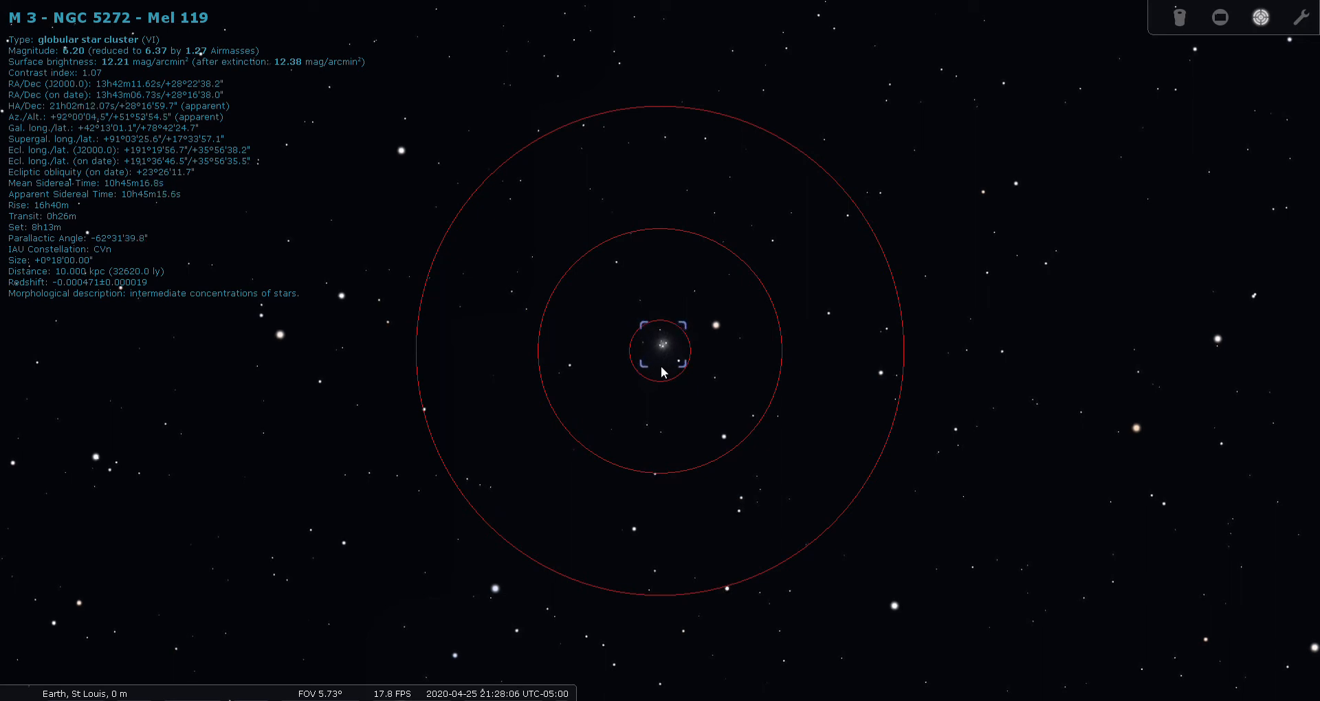
pyautogui.click(1180, 16)
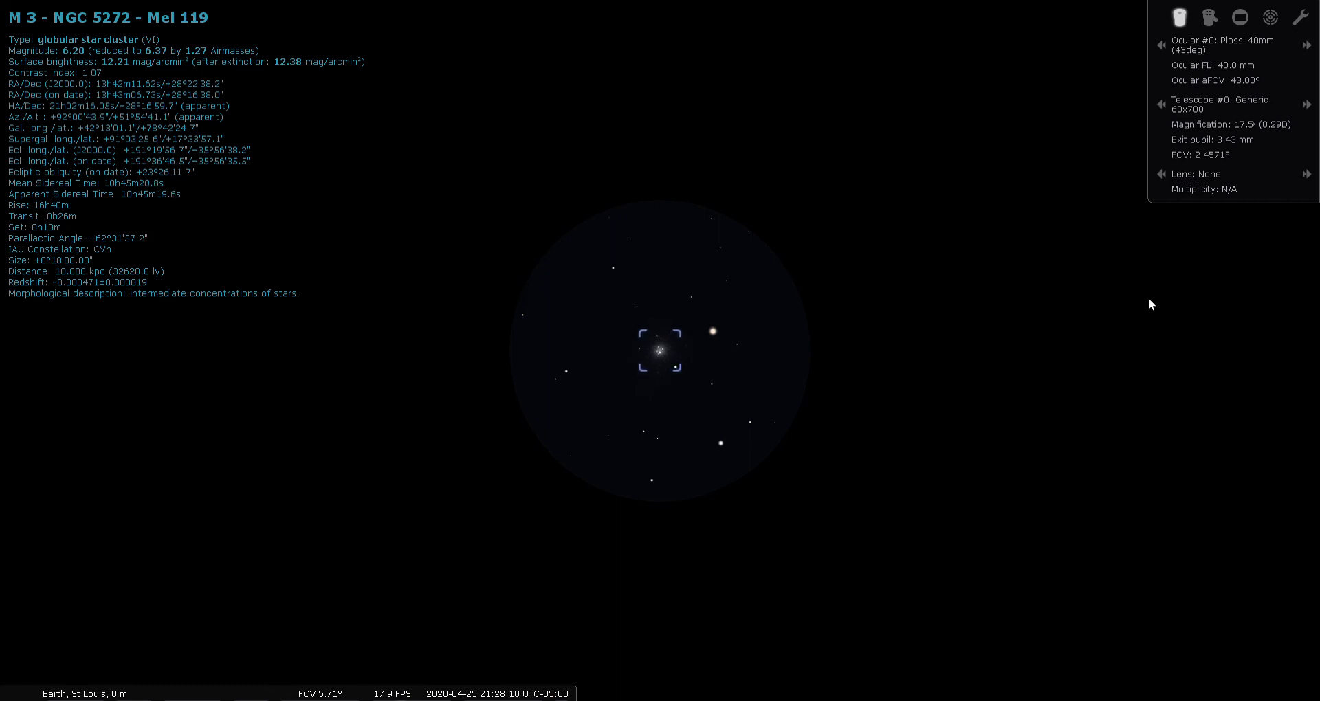
# Switch the eyepiece view of M3 to the stronger Plossl 26 mm ocular
pyautogui.click(1307, 45)
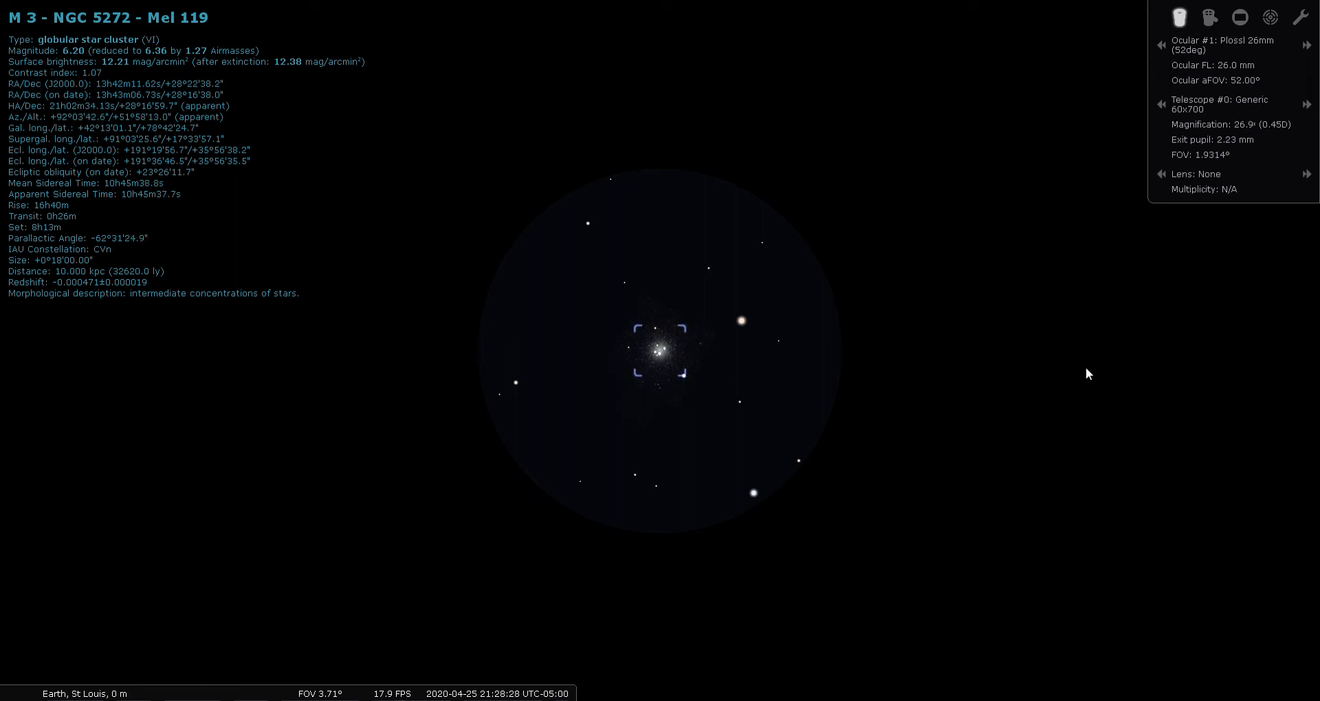
pyautogui.moveTo(1090, 332)
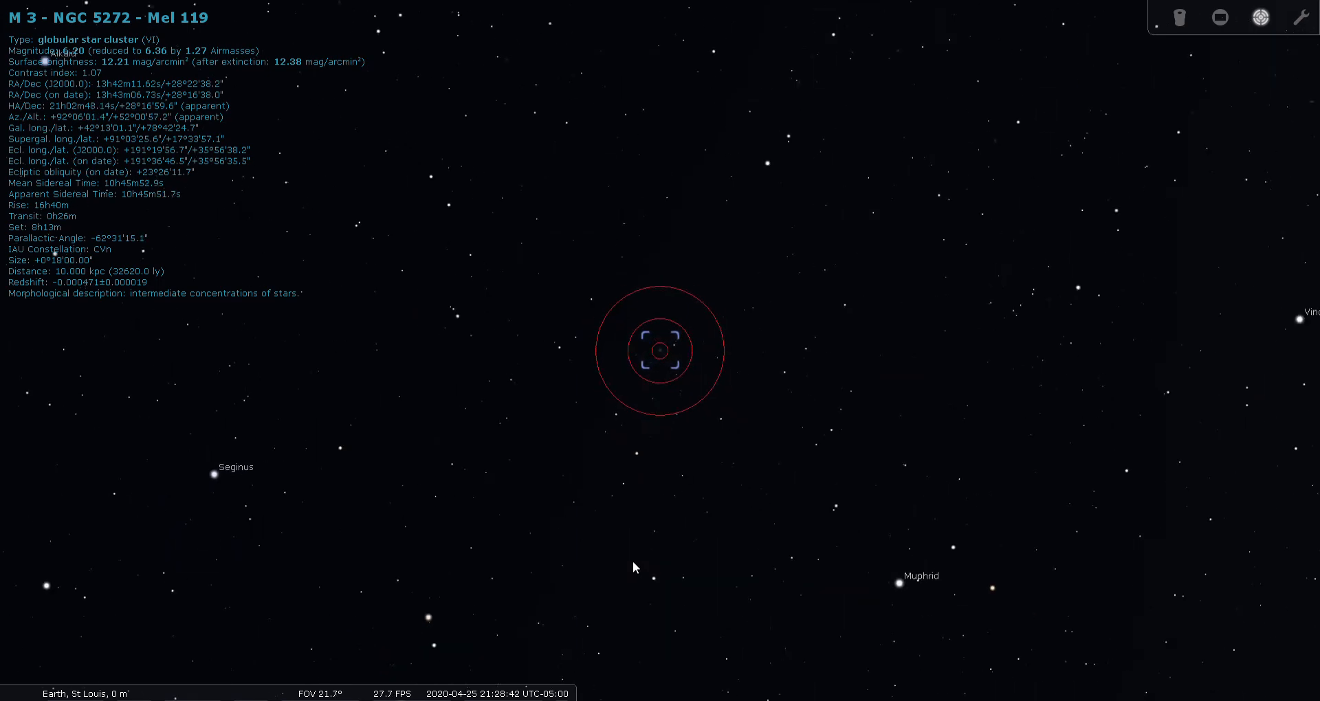
# Zoom out from M3 to a wide 60° star field with Arcturus labelled lower right
pyautogui.scroll(-3)
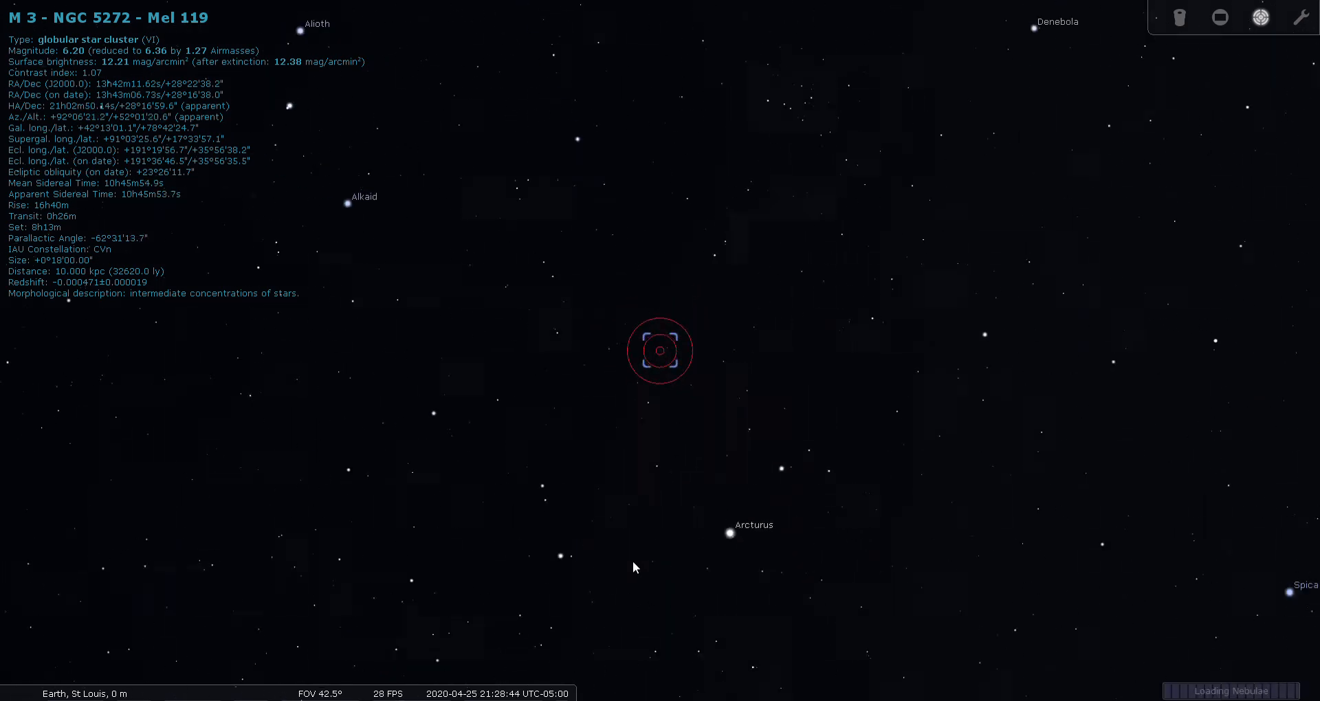
pyautogui.scroll(-3)
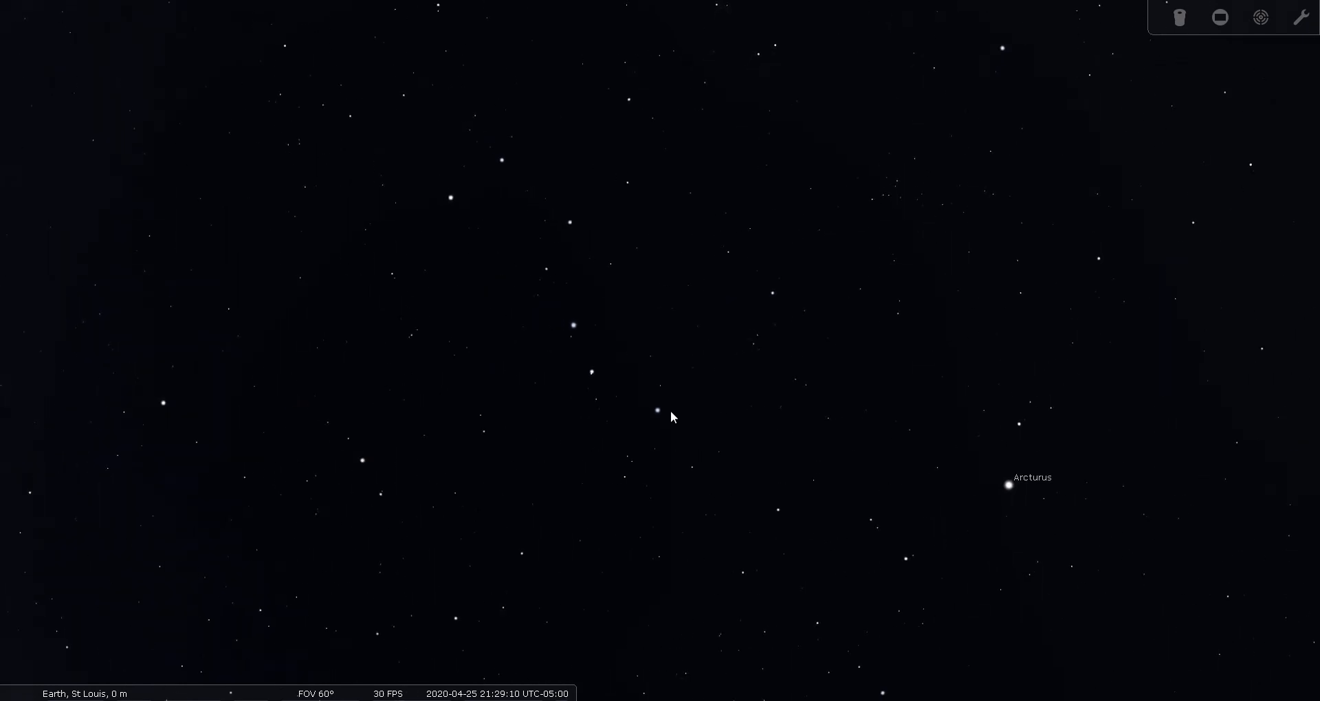
pyautogui.moveTo(659, 422)
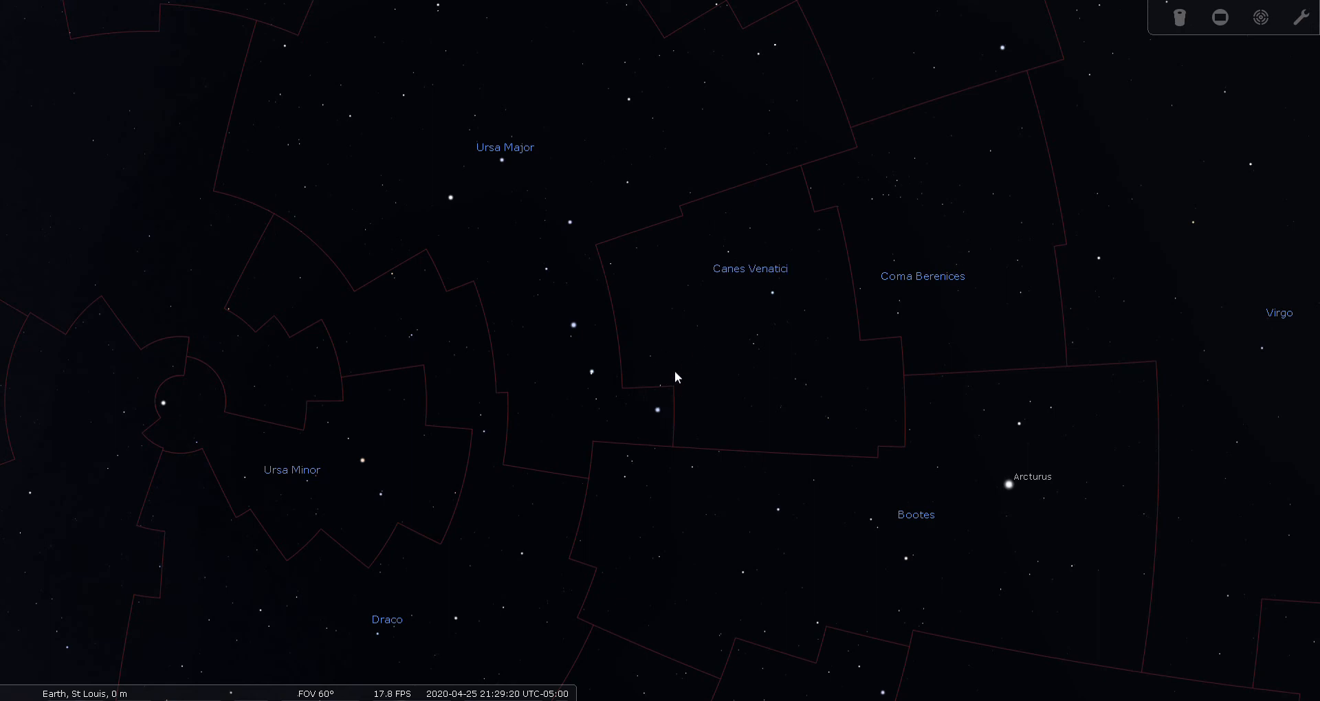
pyautogui.moveTo(697, 356)
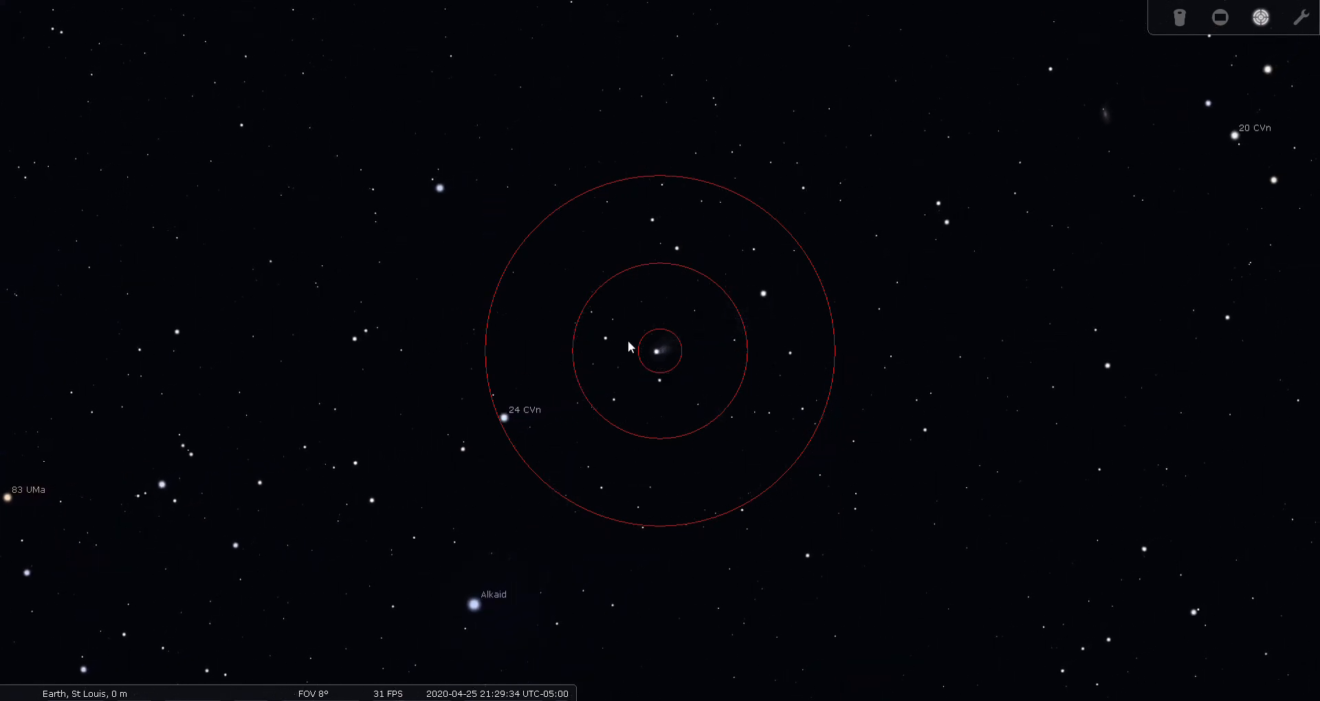
# Select the Whirlpool Galaxy M51 rather than the star beside it to list its details
pyautogui.click(659, 352)
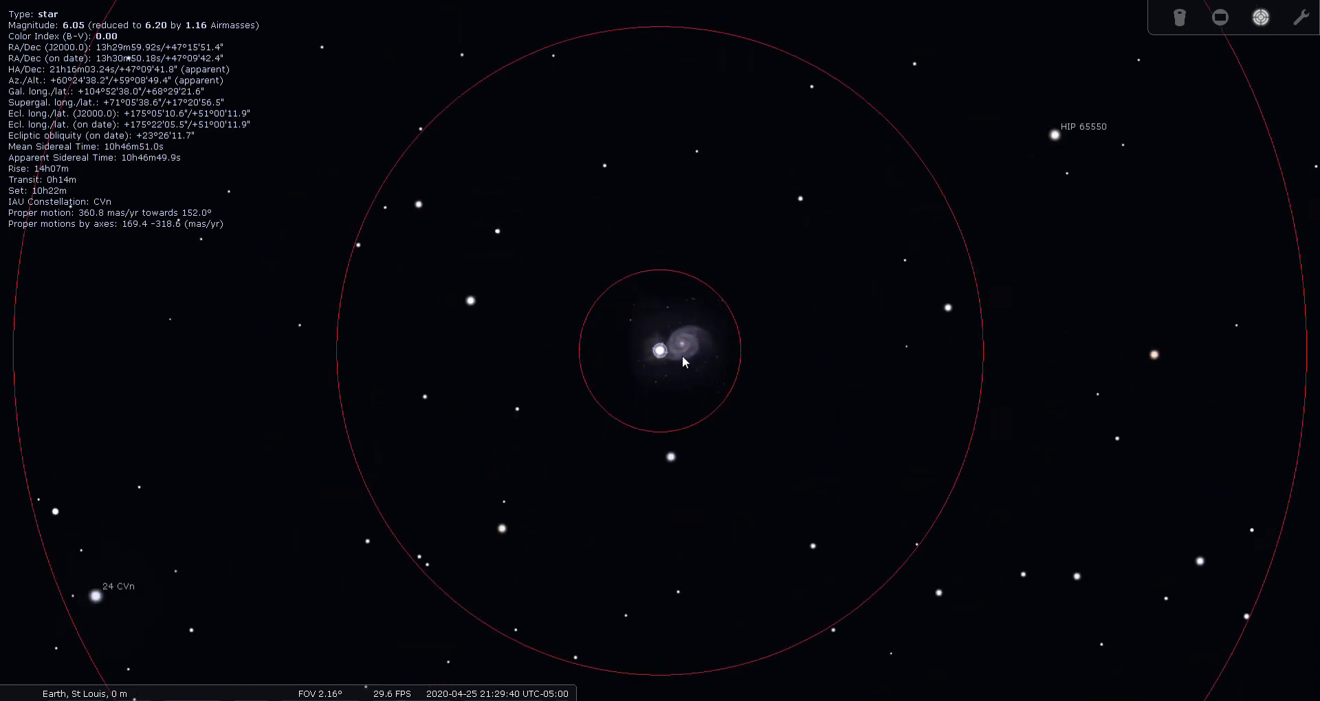
pyautogui.click(676, 342)
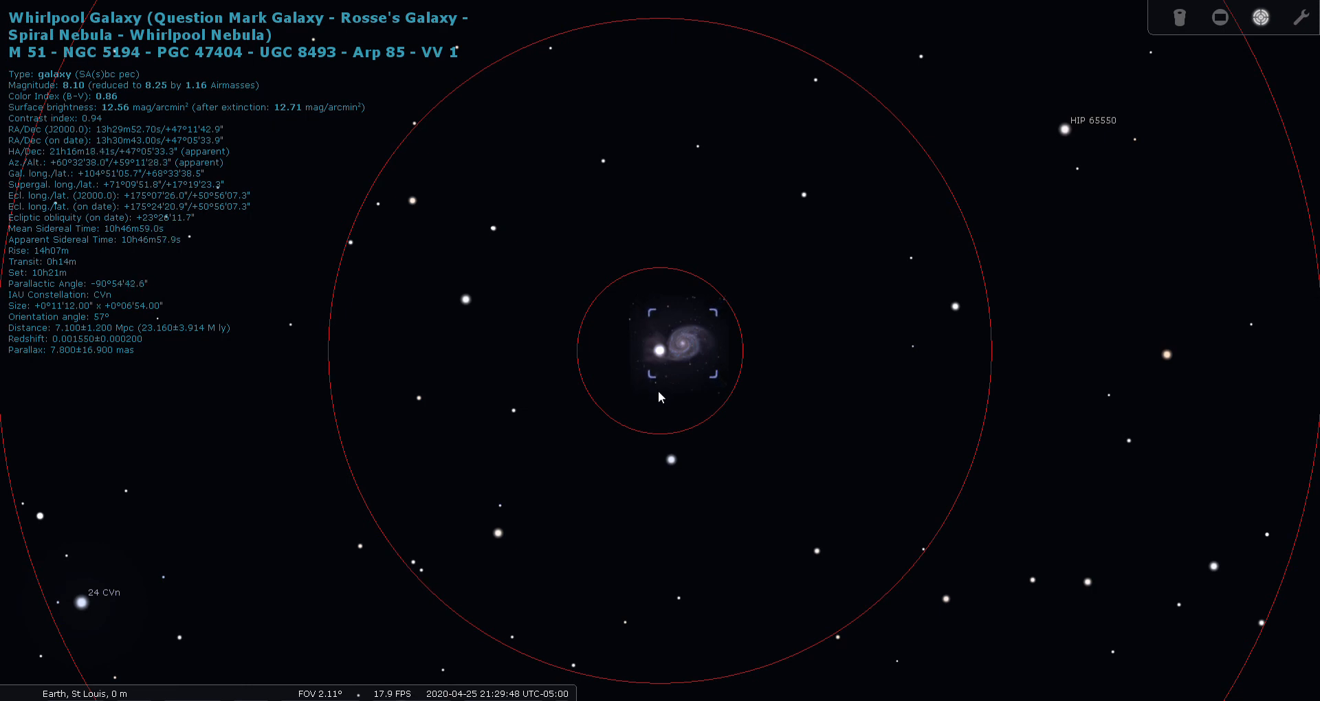
pyautogui.moveTo(652, 406)
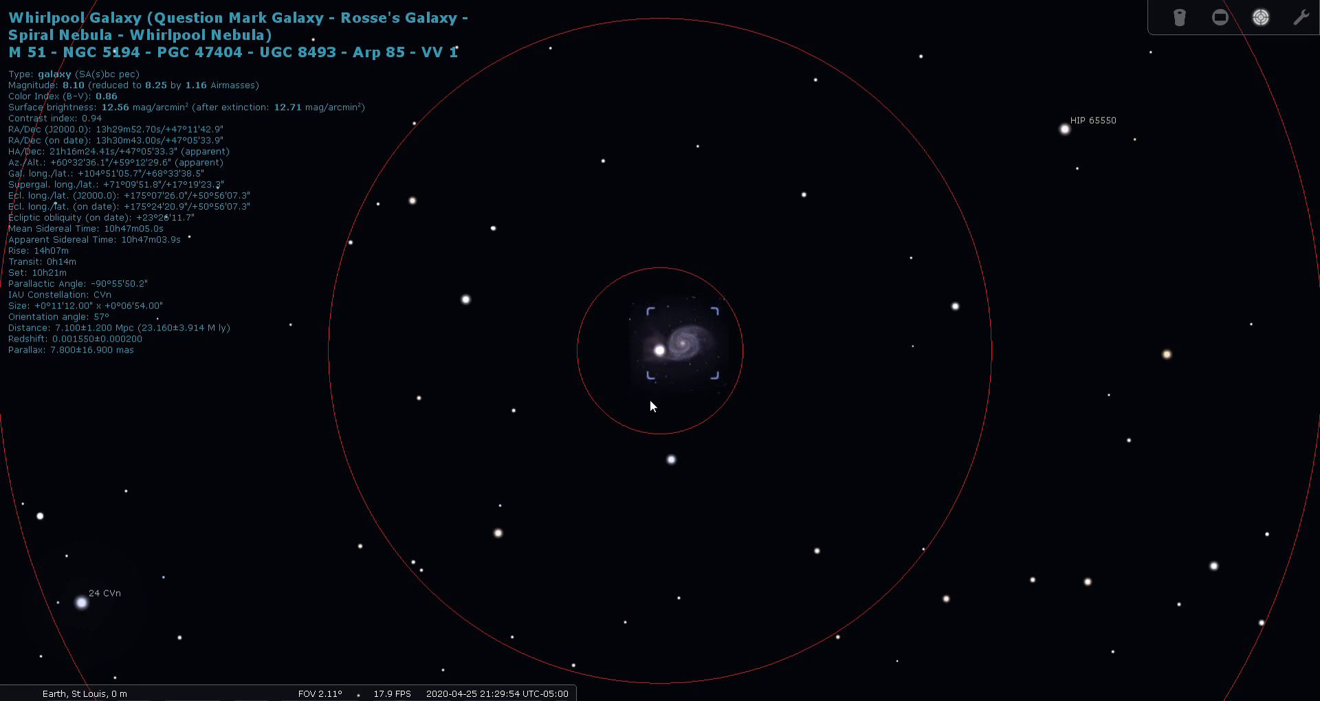
pyautogui.moveTo(646, 385)
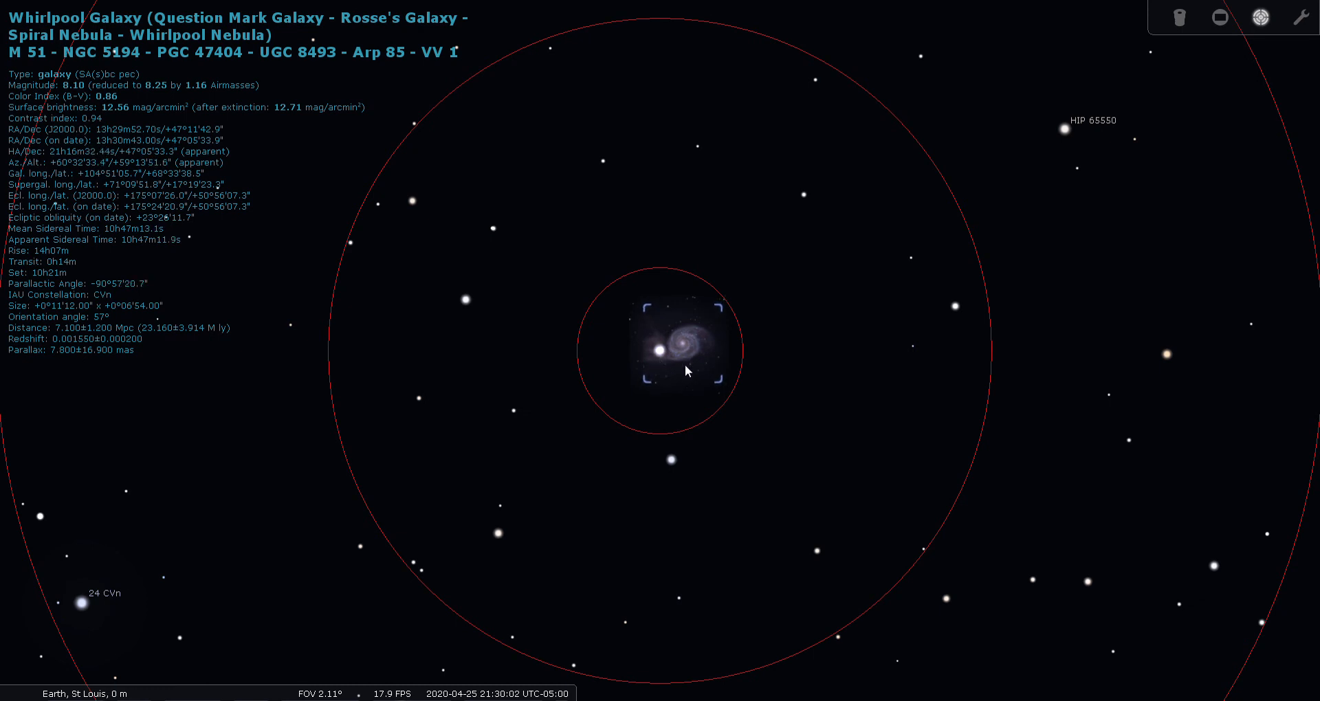
# Leave the eyepiece view, pick the star over M51's companion and settle on an 8° field with finder rings
pyautogui.click(1180, 16)
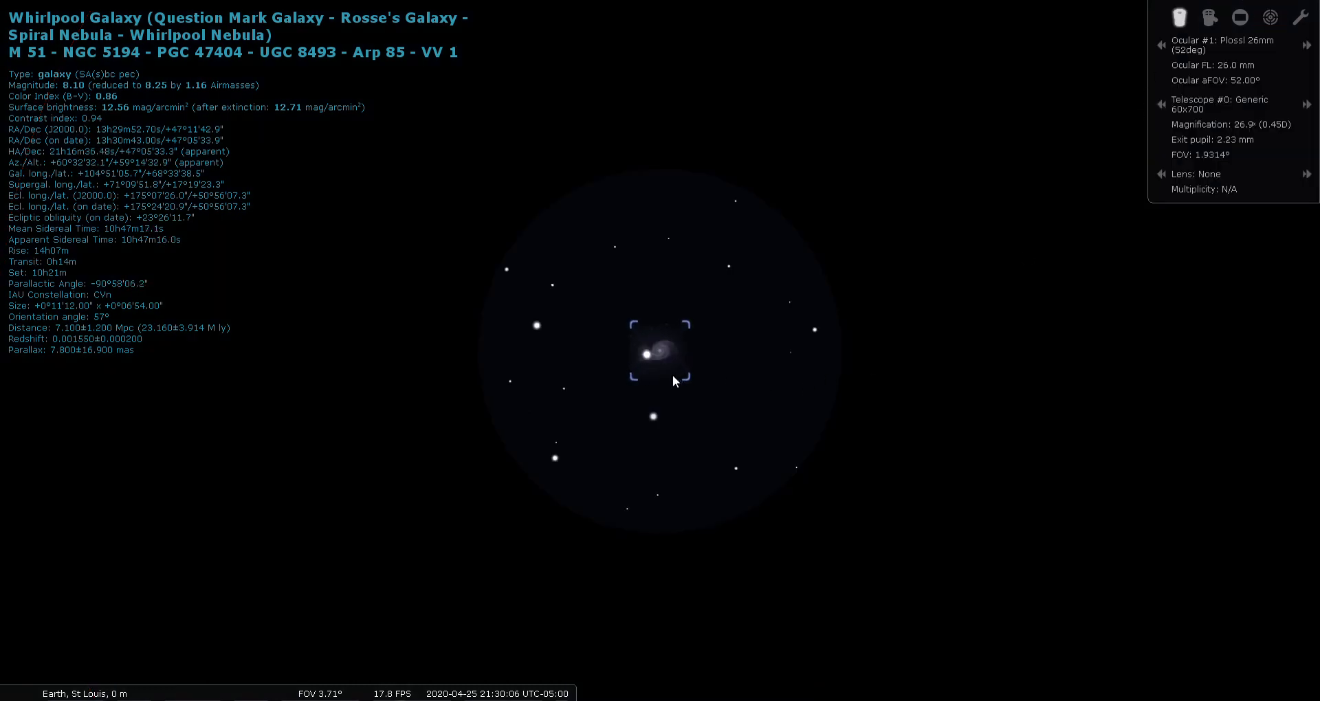
pyautogui.moveTo(636, 364)
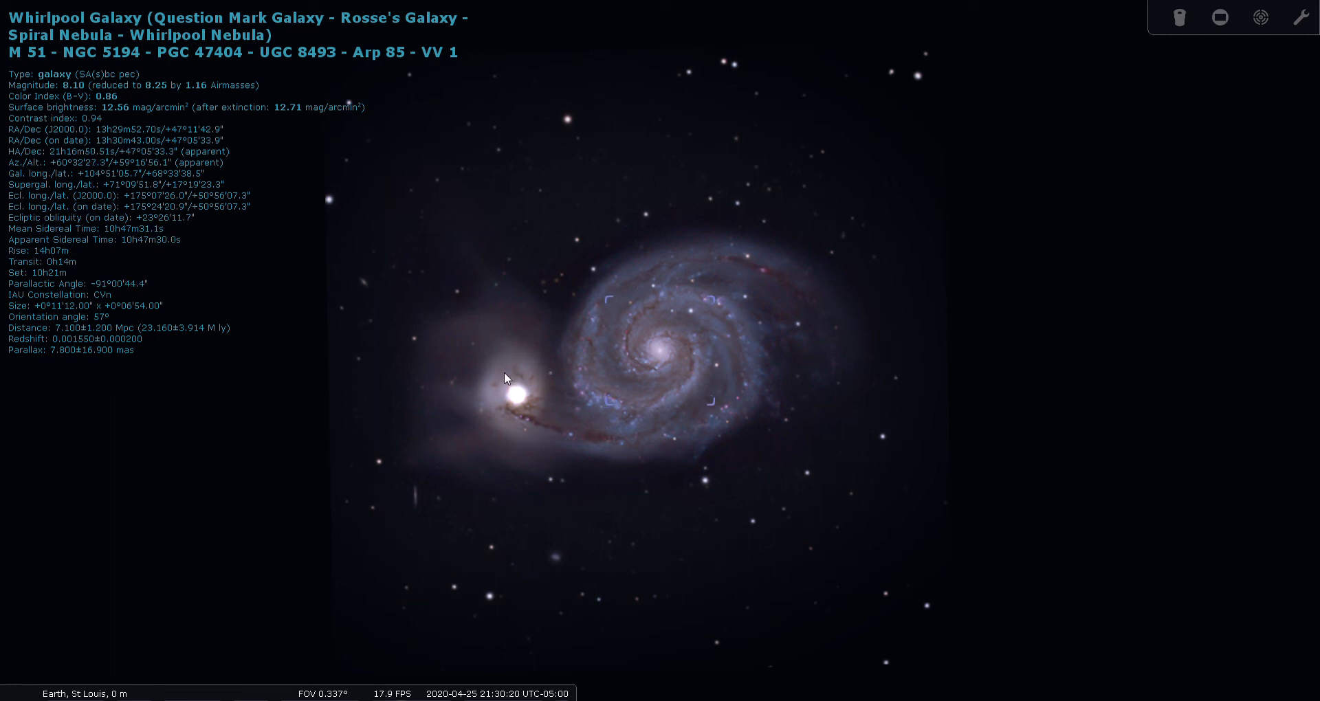
pyautogui.click(512, 397)
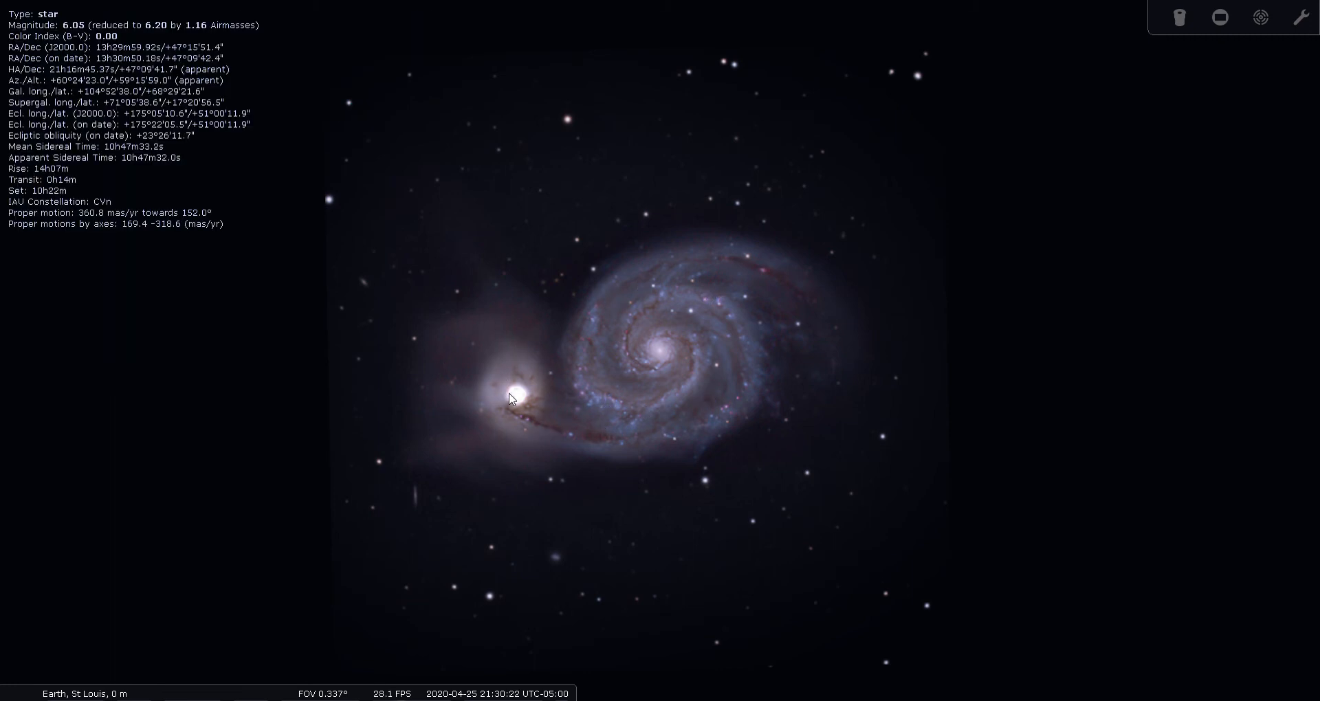
pyautogui.moveTo(1043, 234)
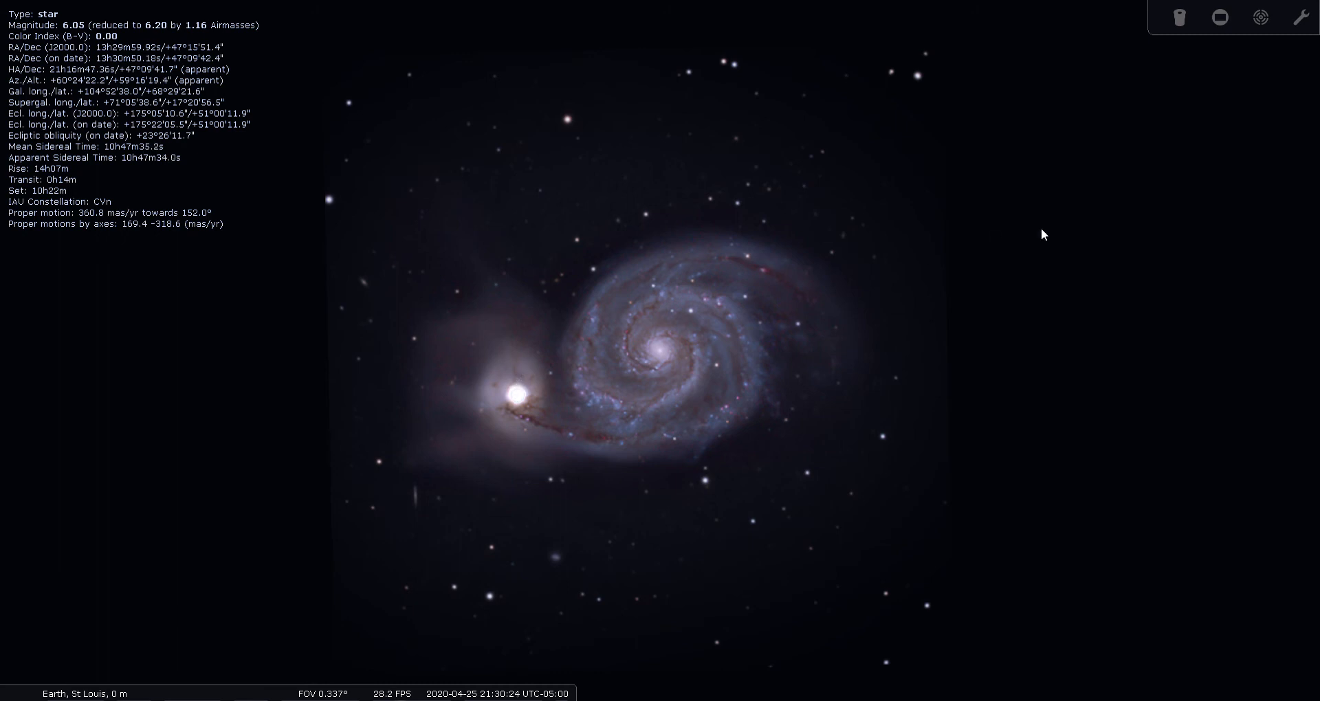
pyautogui.scroll(-3)
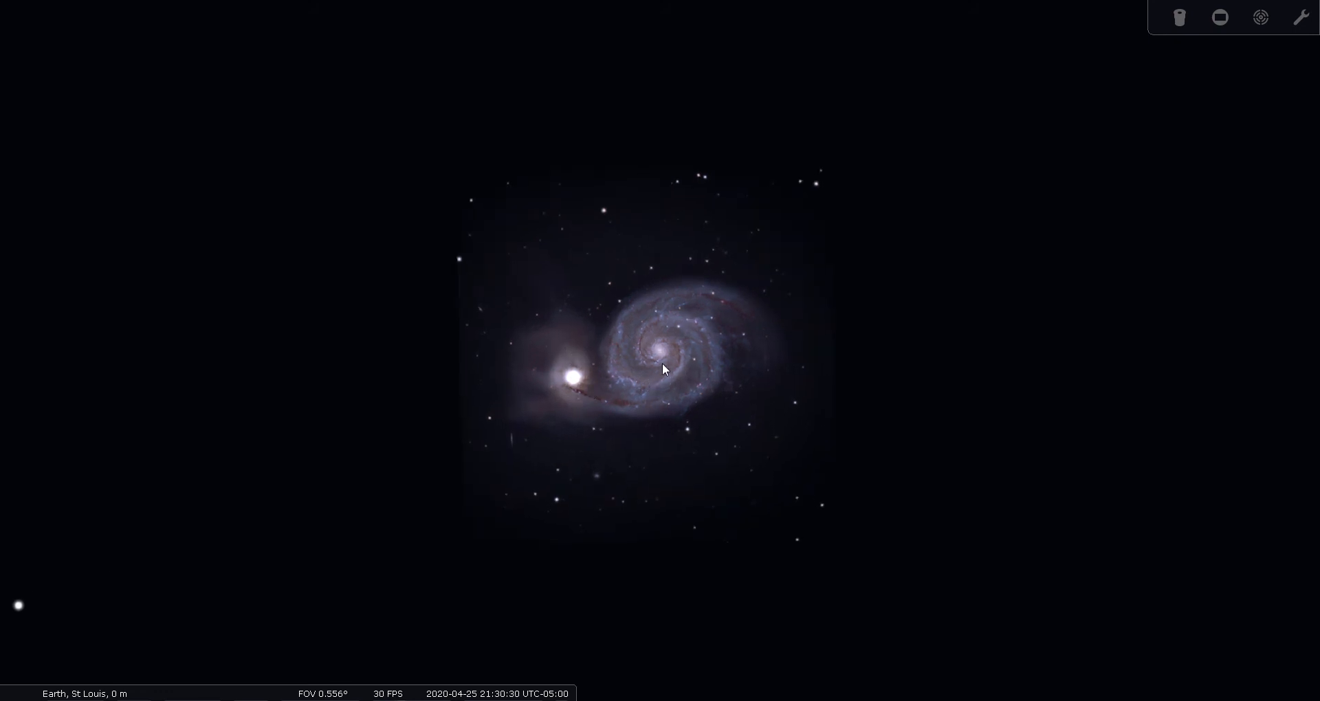
pyautogui.scroll(3)
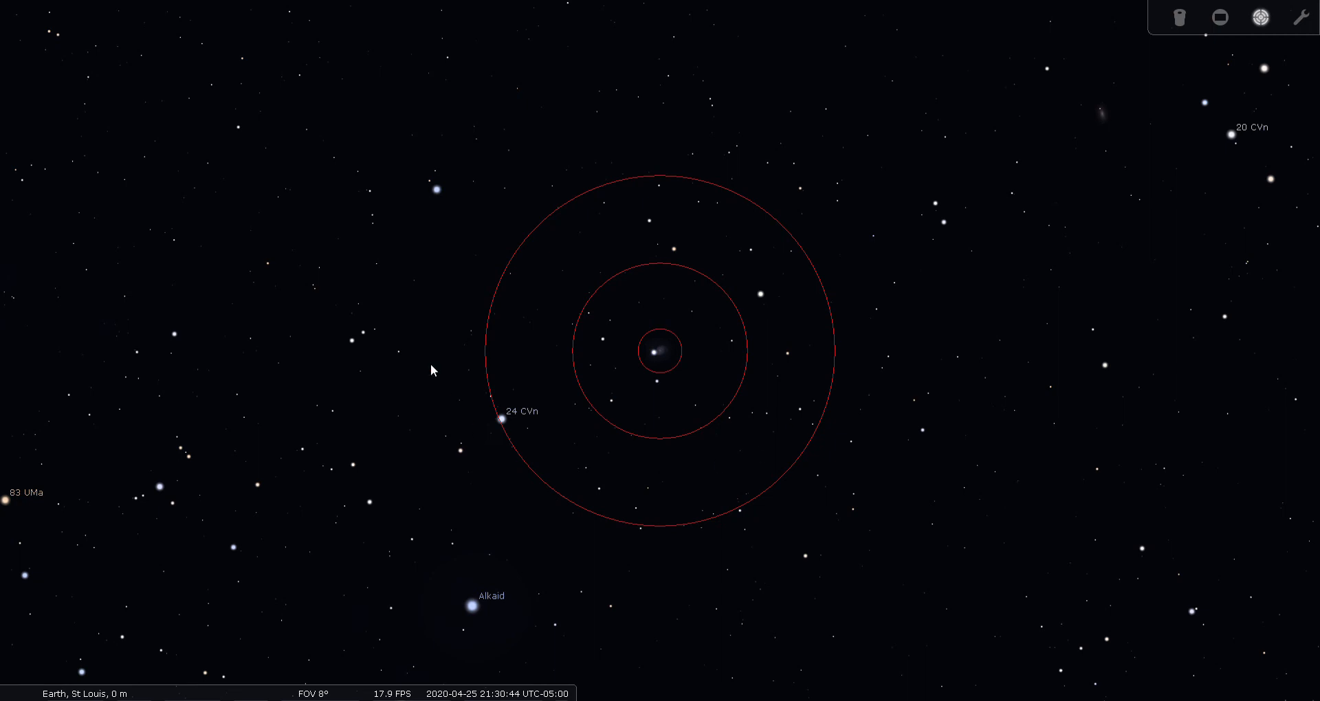
pyautogui.moveTo(590, 467)
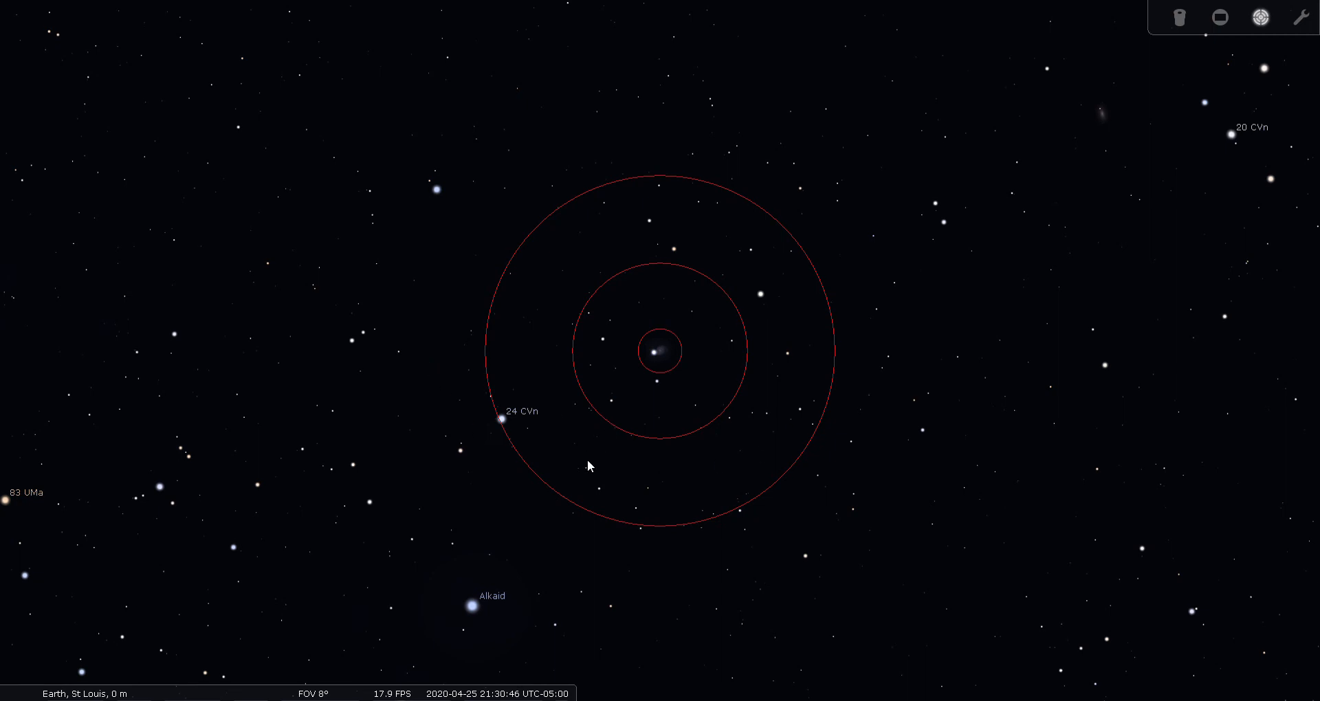
# Zoom out to a broad 60° field around Arcturus
pyautogui.scroll(-3)
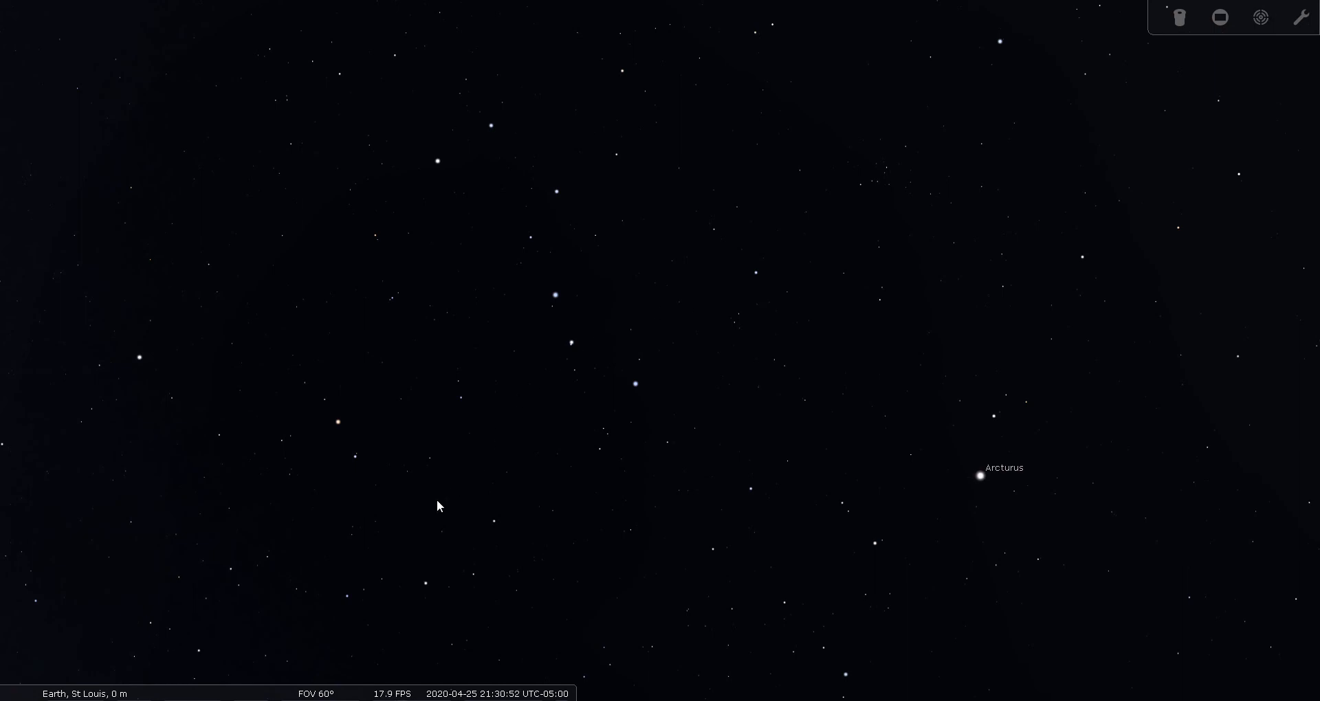
pyautogui.moveTo(17, 425)
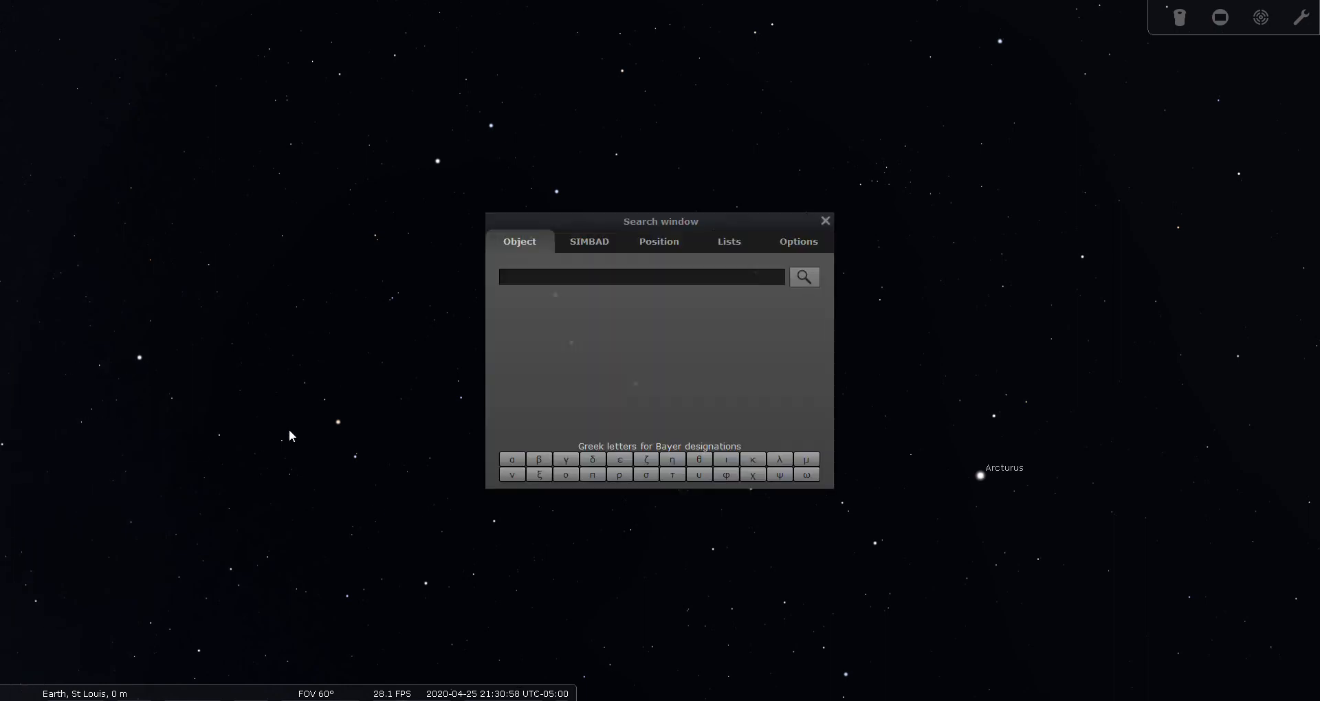
# Find the Sunflower Galaxy M63, inspect it up close, then pull back to 60° with finder rings marking it
pyautogui.click(639, 277)
pyautogui.write('m63')
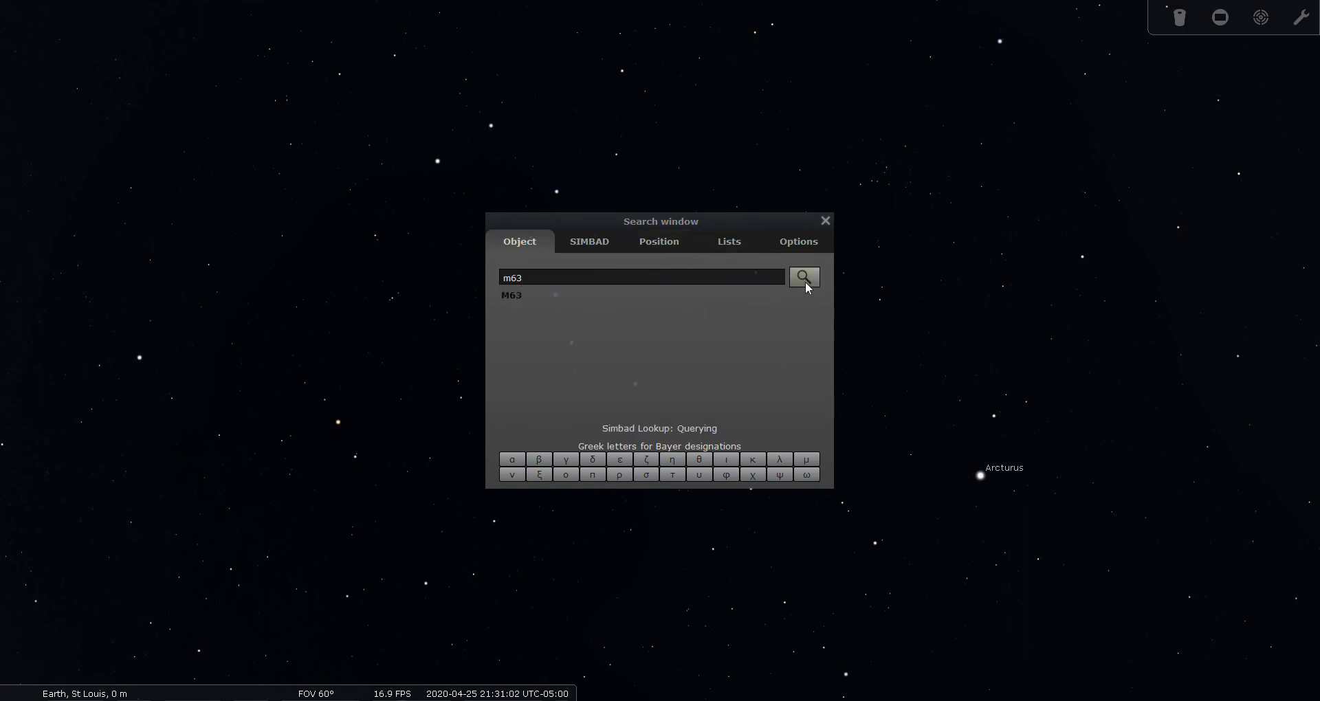
pyautogui.click(802, 278)
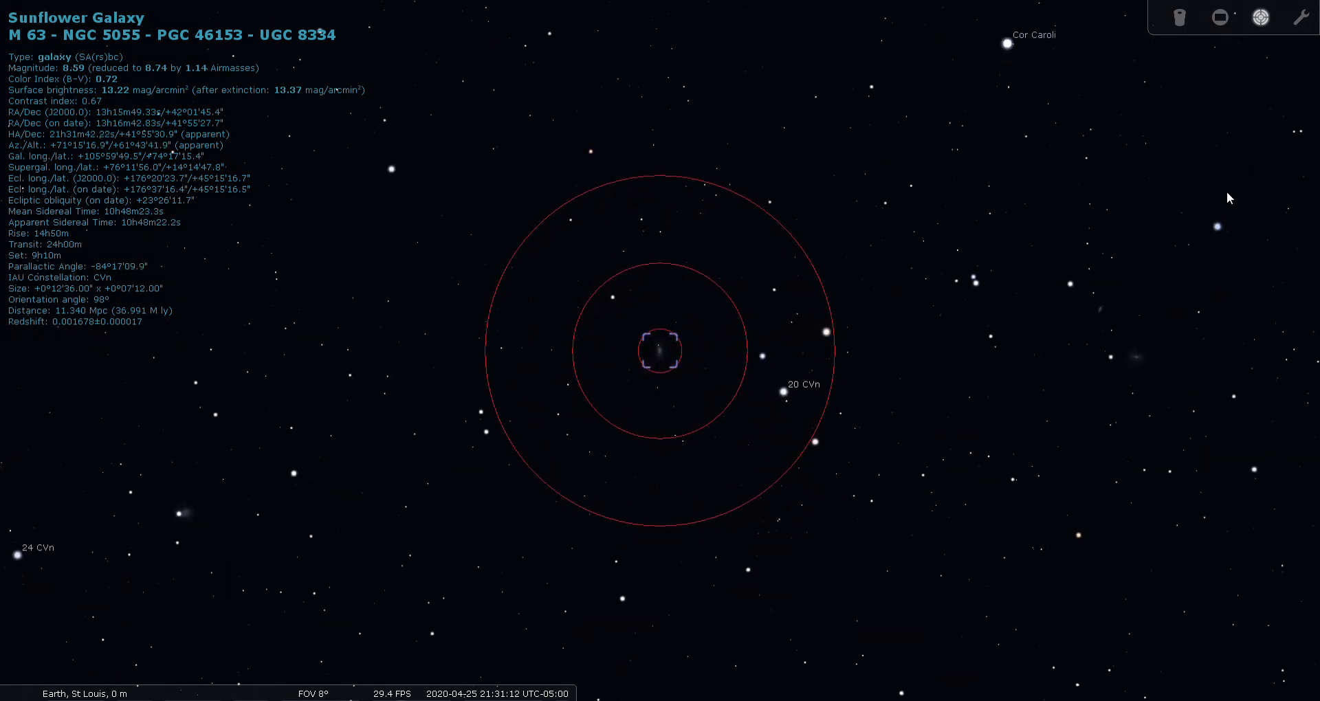
pyautogui.scroll(3)
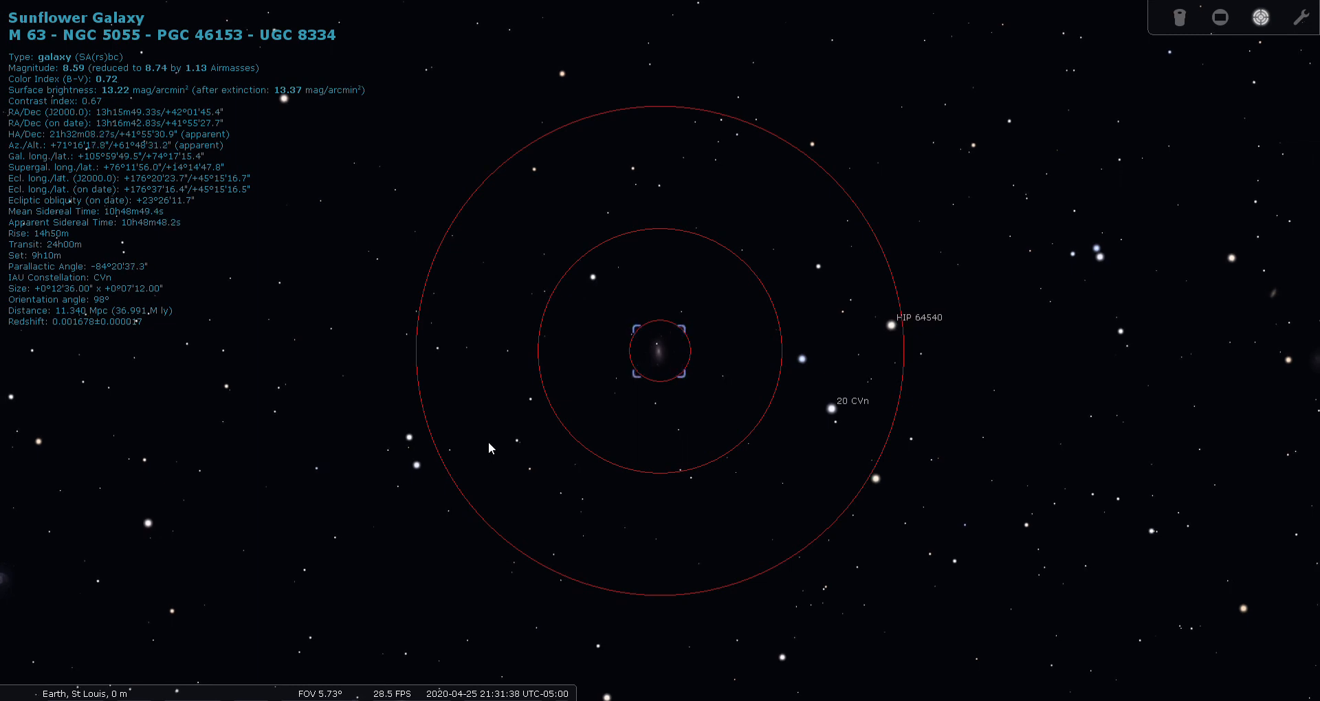
pyautogui.click(1180, 17)
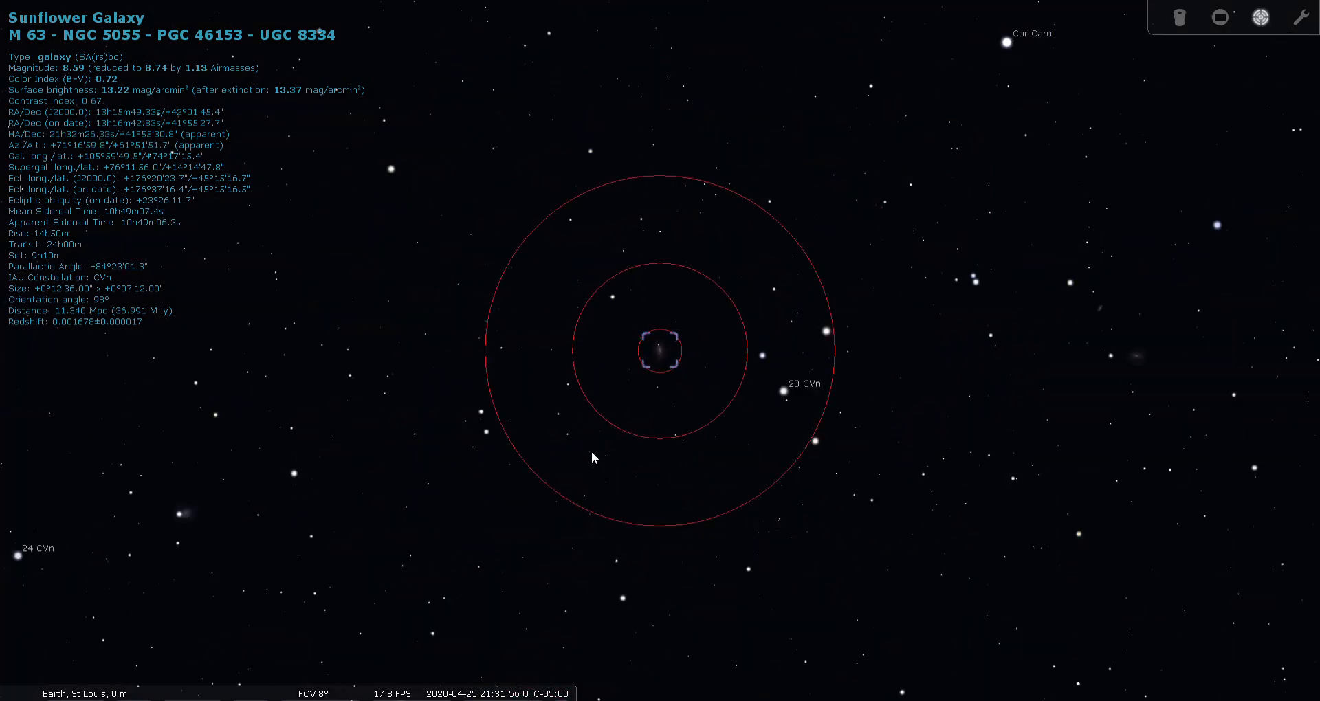
pyautogui.scroll(-3)
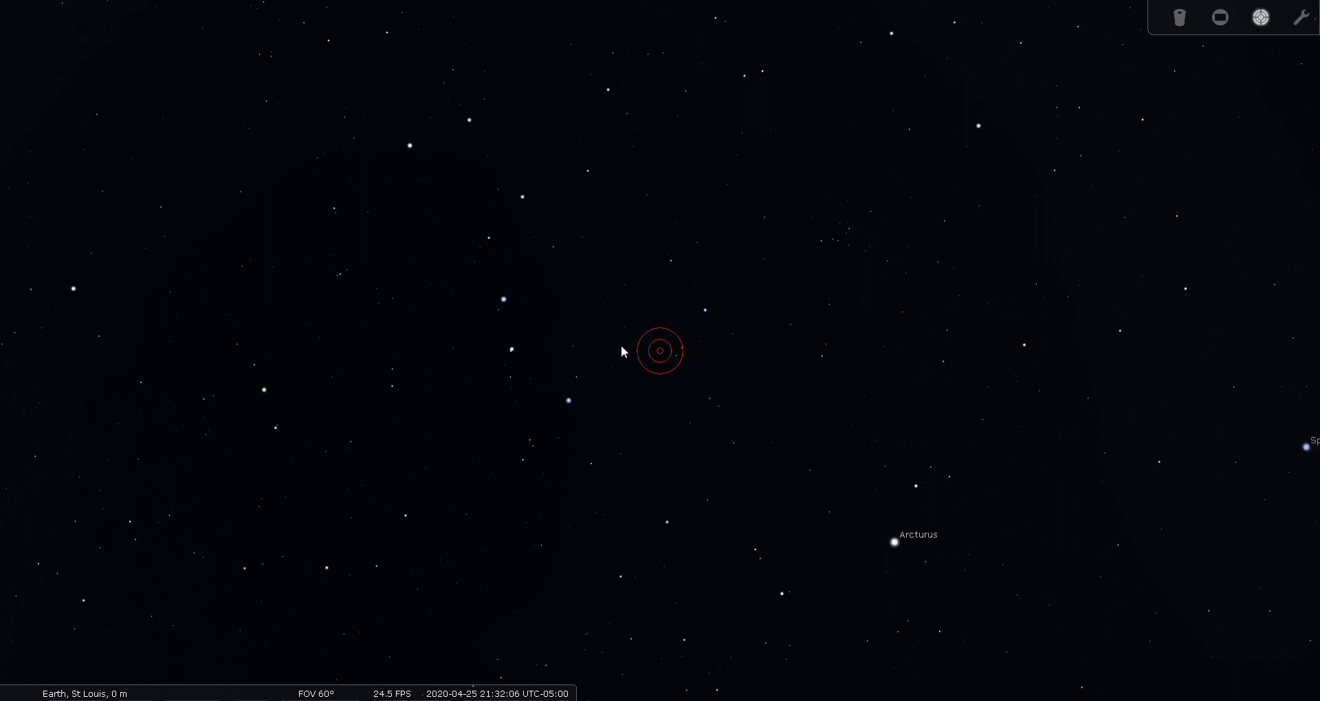
# Search for m94 to centre the Croc's Eye Galaxy, then leave its eyepiece view for the finder rings
pyautogui.click(24, 505)
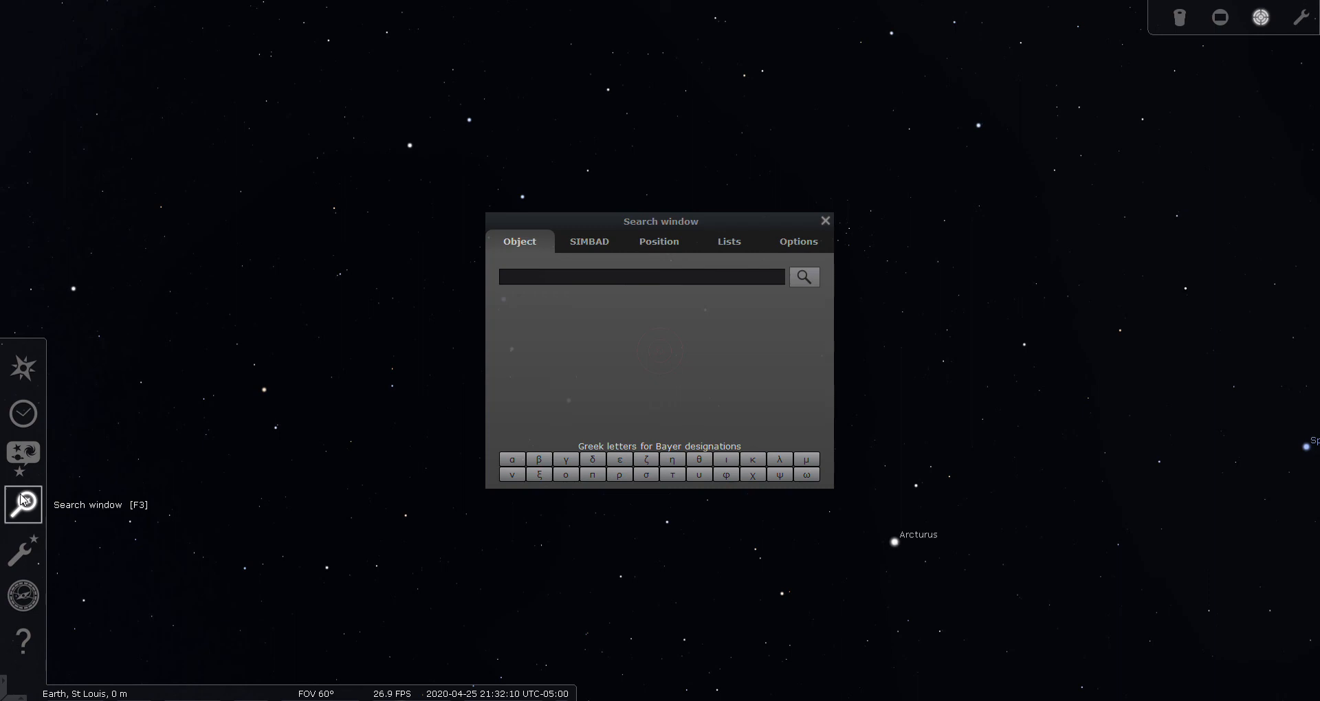
pyautogui.write('m')
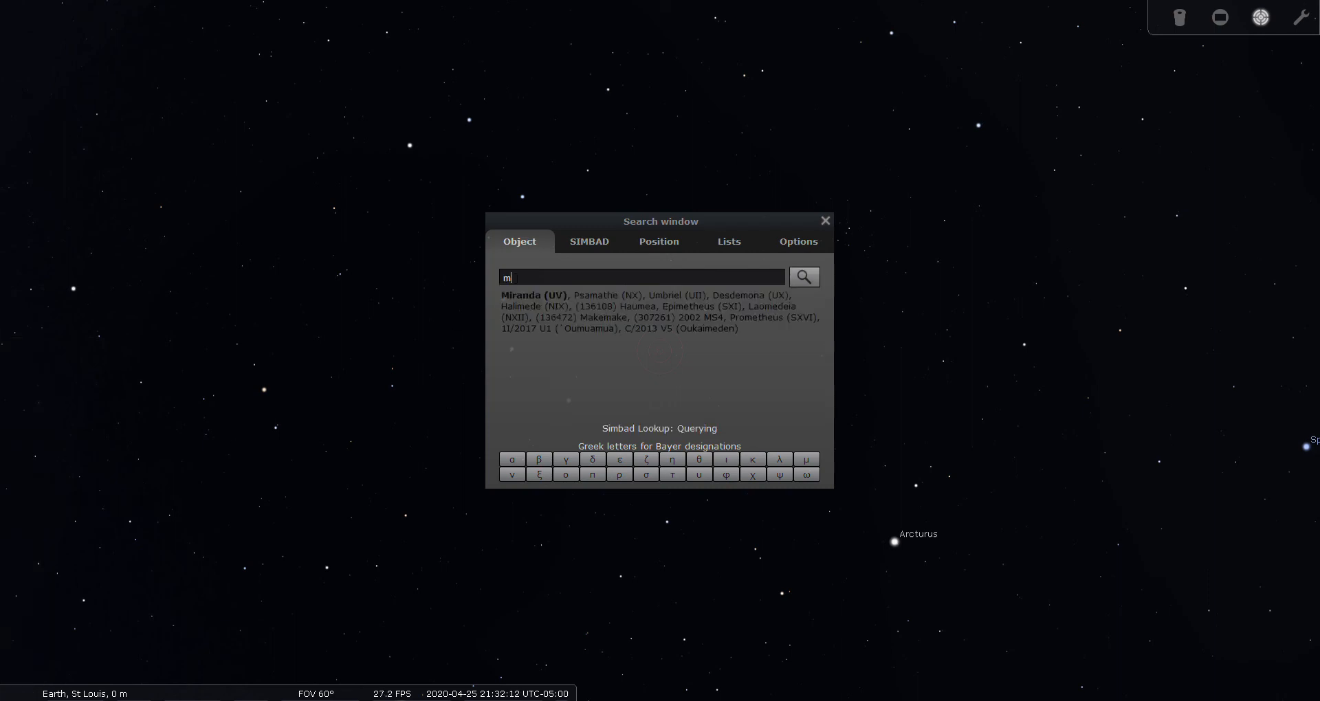
pyautogui.write('94')
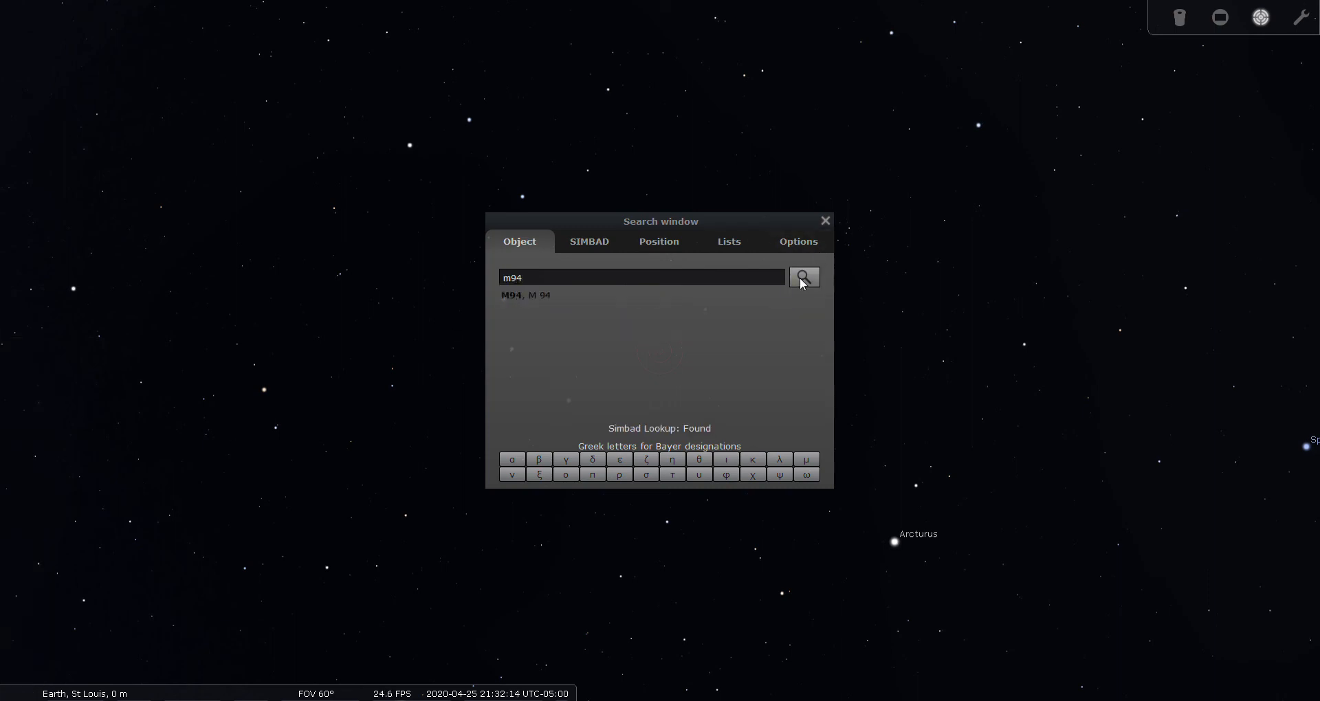
pyautogui.click(801, 277)
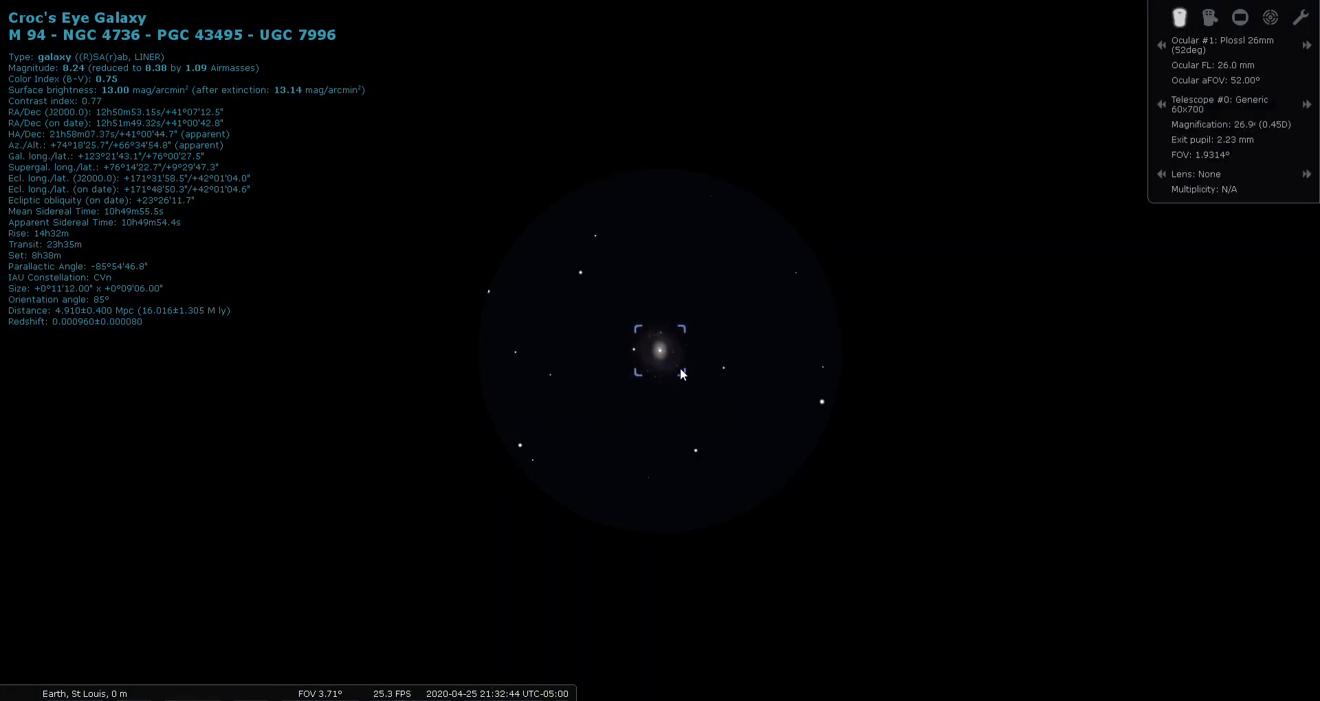
pyautogui.moveTo(924, 440)
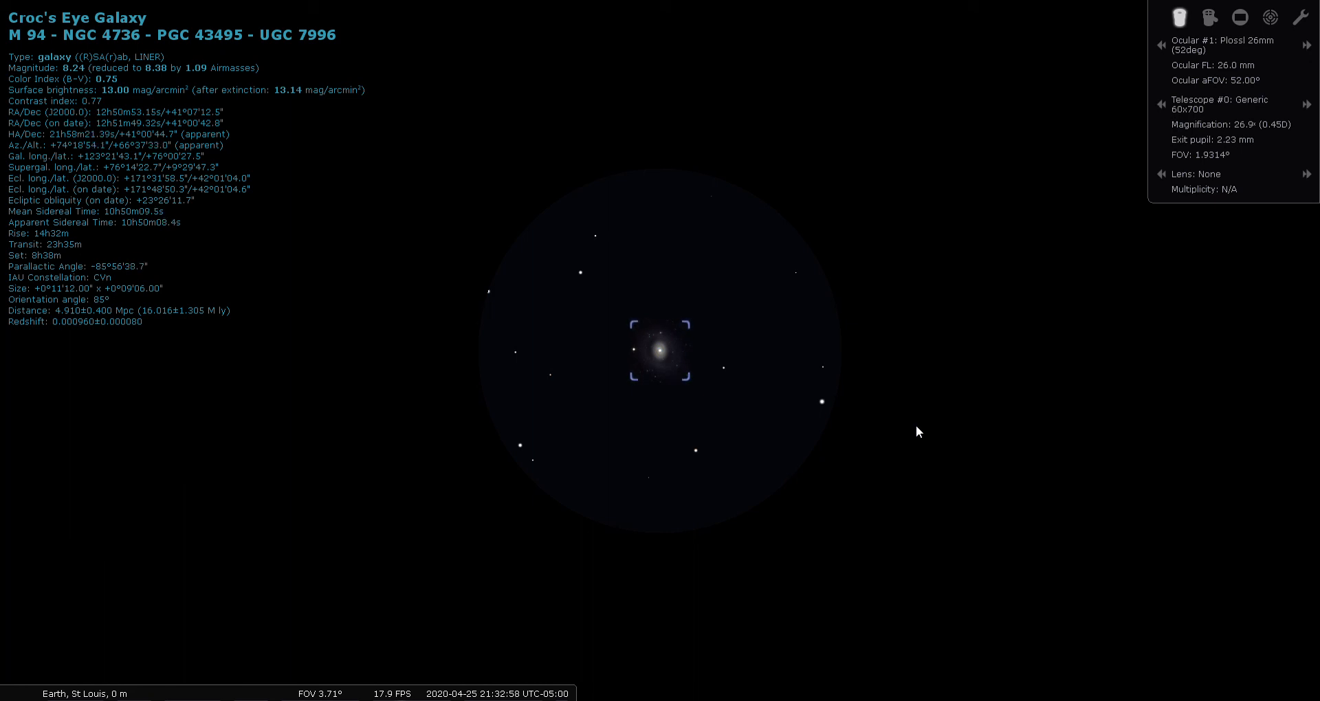
pyautogui.click(1308, 44)
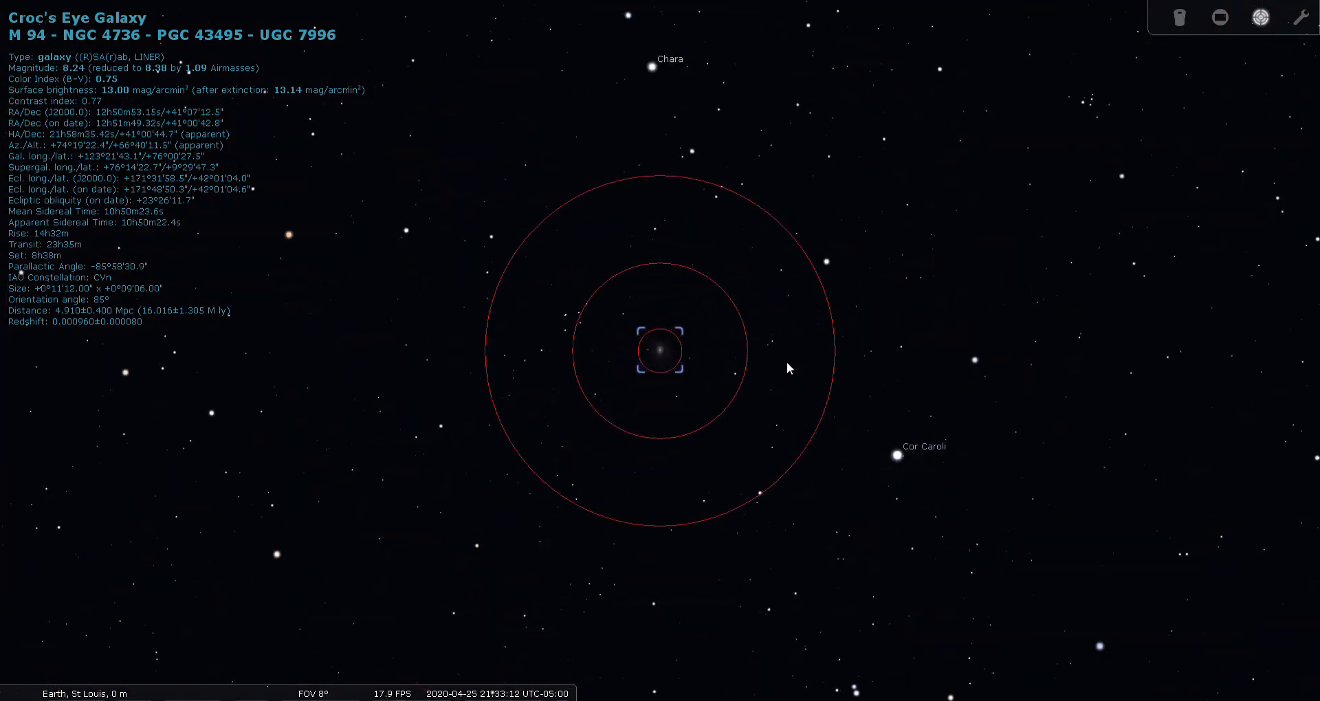
# Zoom out to a wide field, deselecting M94, with Arcturus and Spica labelled
pyautogui.scroll(-3)
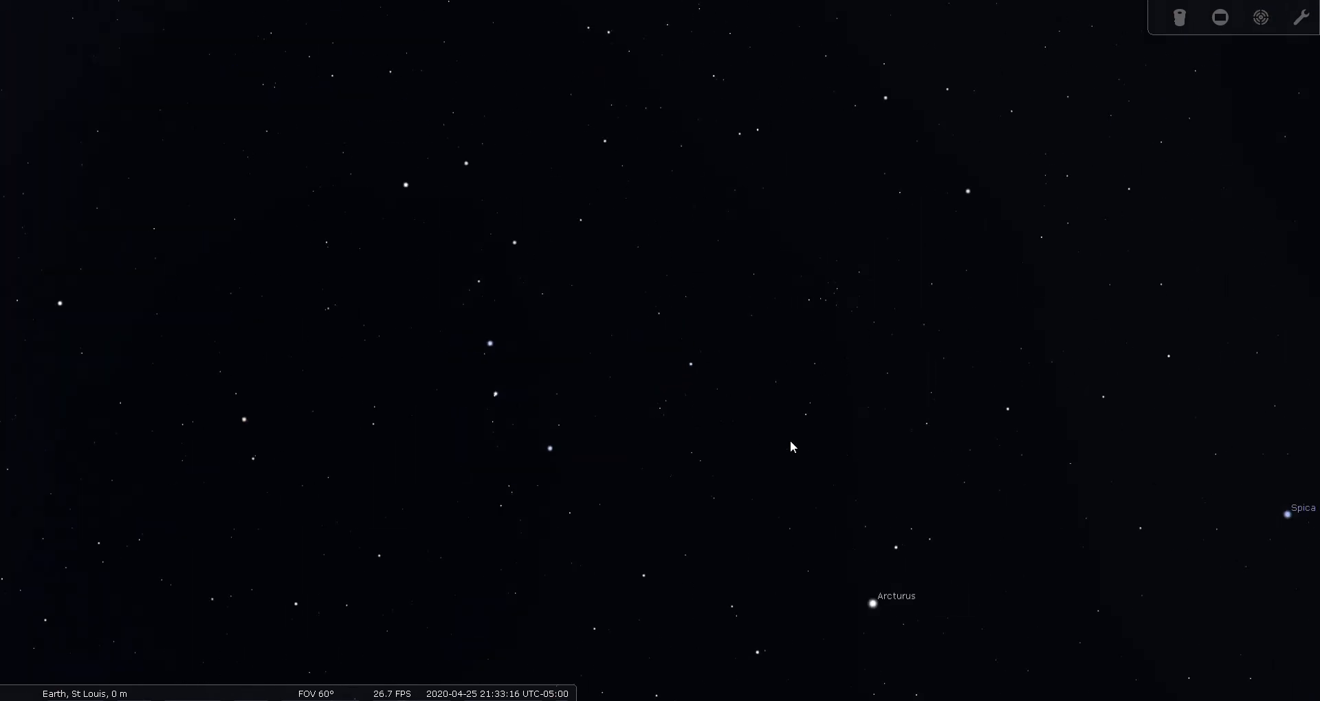
pyautogui.moveTo(767, 464)
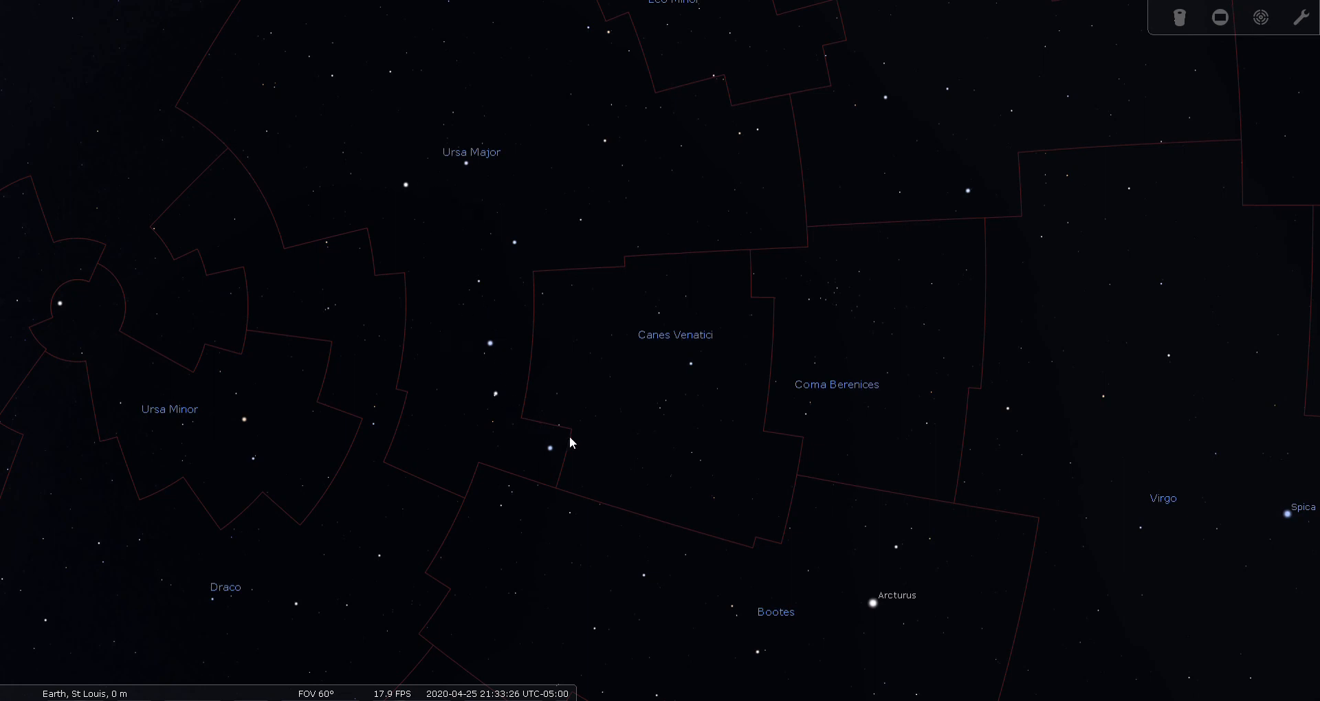
pyautogui.moveTo(531, 361)
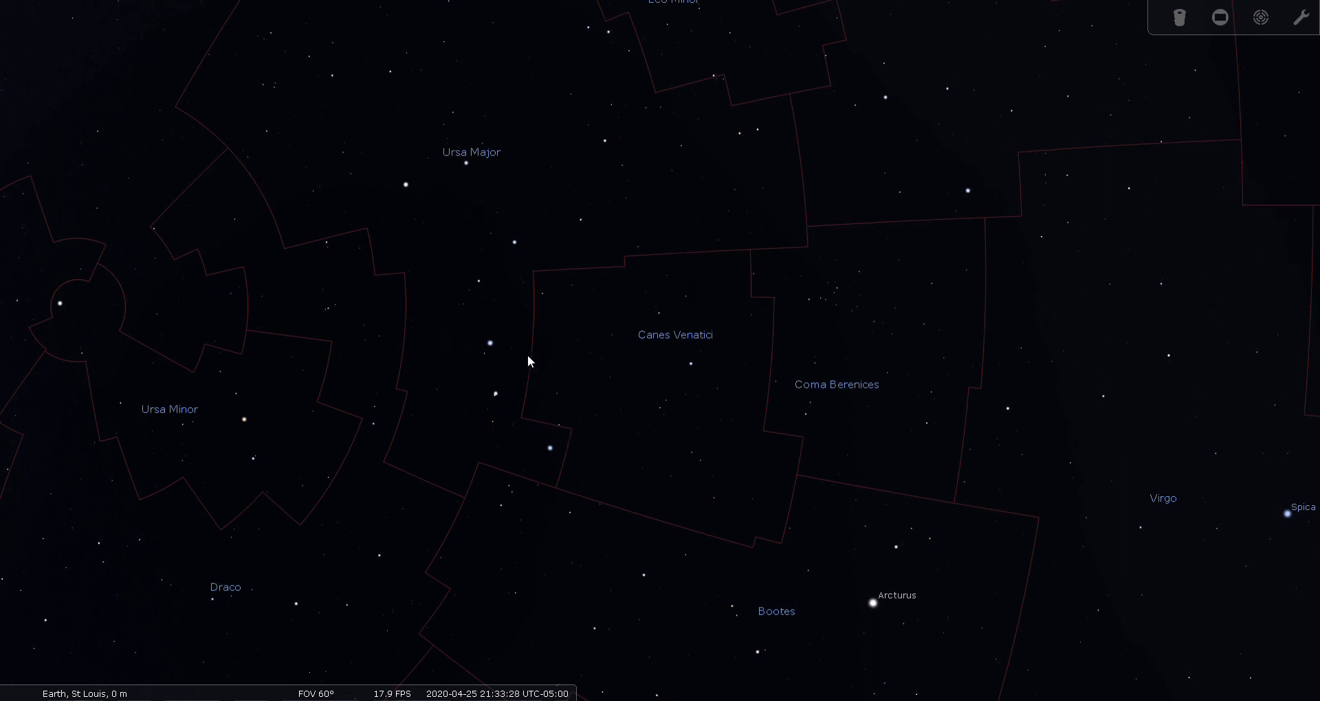
pyautogui.moveTo(729, 466)
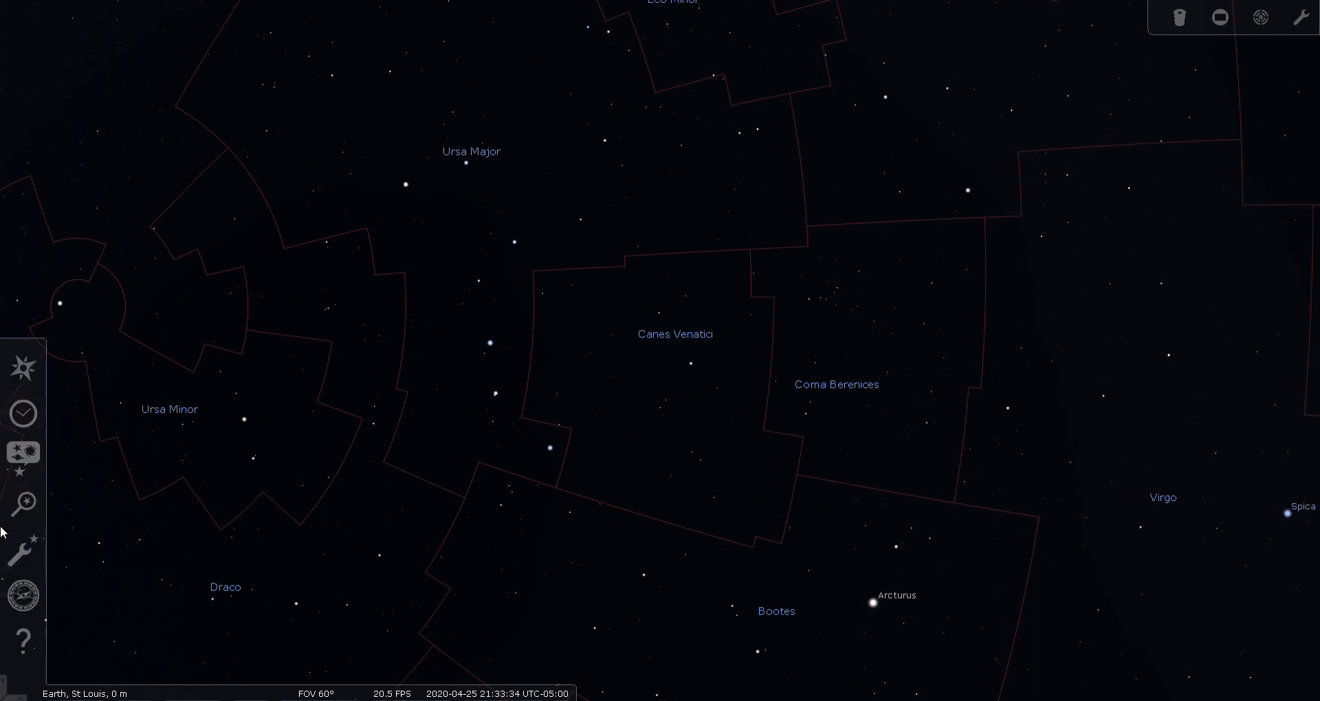
# Search for m106 to centre galaxy M106 inside the finder rings with its details listed
pyautogui.click(23, 505)
pyautogui.write('m106')
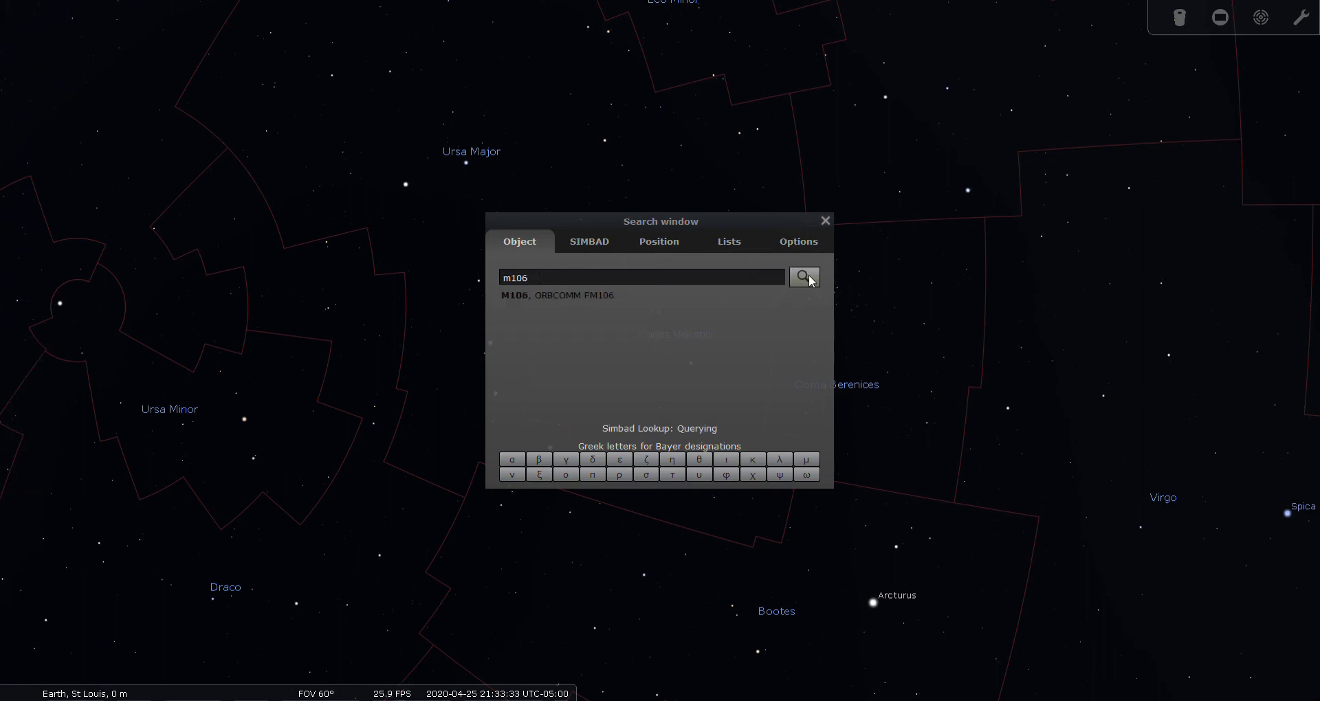
pyautogui.click(804, 277)
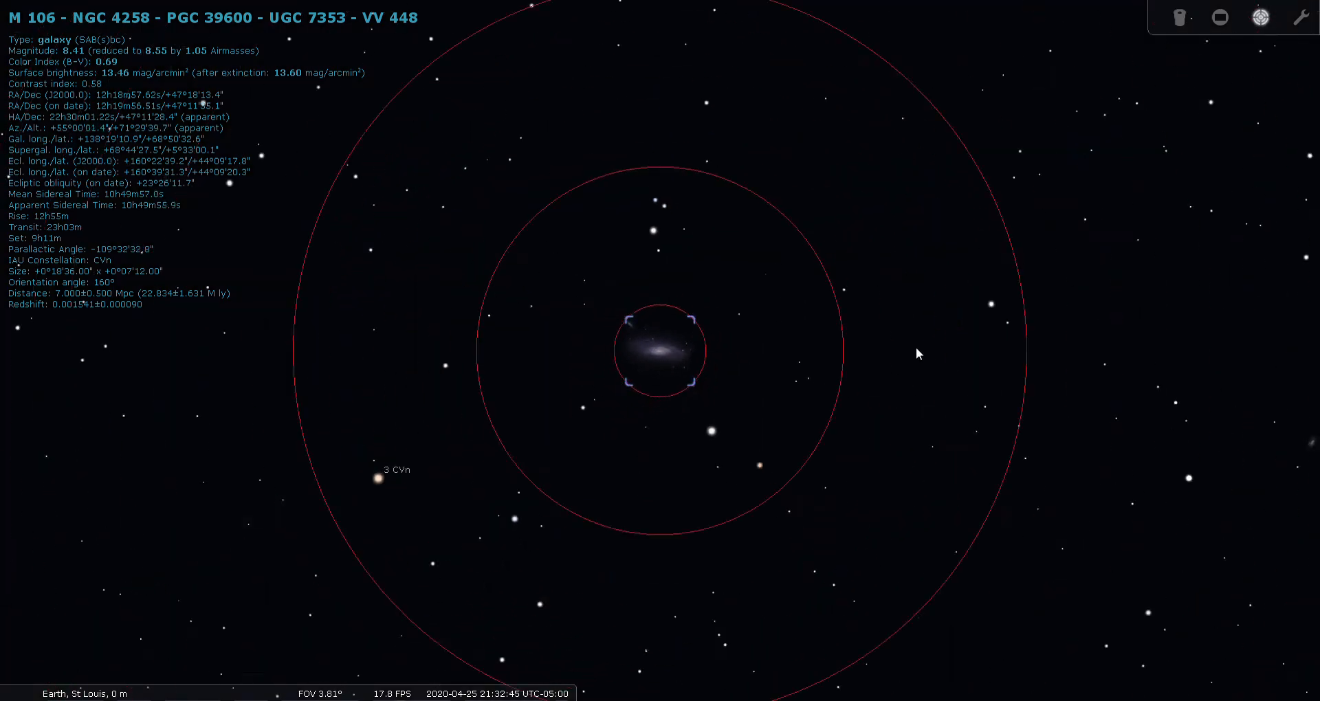
# Zoom out to a 60° sky showing Canes Venatici's boundary among its neighbouring constellations
pyautogui.scroll(-3)
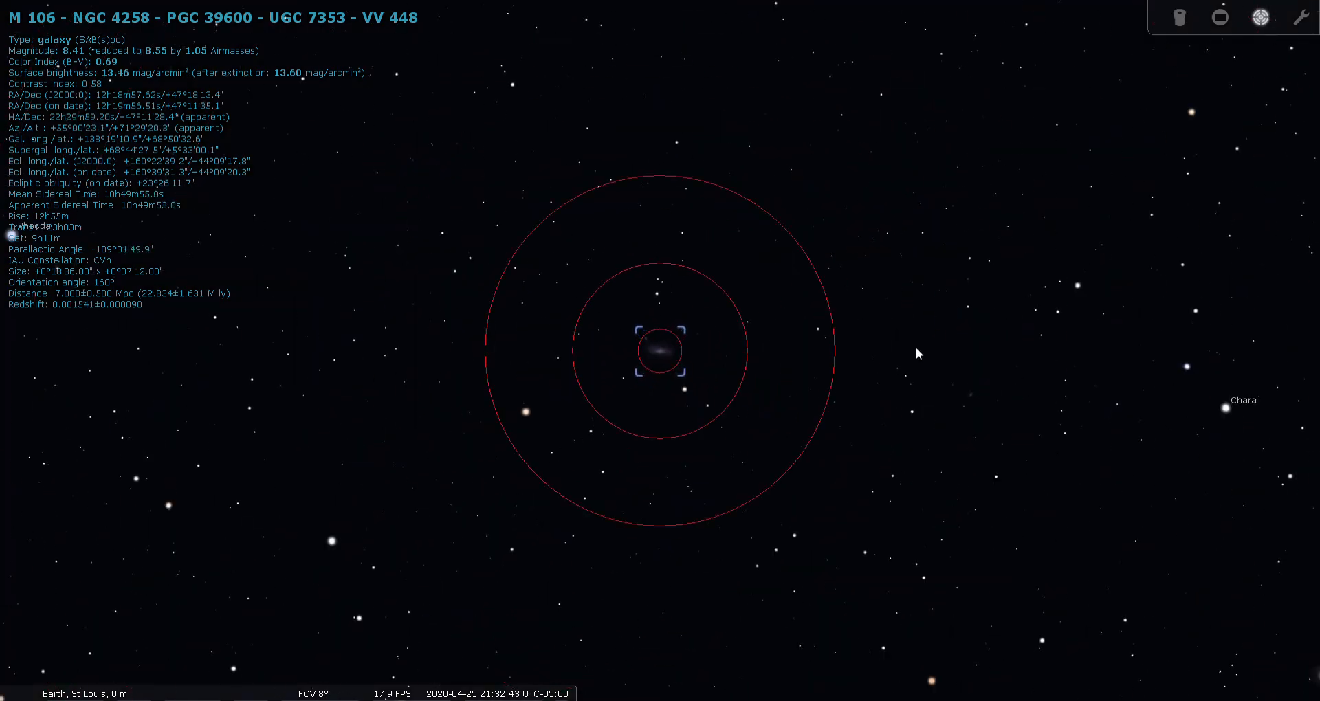
pyautogui.scroll(-3)
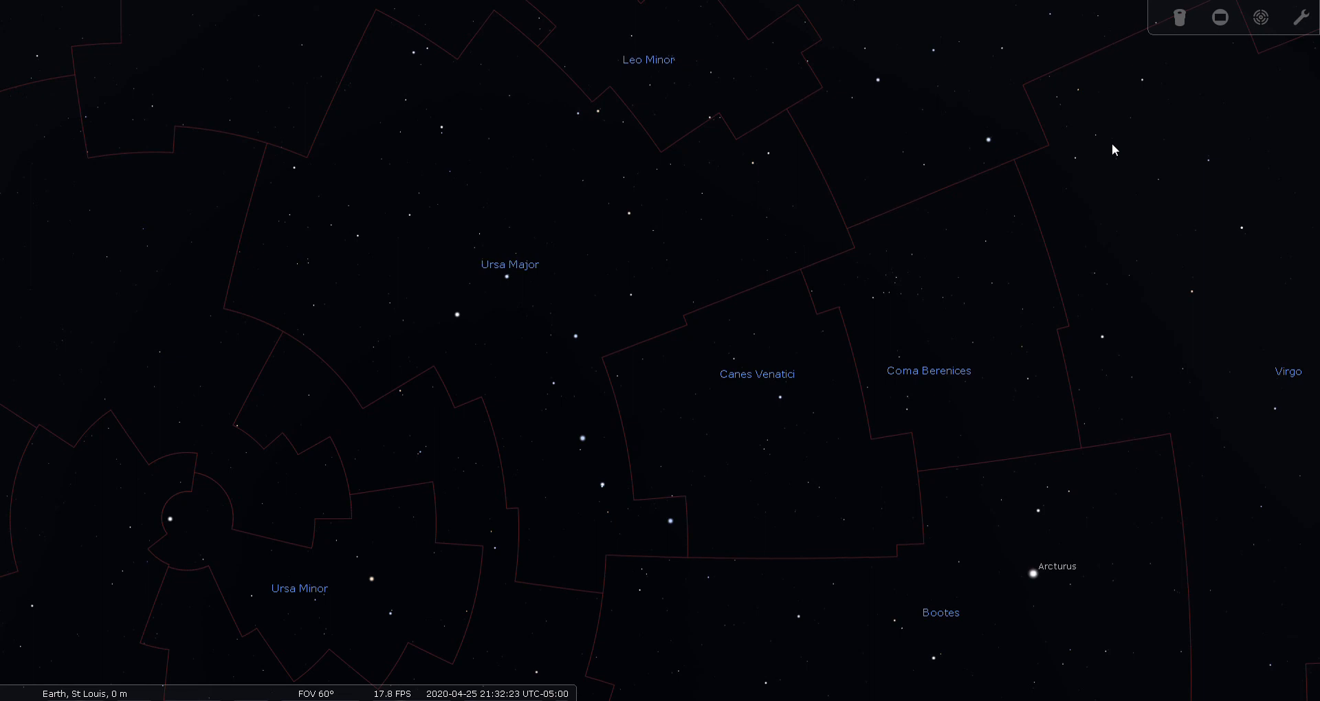
pyautogui.moveTo(1263, 99)
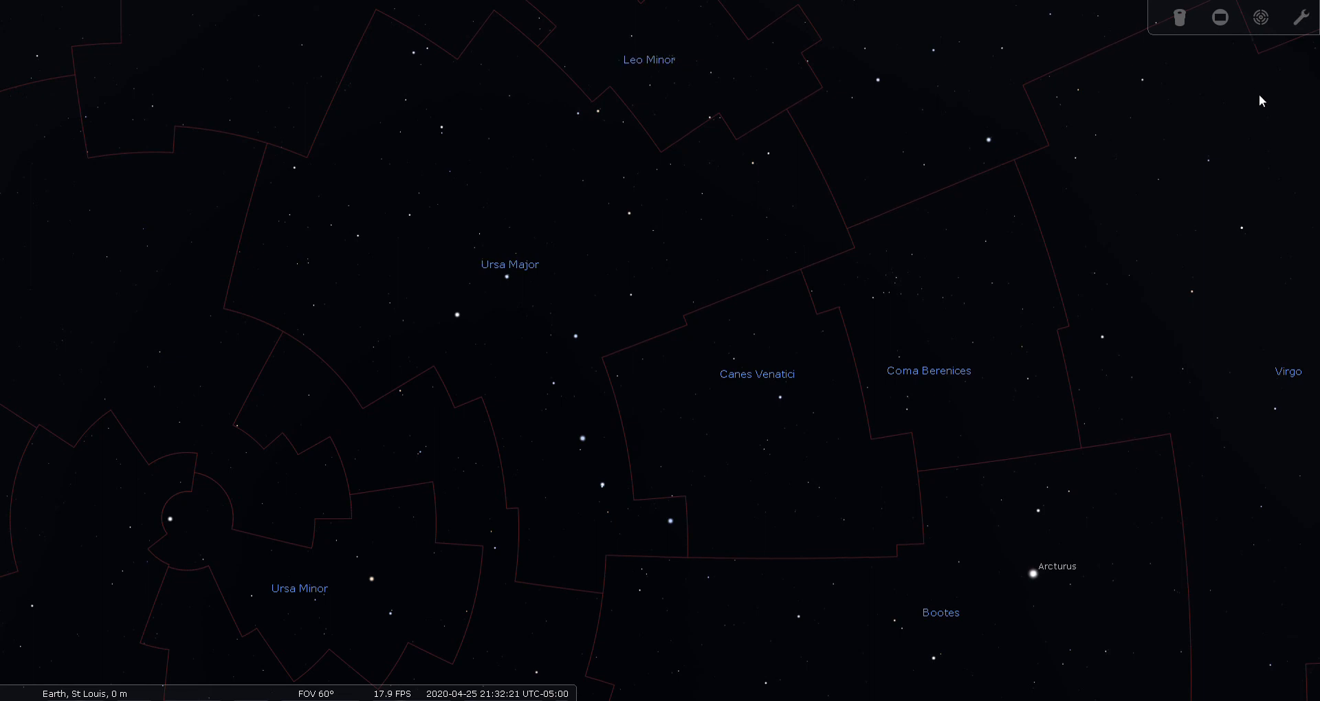